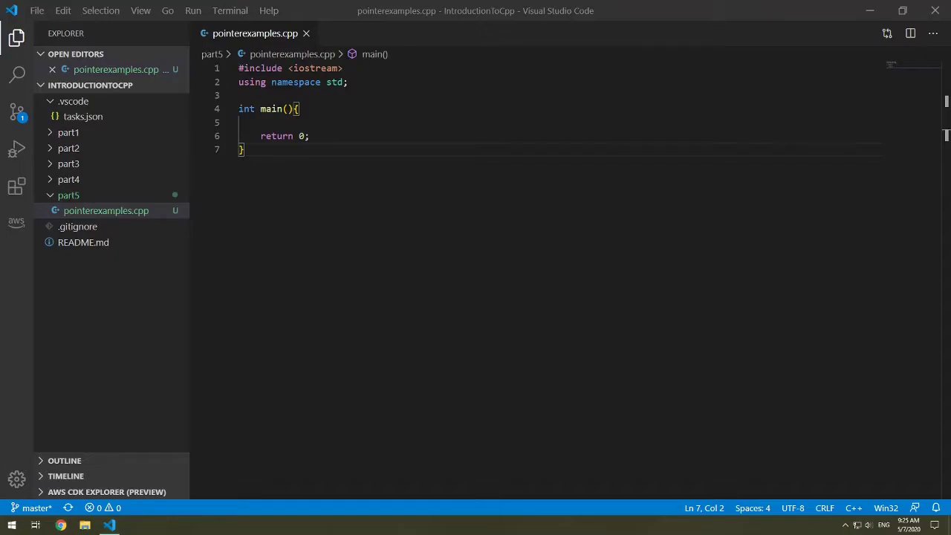
mouse_move(130, 194)
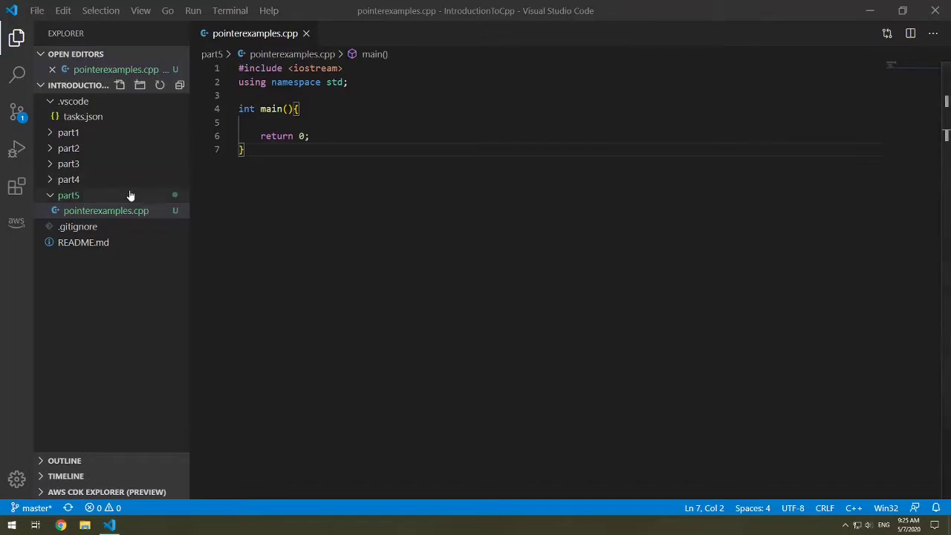
mouse_move(191, 215)
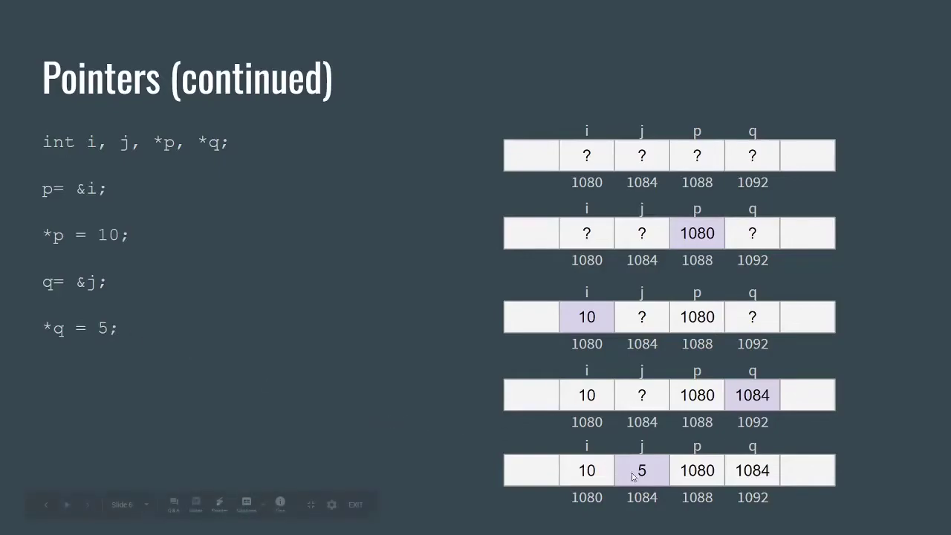
- Finish the Pointers (continued) memory diagram slide and return to pointerexamples.cpp
click(110, 526)
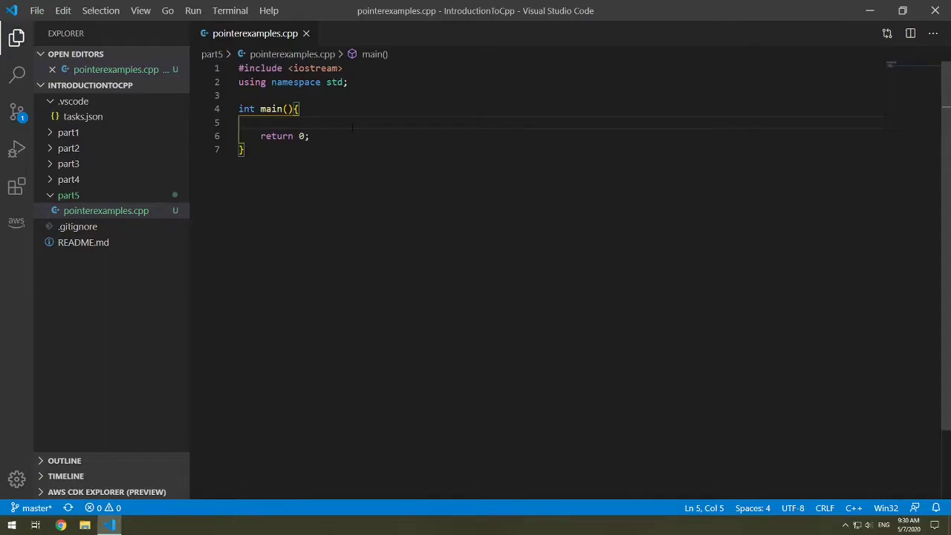
- Declare int firstValue, secondValue, *numberPointer; as the first line of main
text(int)
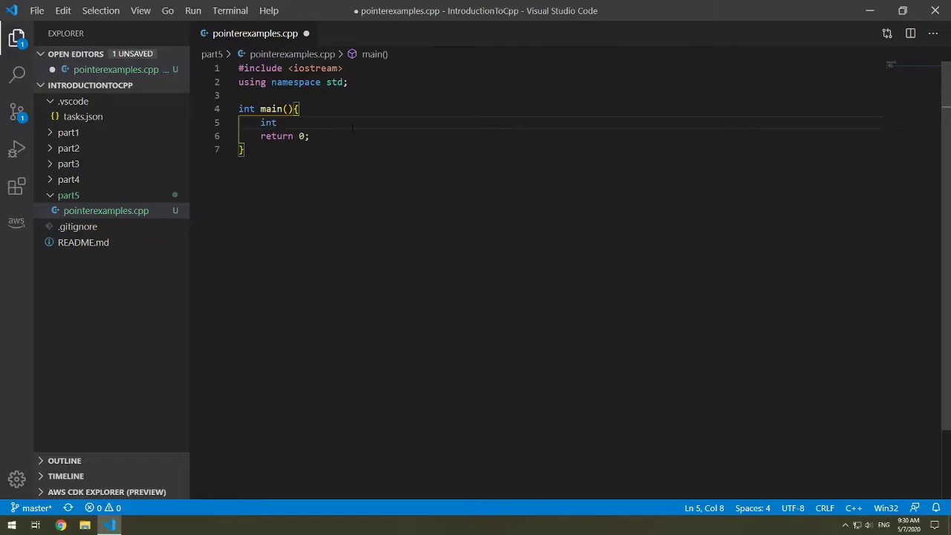
text(first)
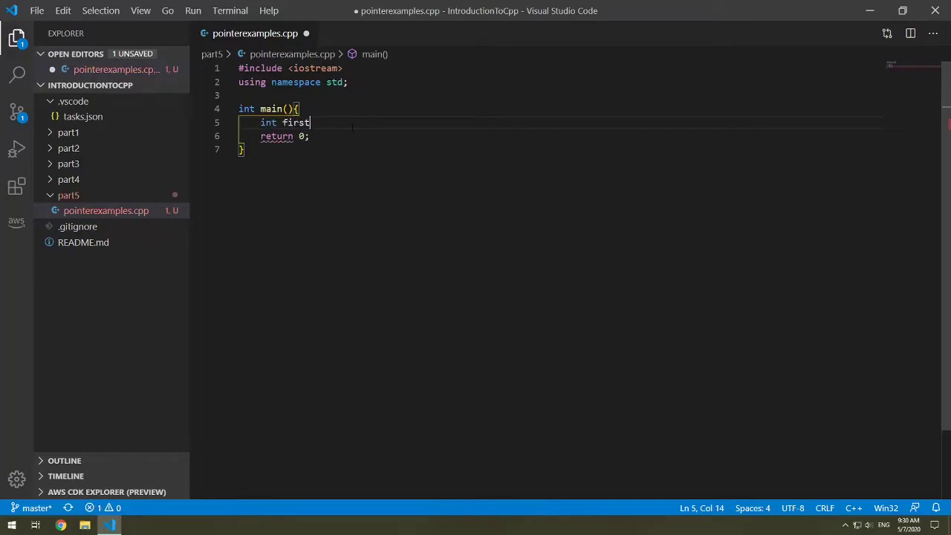
text(Valu)
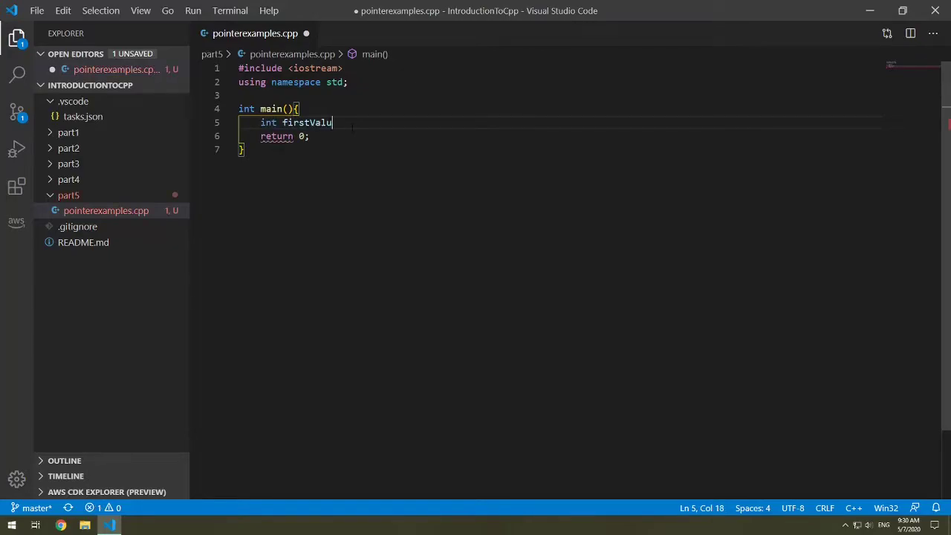
text(e, secondVale)
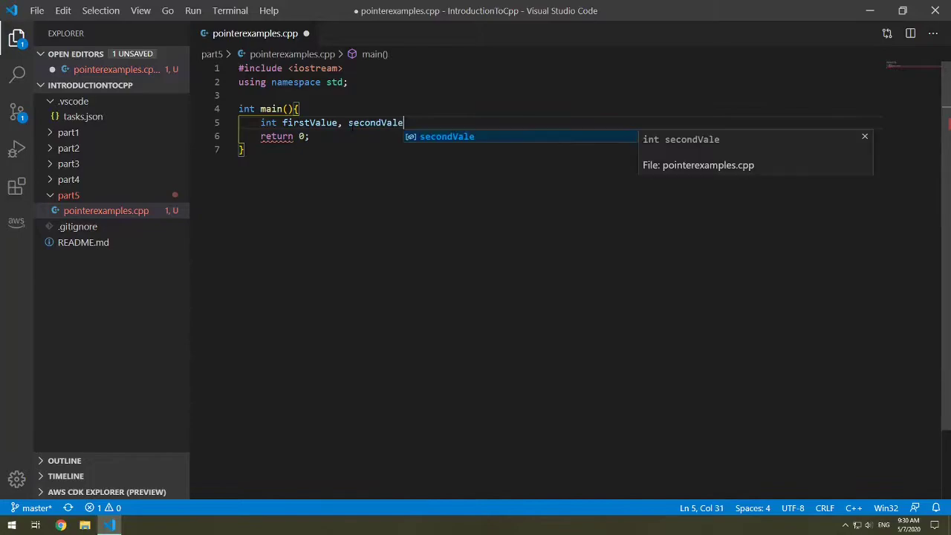
text(u,)
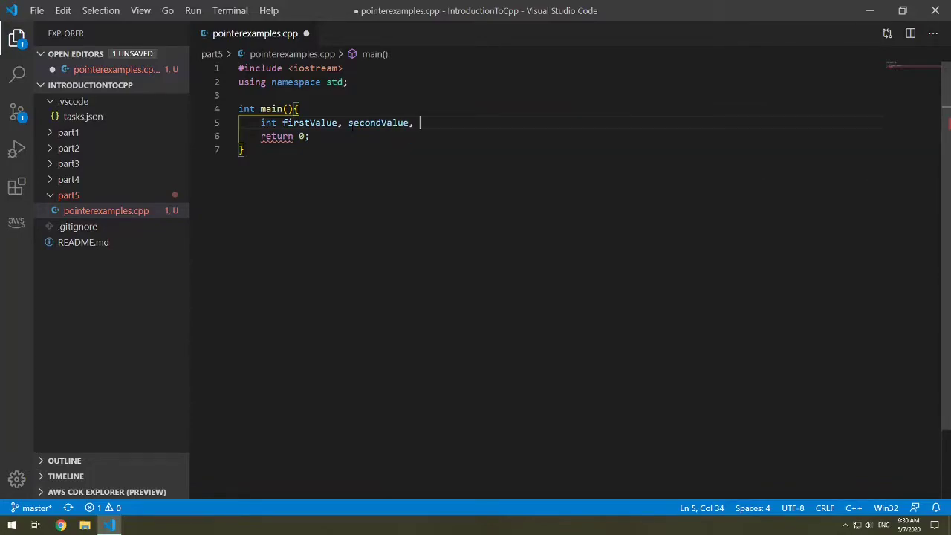
text(*number)
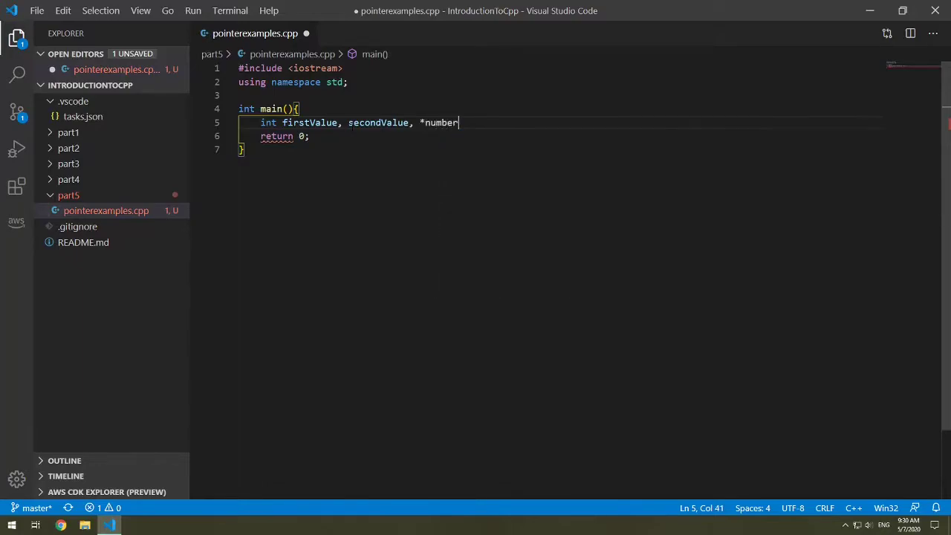
text(Pointer)
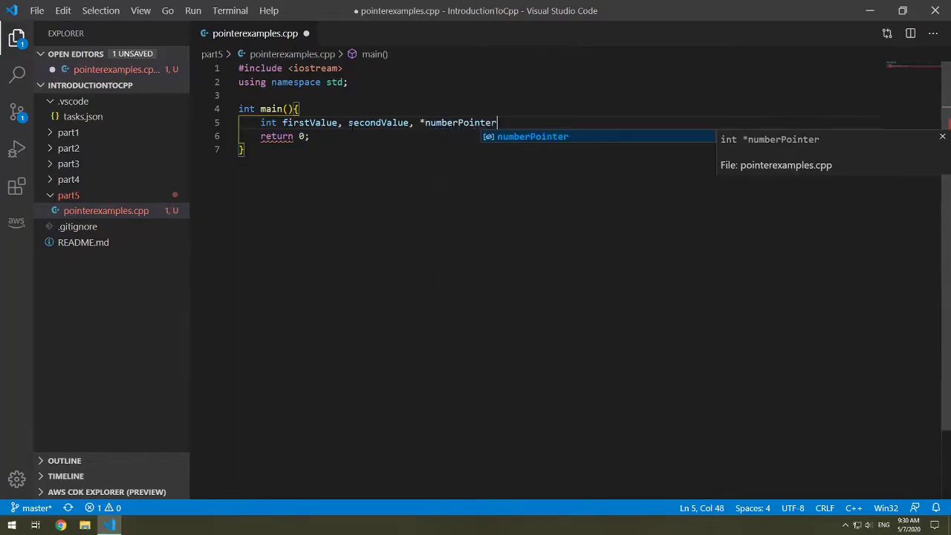
text(;)
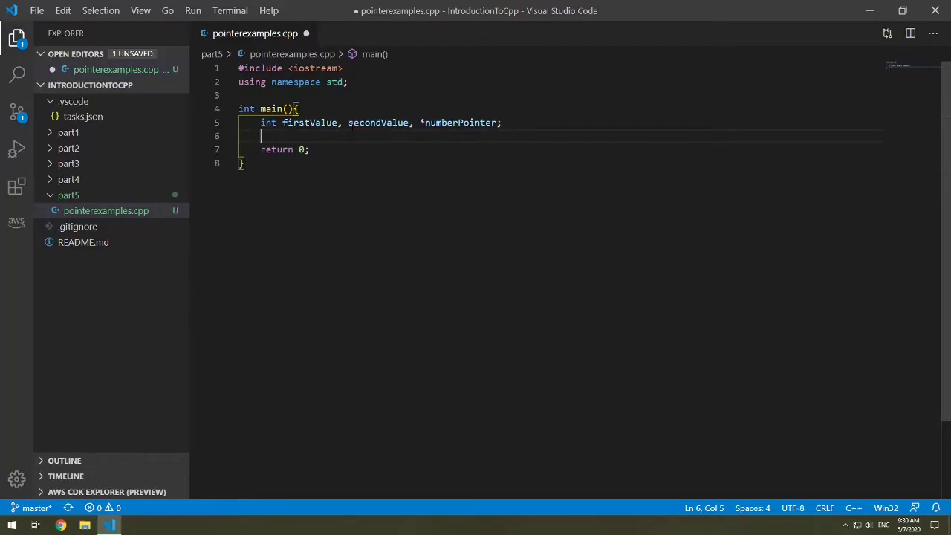
- Add a cout printing "The numberPointer points to the memory address " and numberPointer
text(cout)
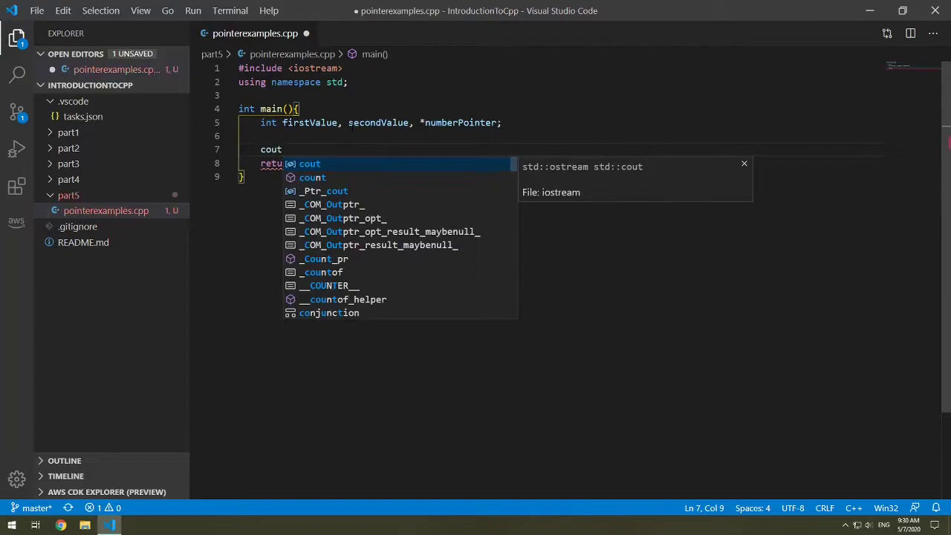
text(<< "The)
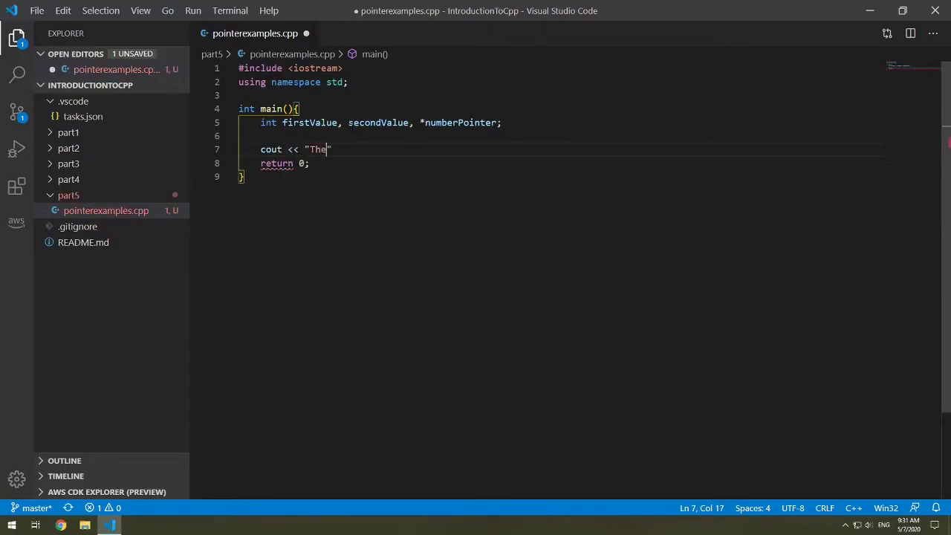
text(number)
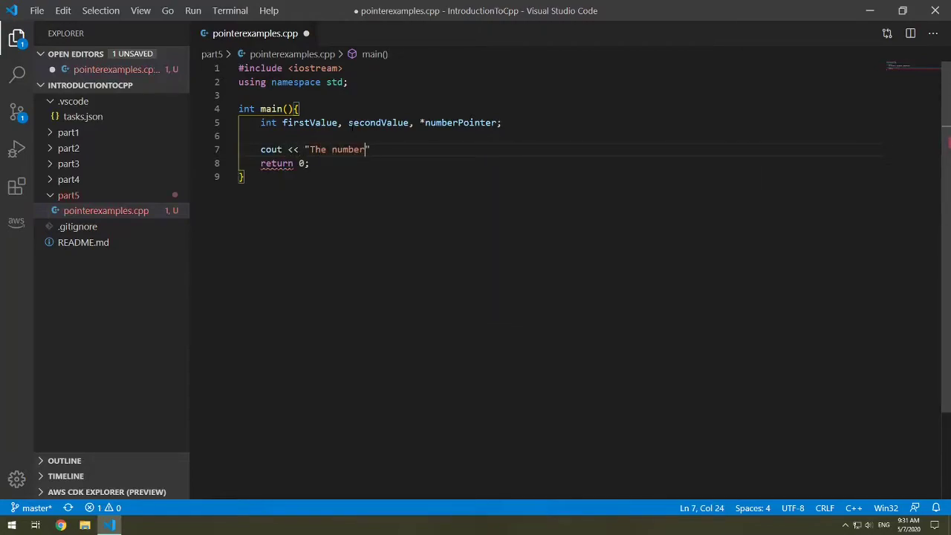
text(Pointer)
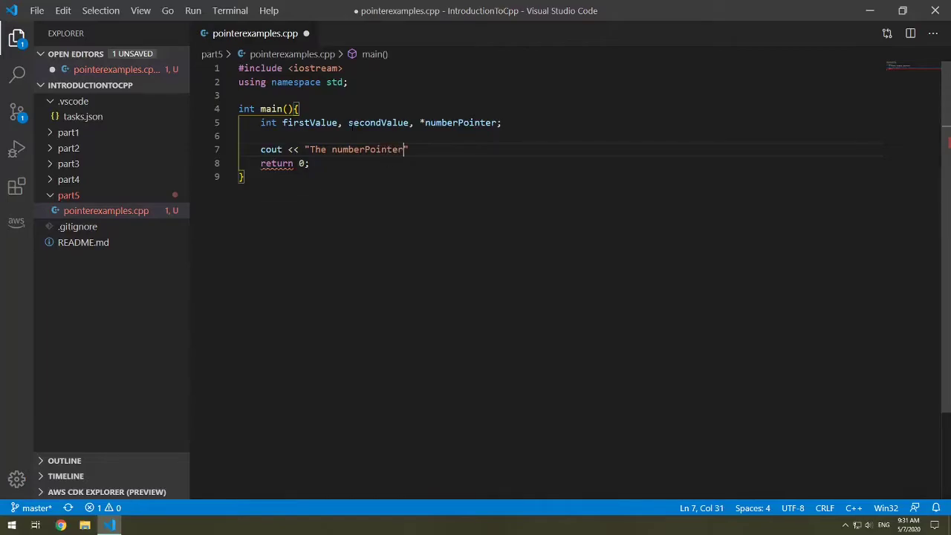
text(points to the)
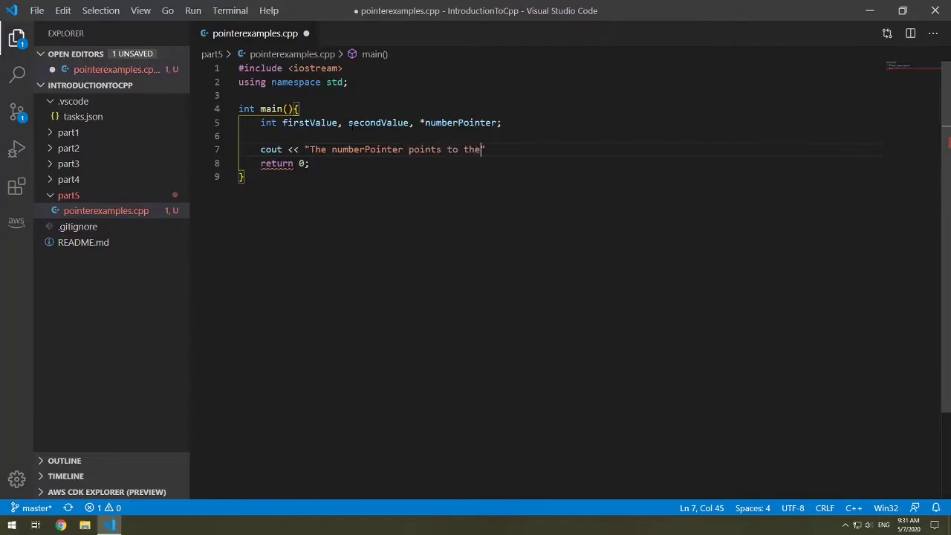
text(memory adr)
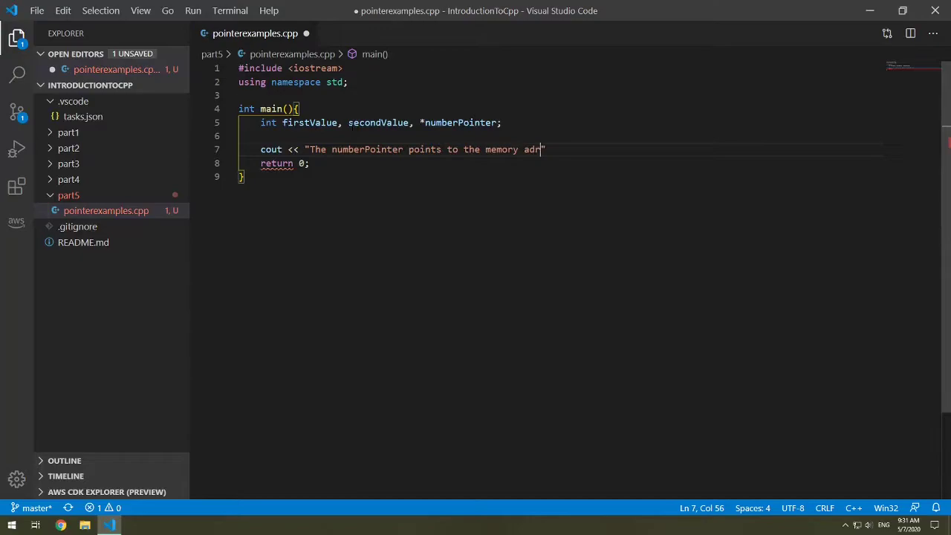
text(ess ")
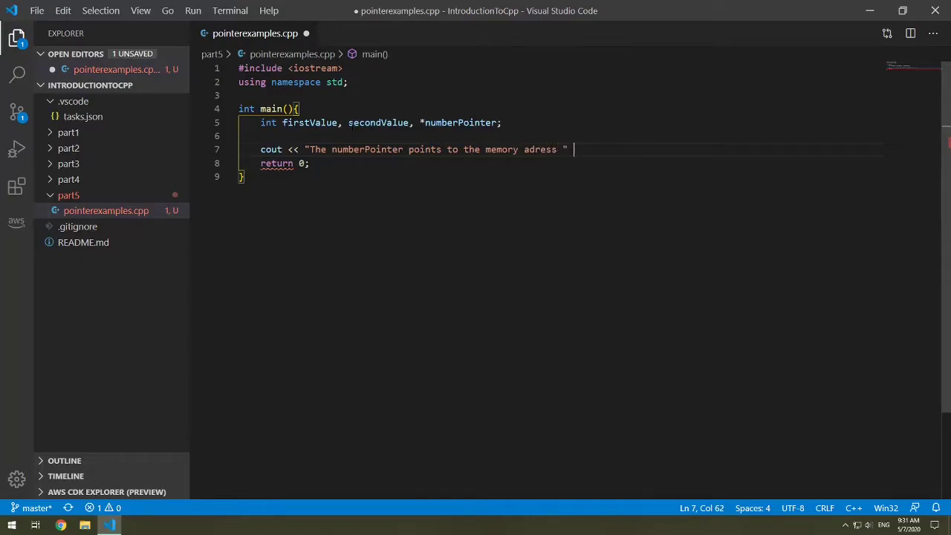
text(<< numberPointer)
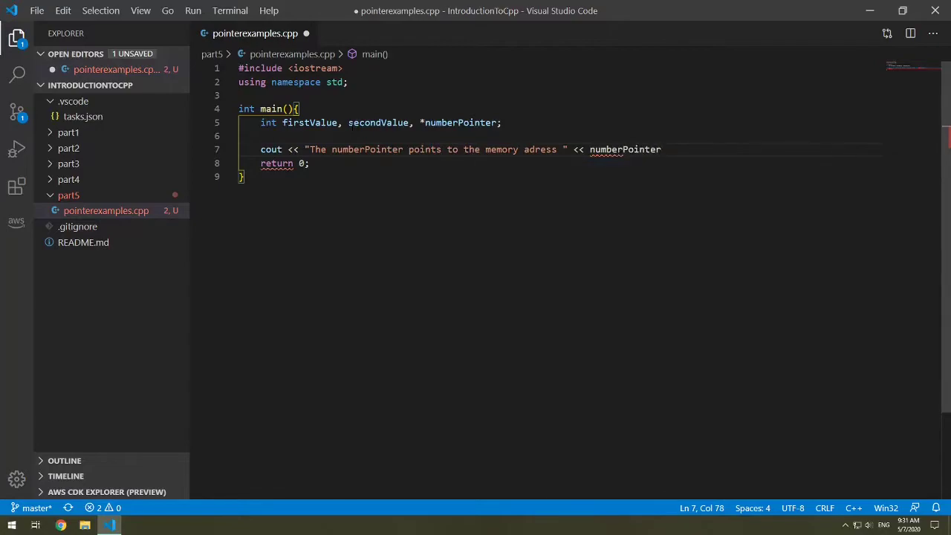
text(<<)
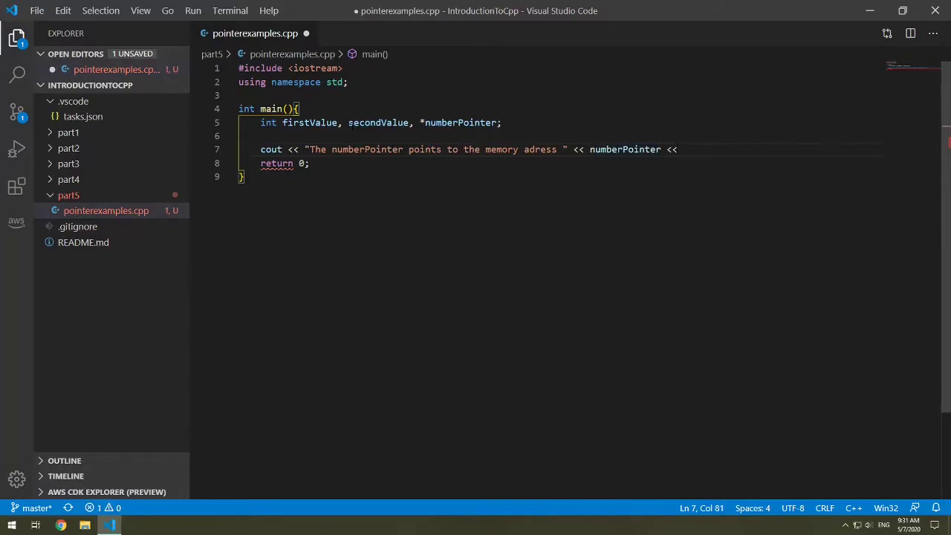
text(endl;)
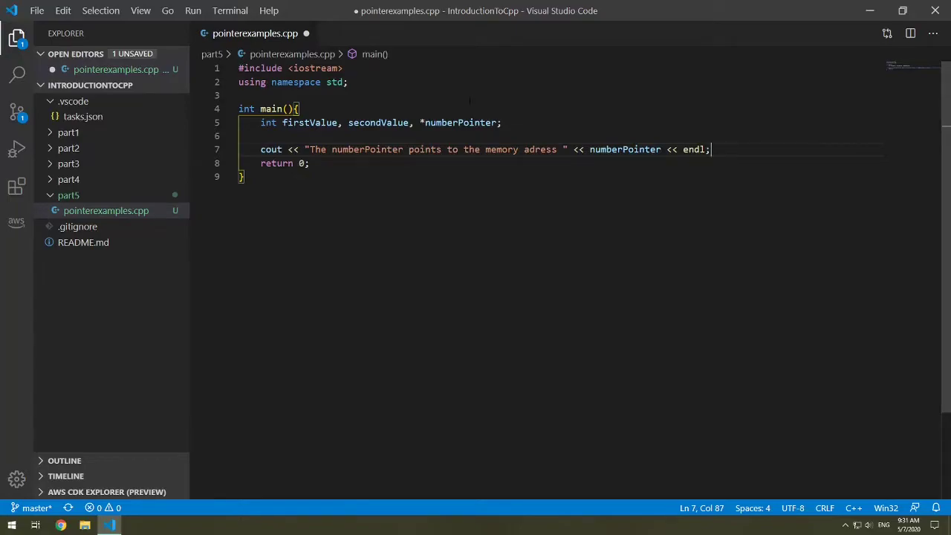
key(Enter)
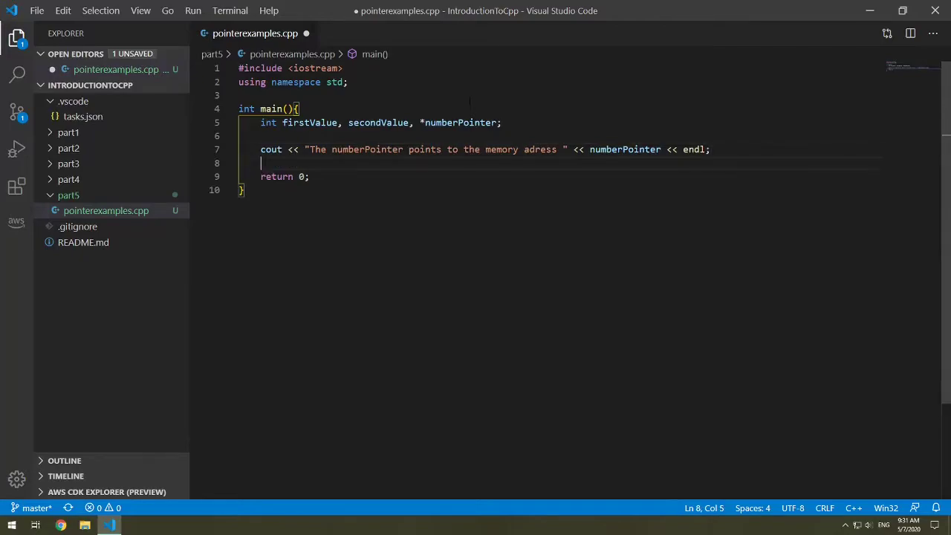
- Assign numberPointer = &firstValue on the following line
text(numberPointer)
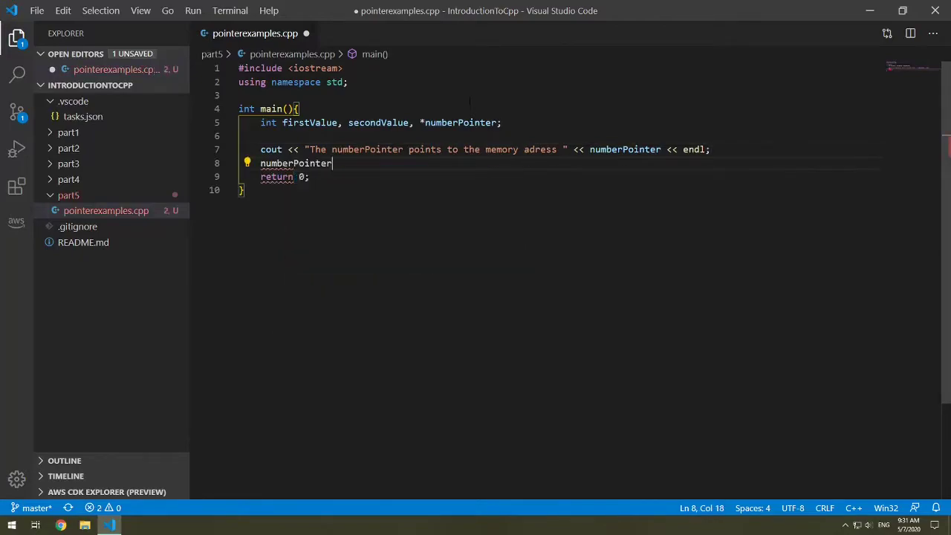
text(=)
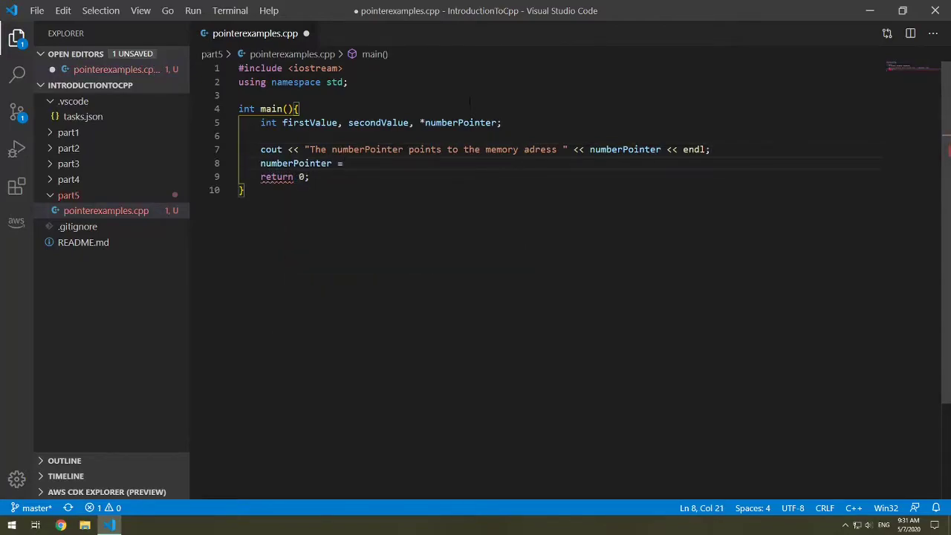
text(&)
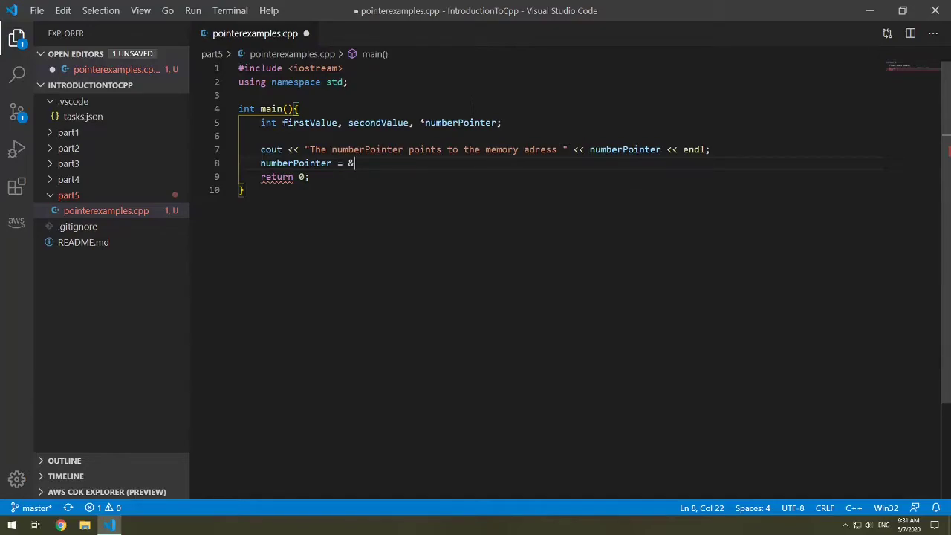
text(firstValue;)
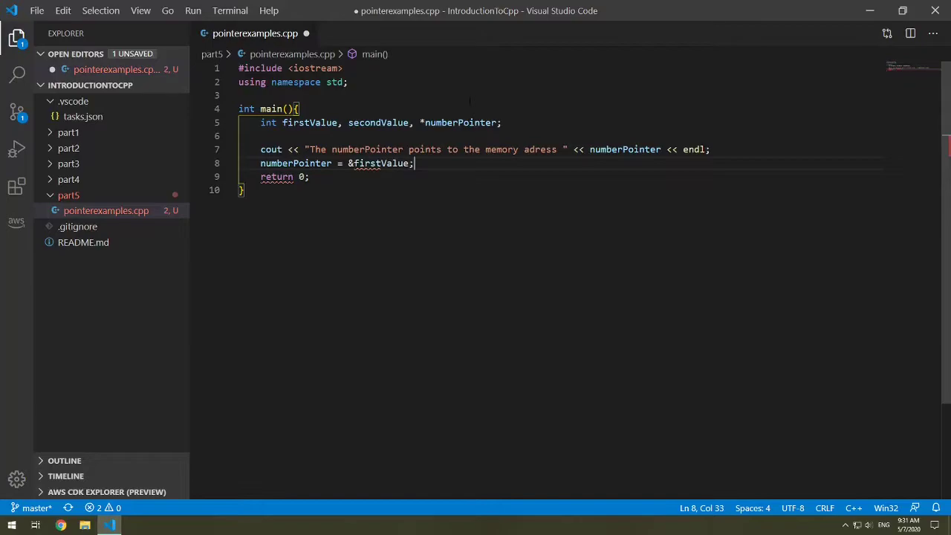
key(Enter)
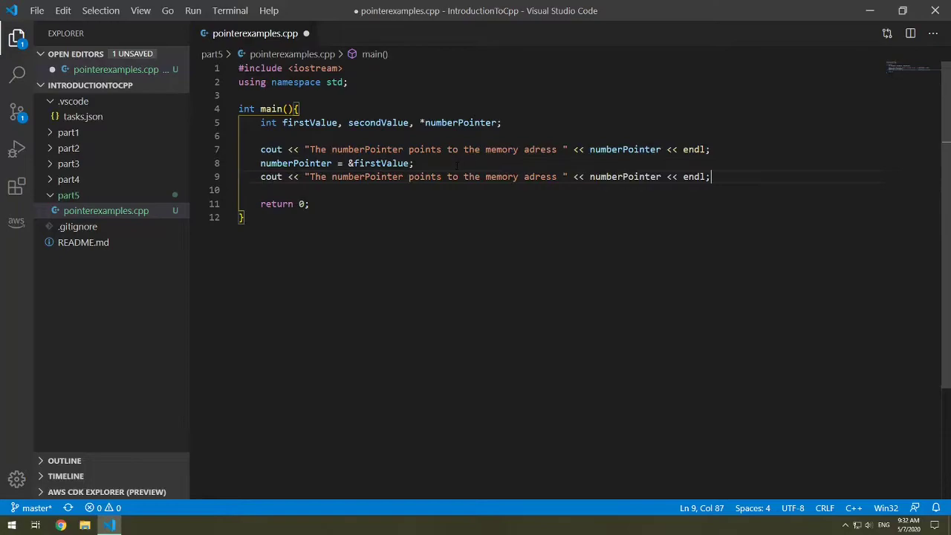
- Add *numberPointer = 10; after the second address printout
click(415, 163)
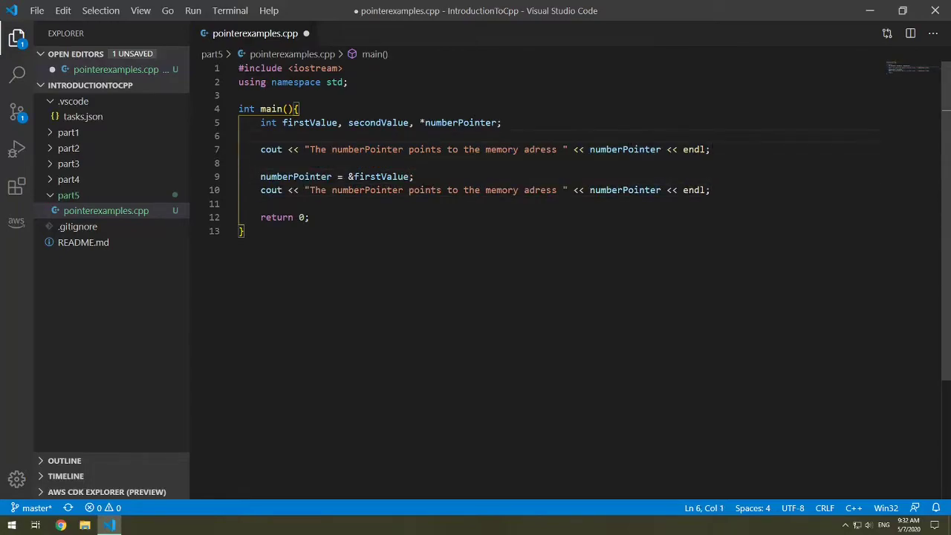
click(711, 190)
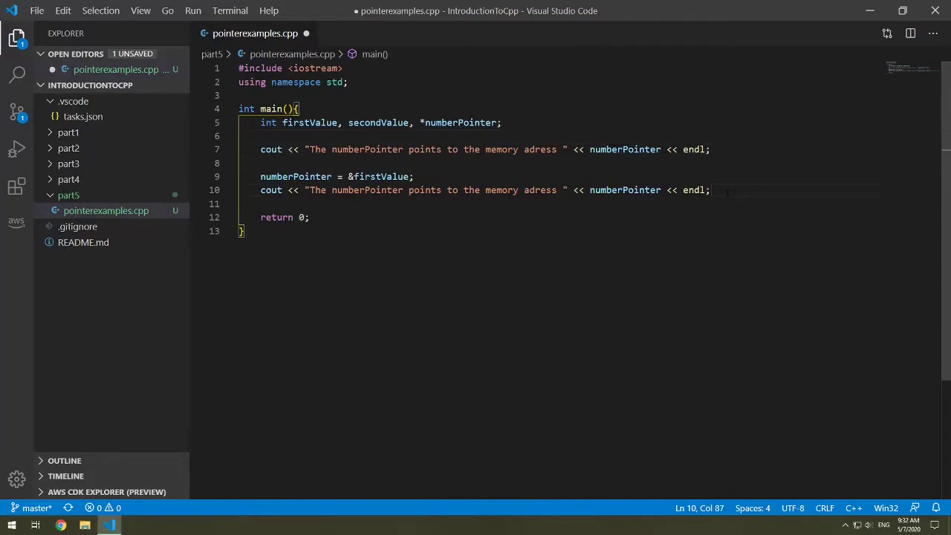
key(enter)
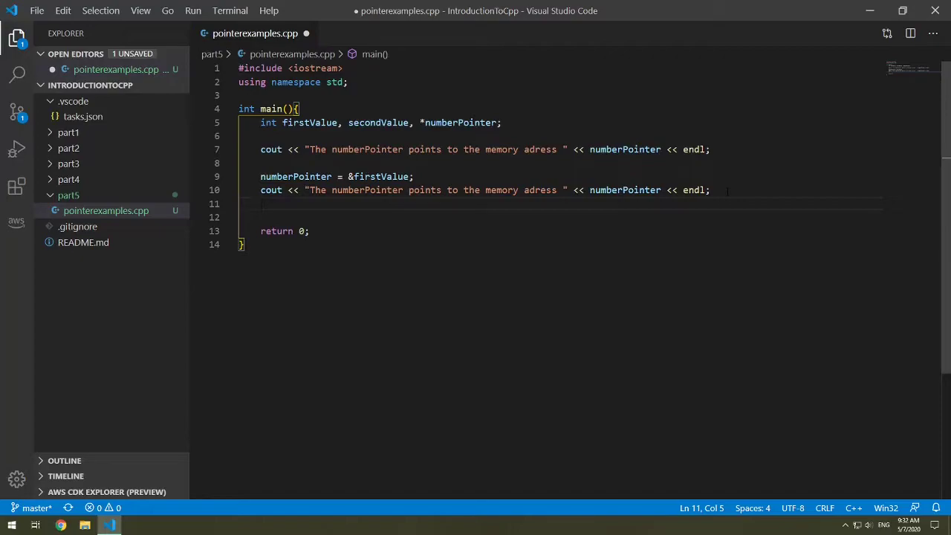
text(*)
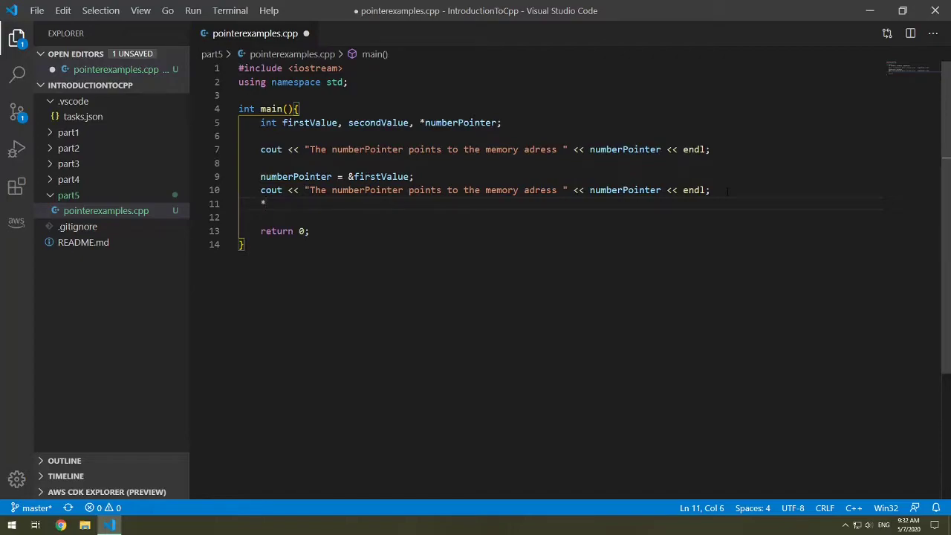
text(numberPointer)
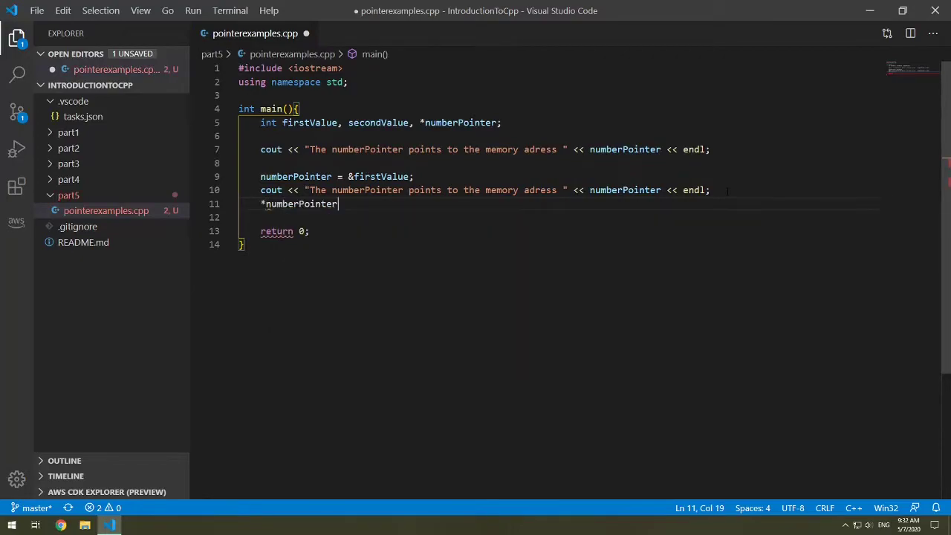
text(= 10)
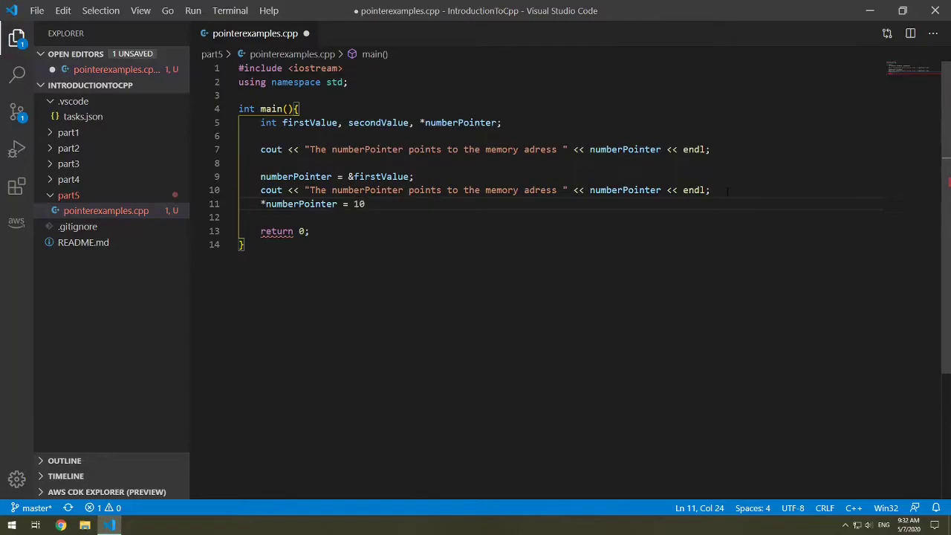
text(;)
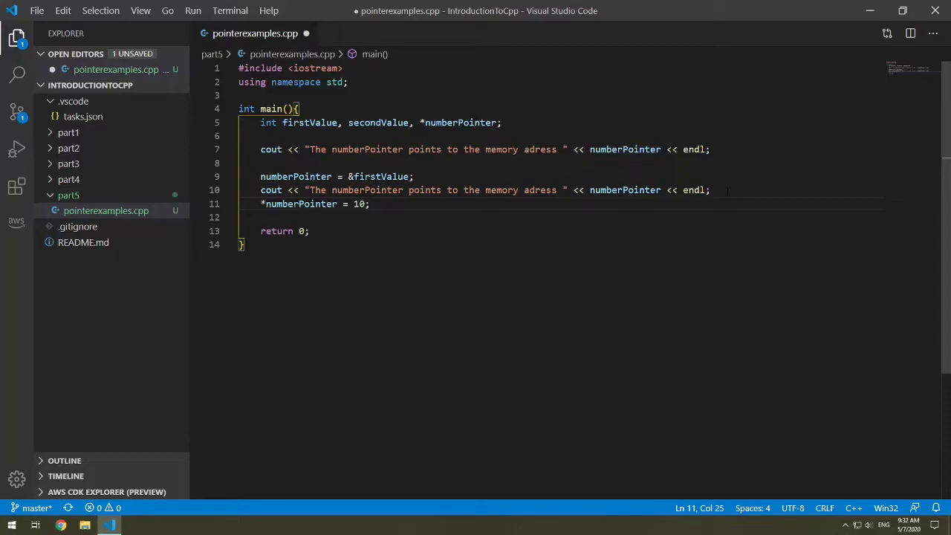
- Repoint the pointer with numberPointer = &secondValue; on a new line
key(enter)
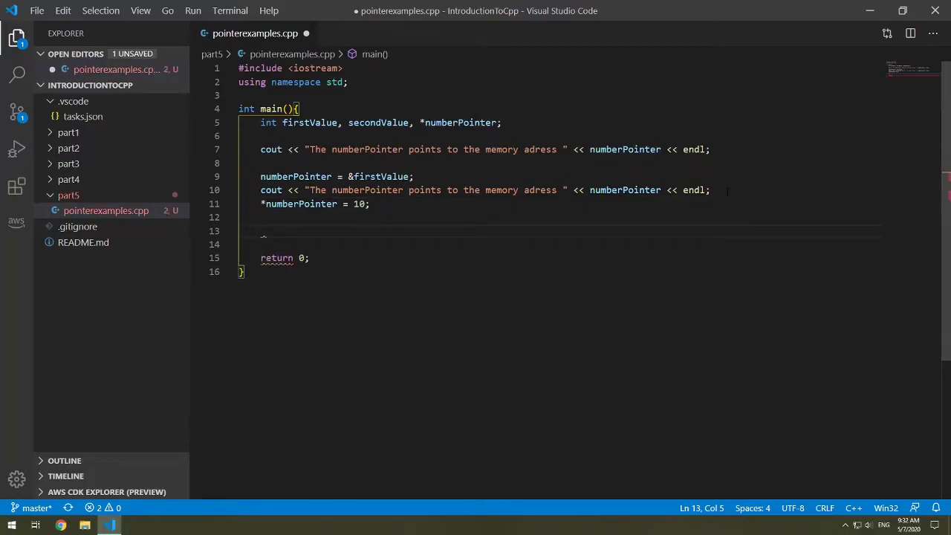
text(numberPointer =)
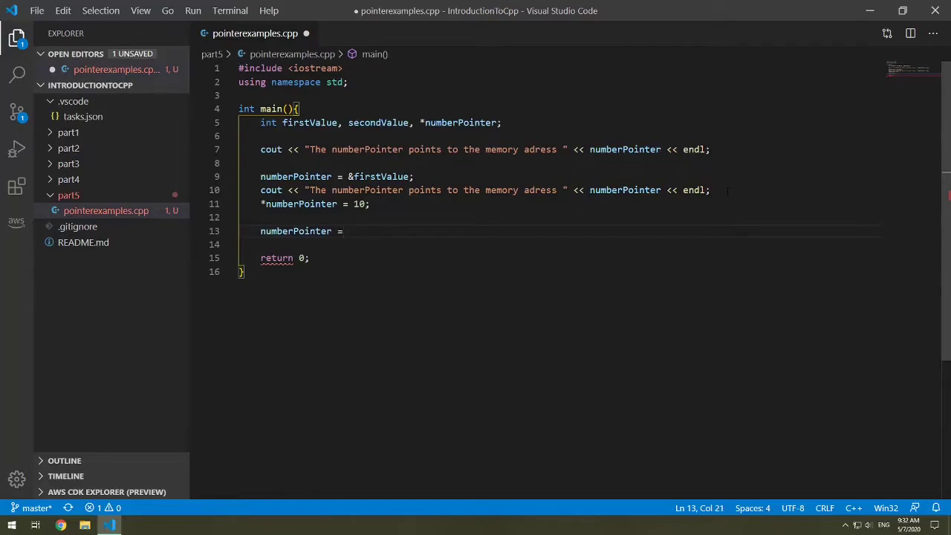
text(&secondValue)
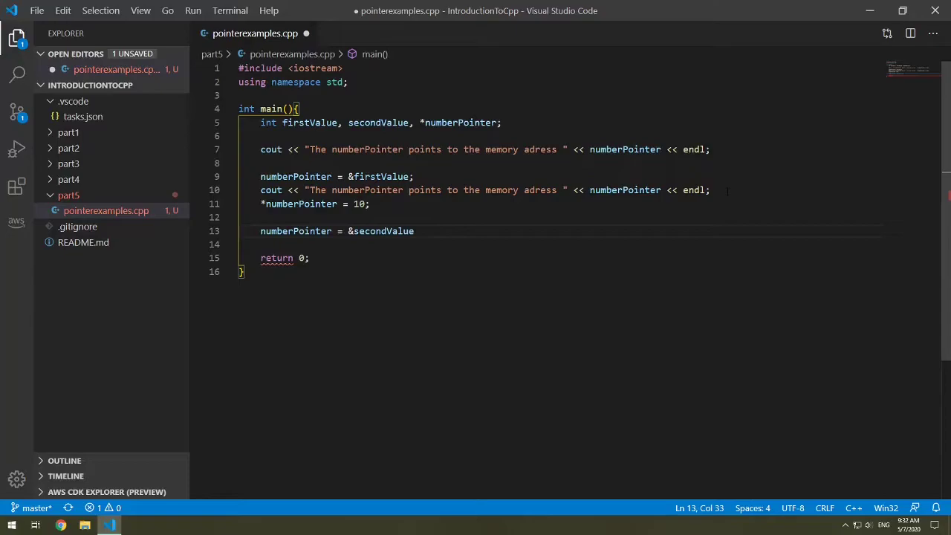
text(;)
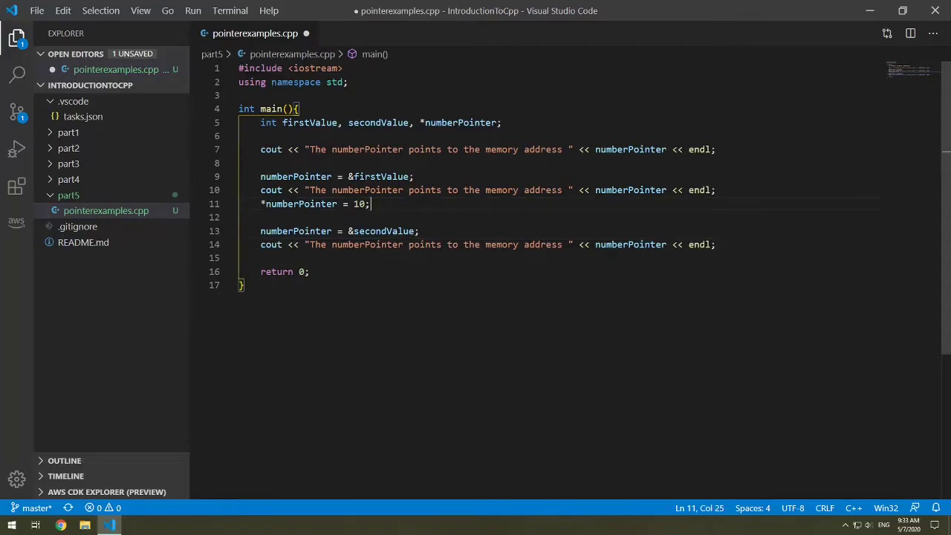
- Add *numberPointer = 20; to store 20 through the pointer
text(*numberPointer = 10;)
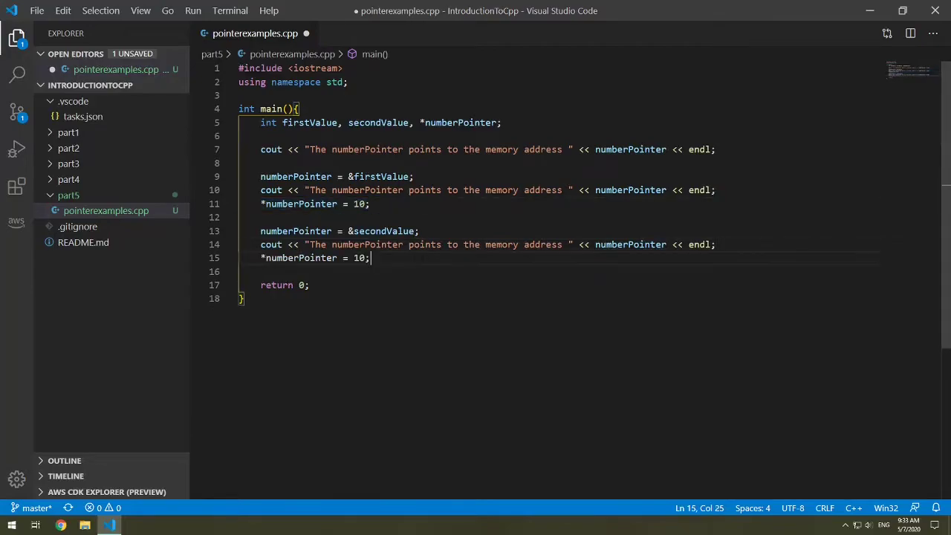
text(20)
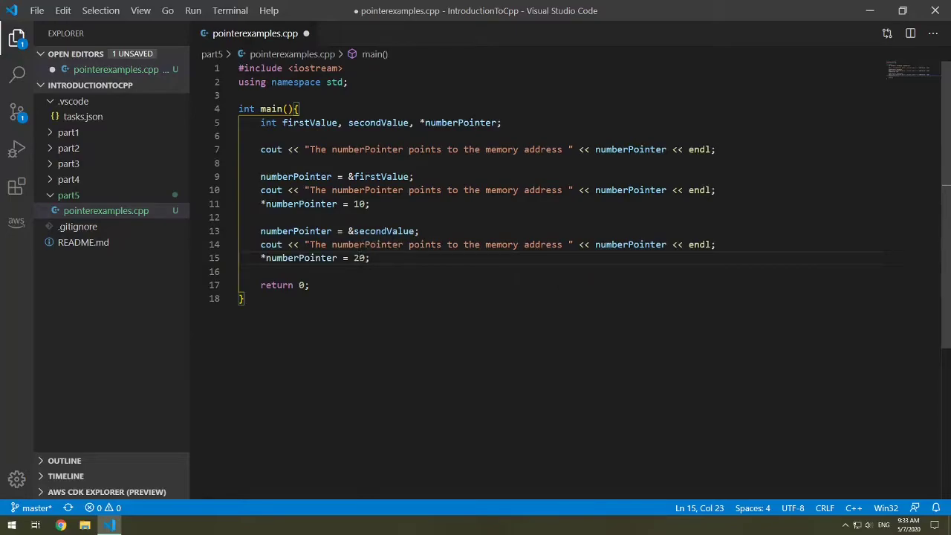
key(Enter)
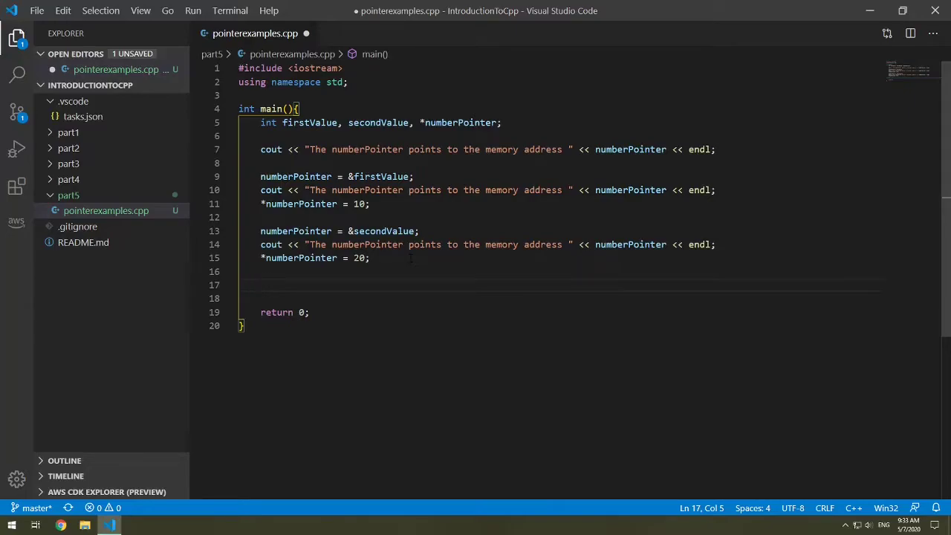
- Add cout lines printing "firstValue is " with firstValue and "secondValue is " with secondValue
text(cout <<)
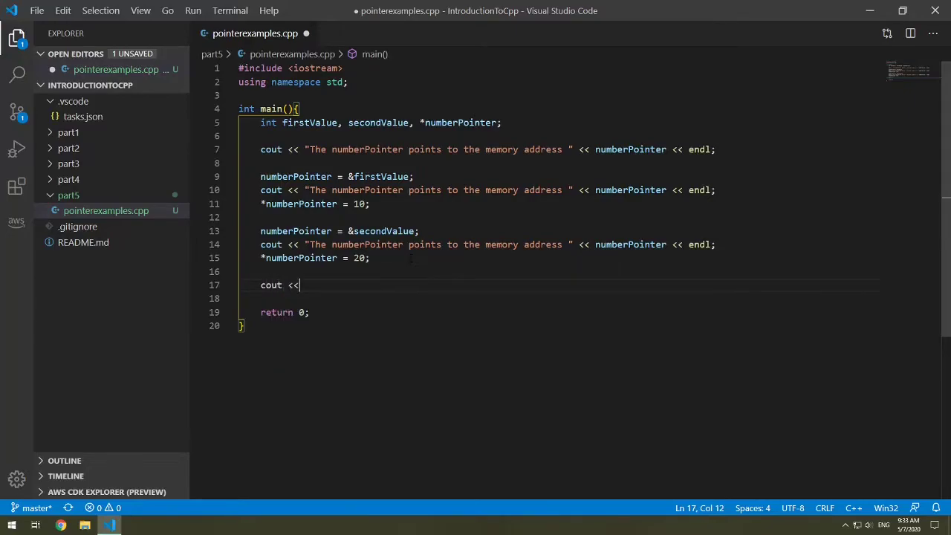
text("first)
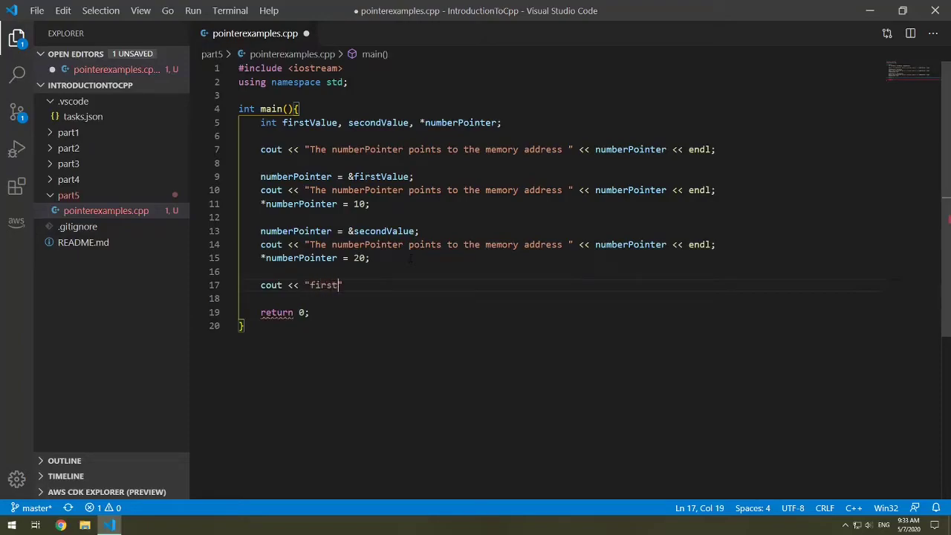
text(Value is)
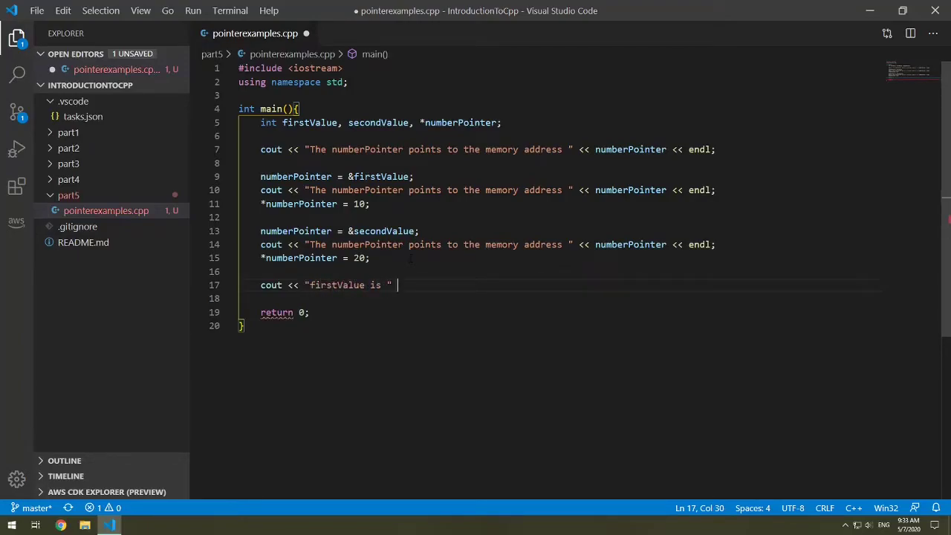
text(<< firstValue <<)
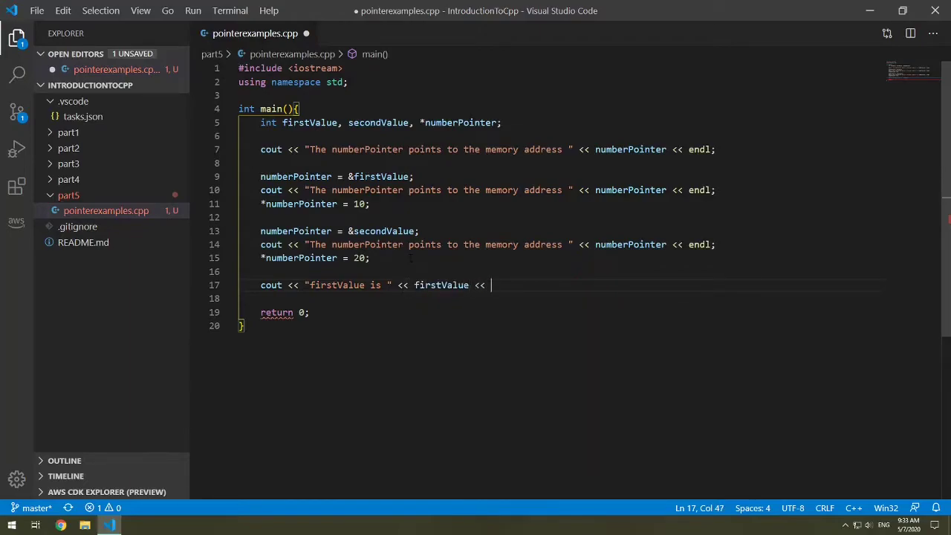
text(endl;)
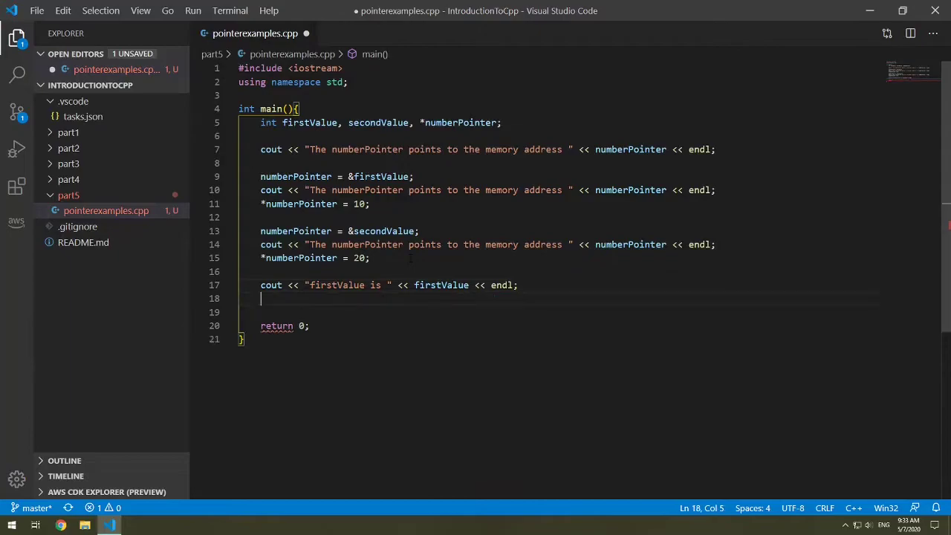
text(cout <<)
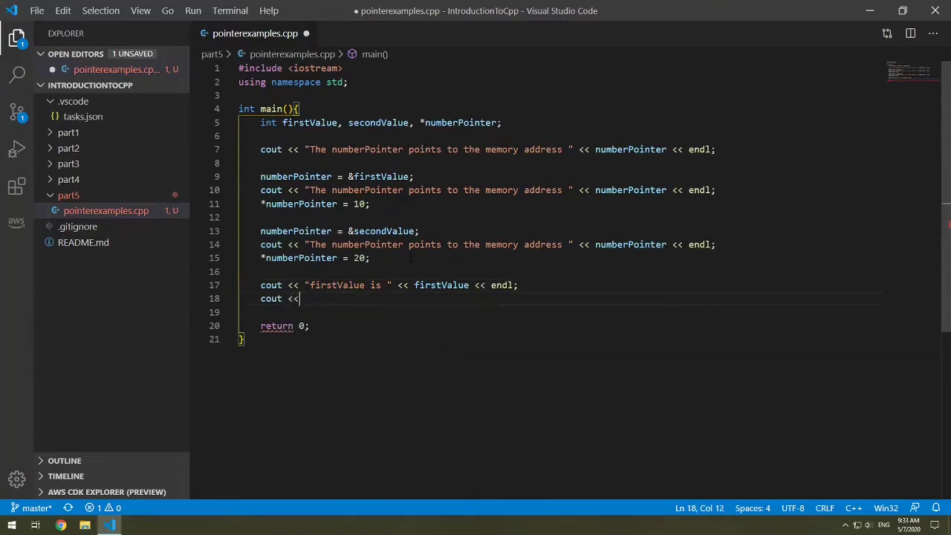
text("")
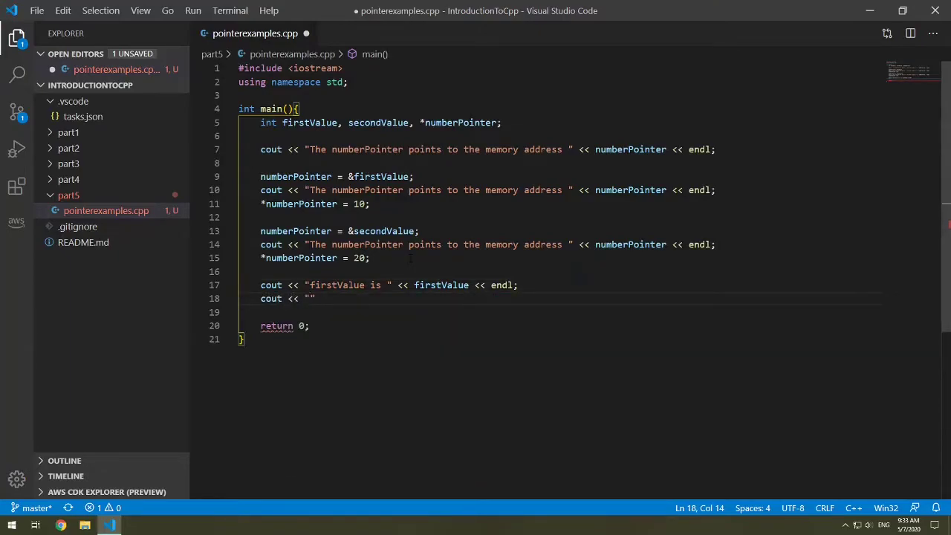
text(secondVal)
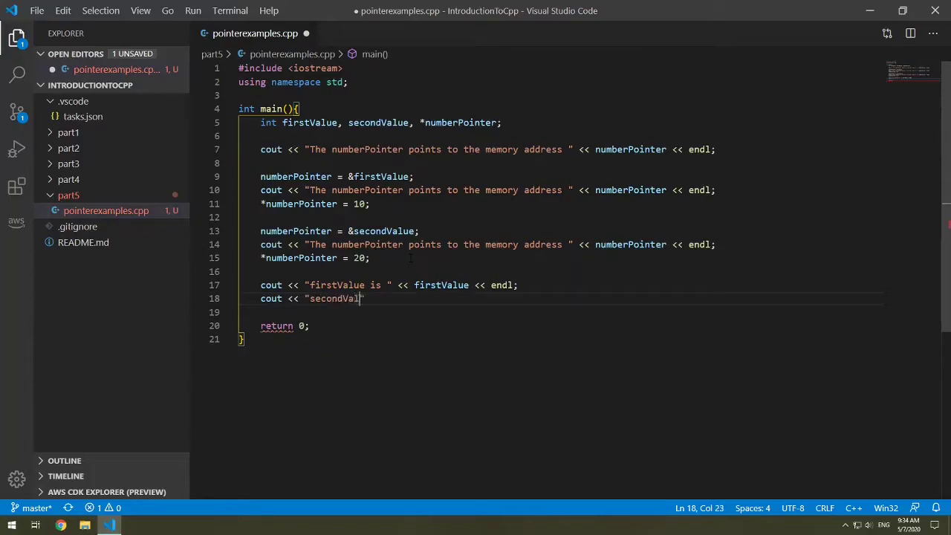
text(ue is ")
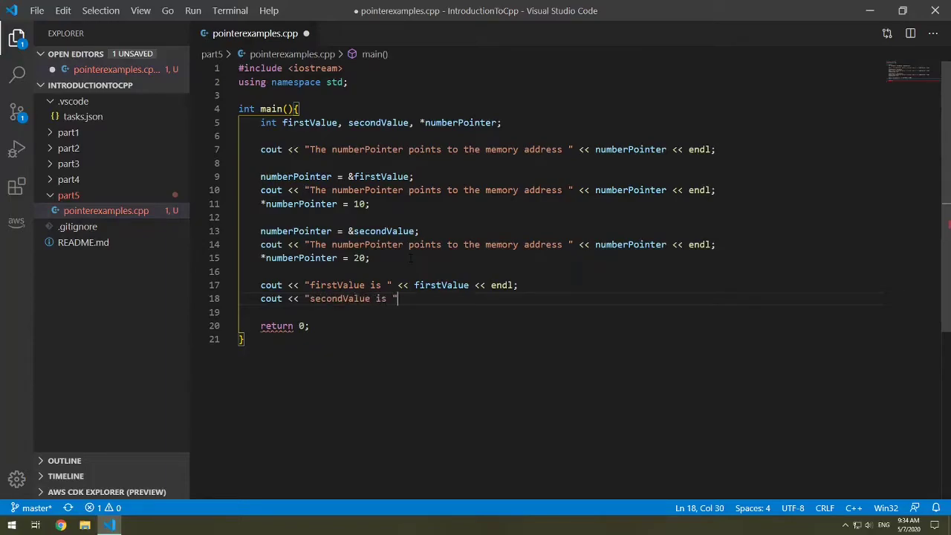
text(<< secondValue)
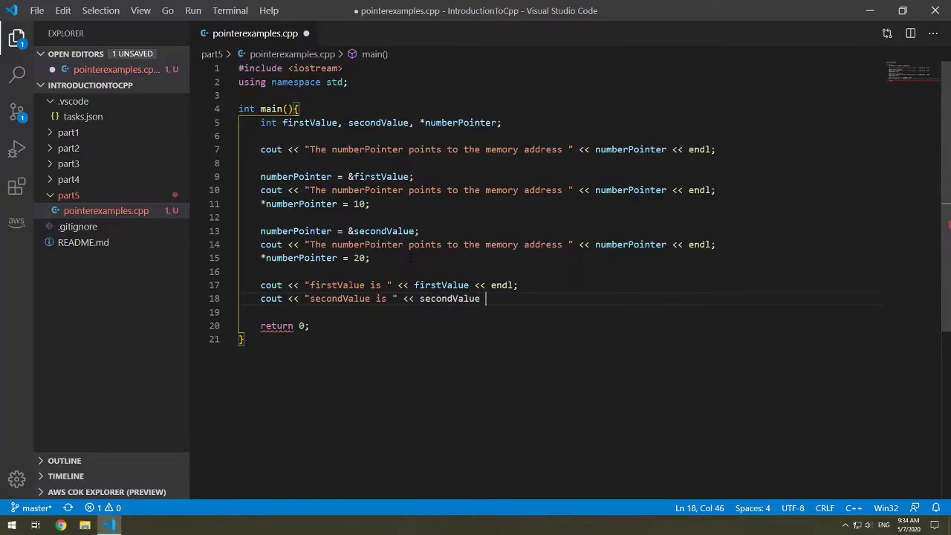
text(<<)
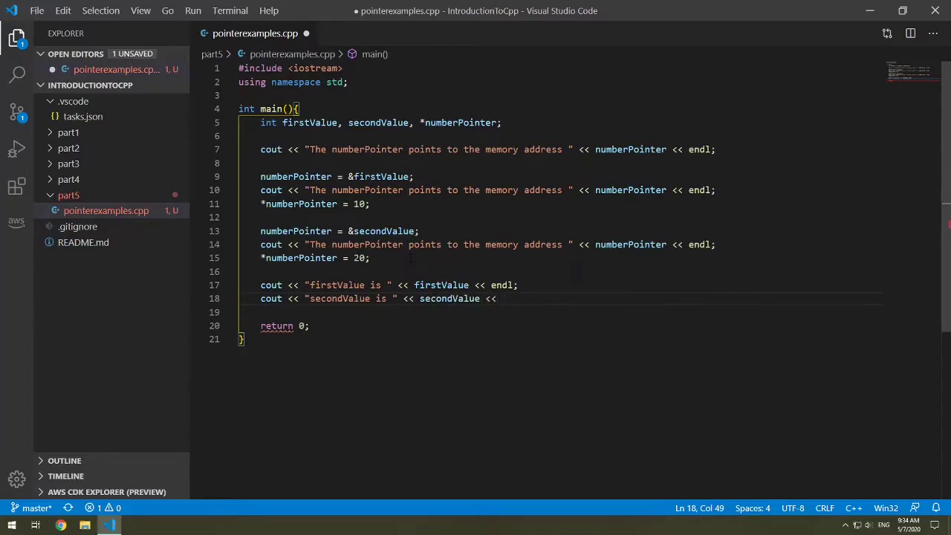
text(endl;)
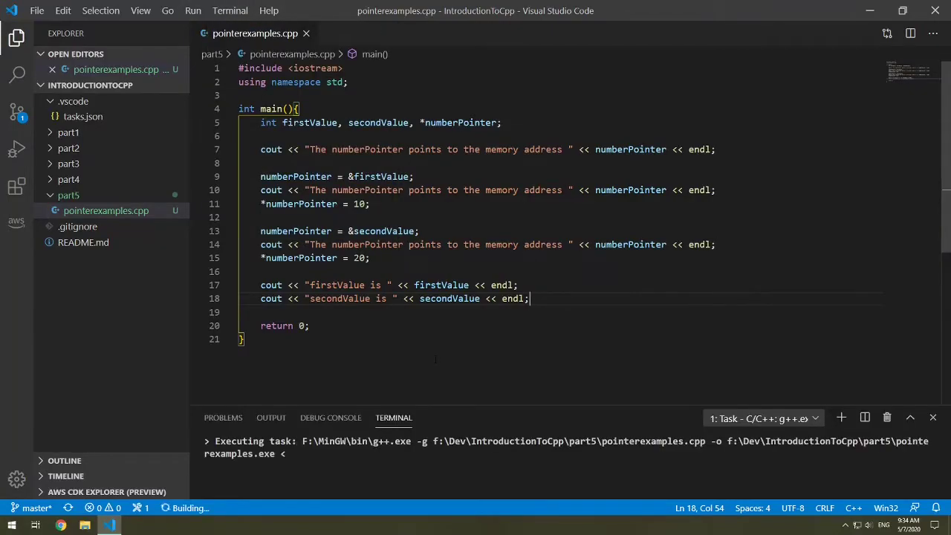
- Run the compiled program with ./pointerexamples in the terminal
right_click(106, 210)
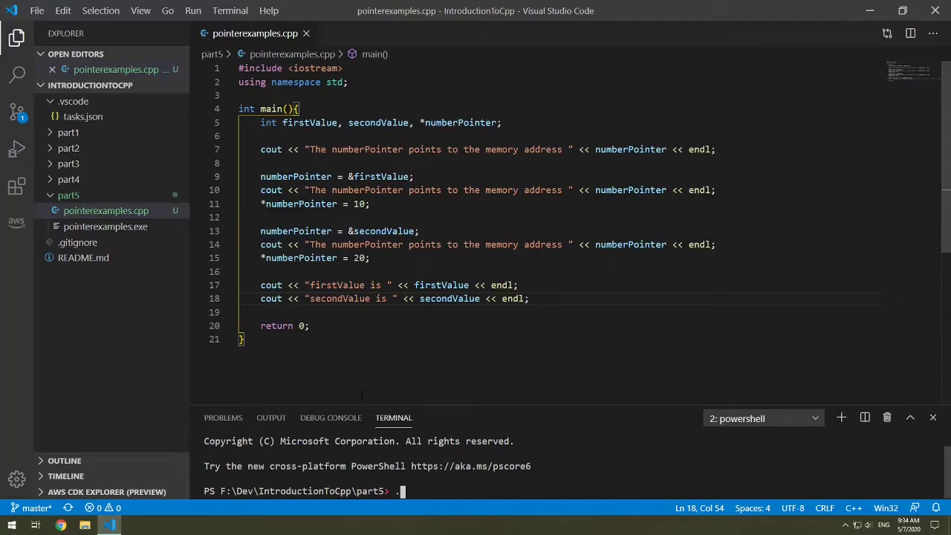
text(./pointerexamples)
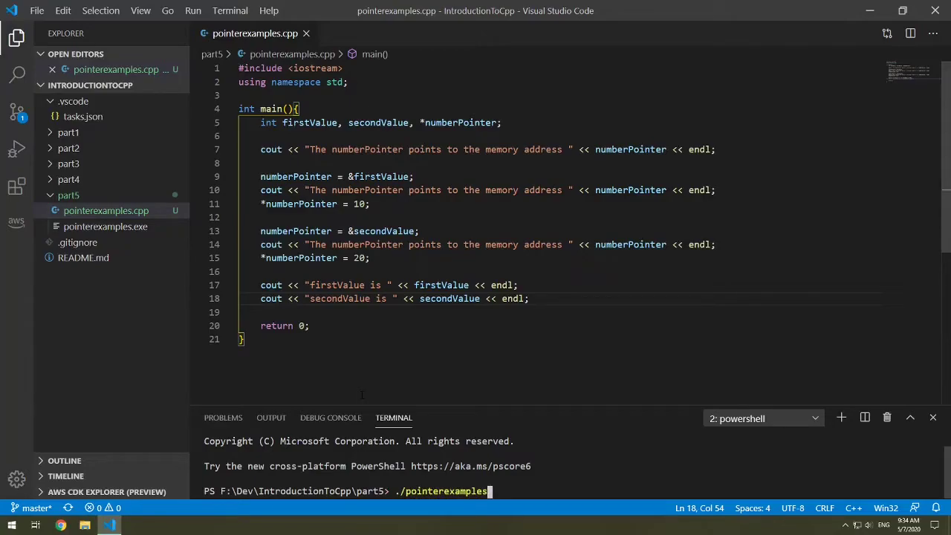
key(Return)
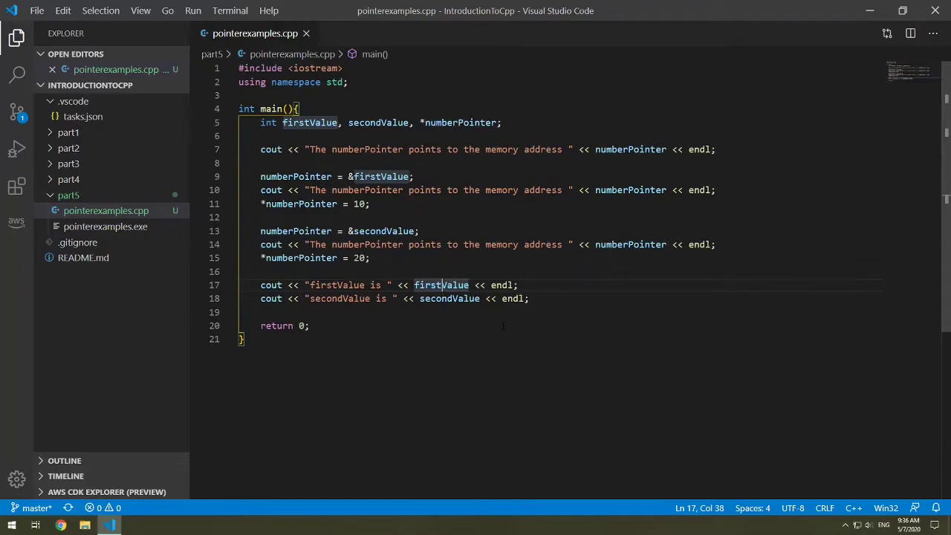
- Declare int x = 3; before return 0 and save the file
key(Enter)
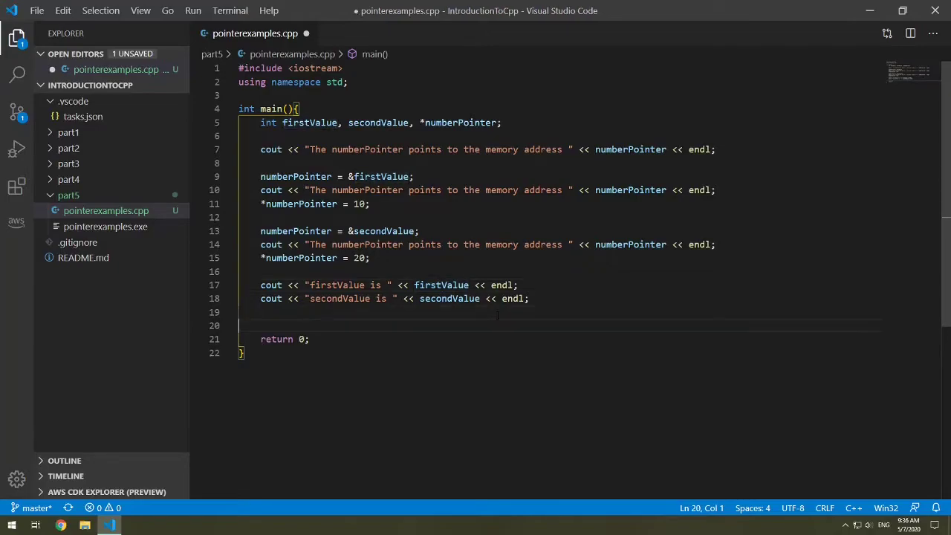
text(int)
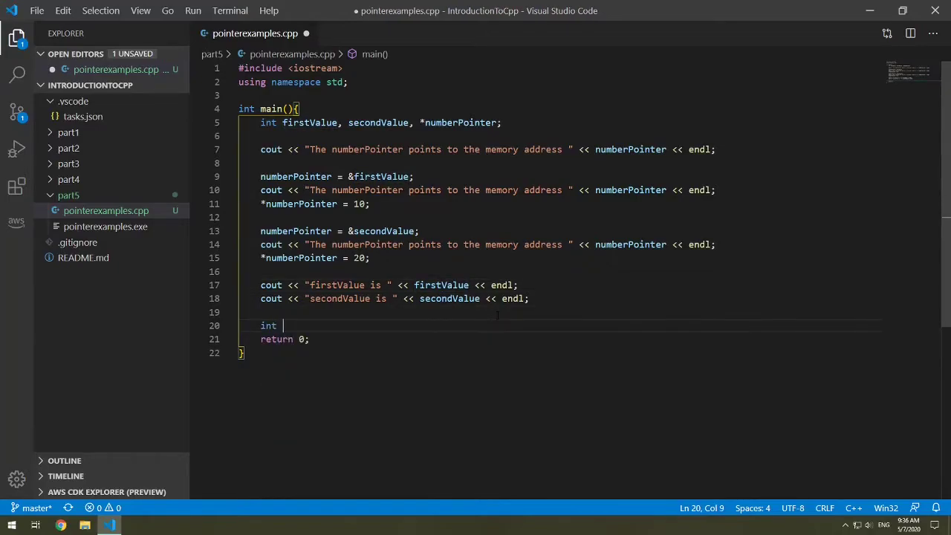
text(x)
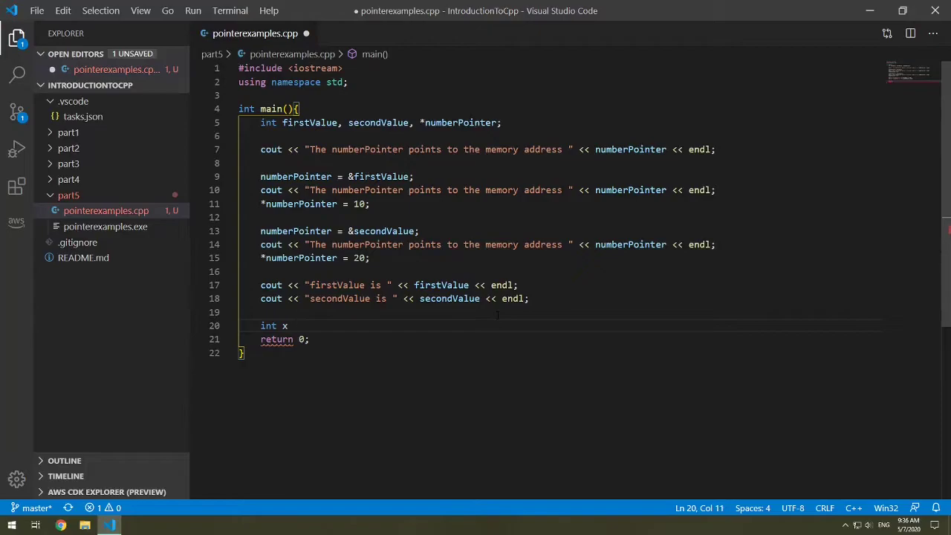
text(= 3;)
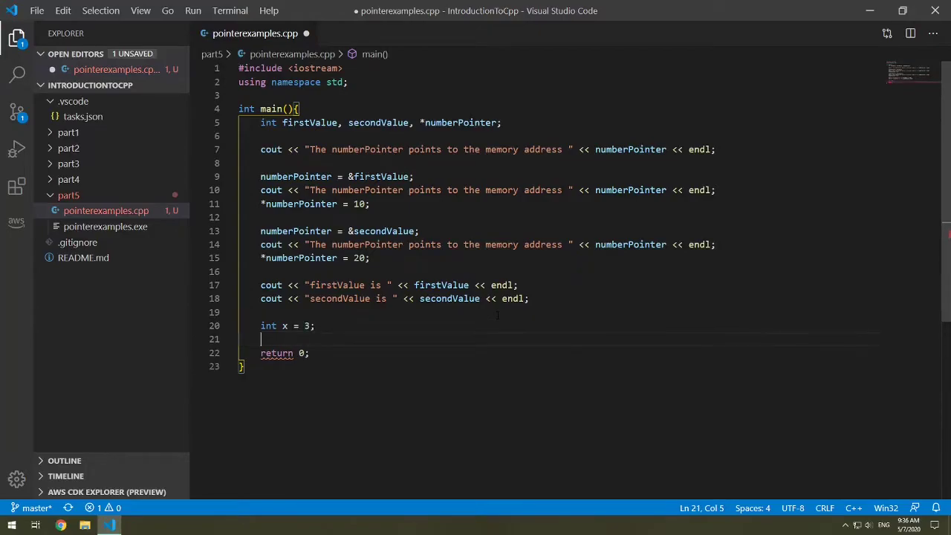
key(ctrl+s)
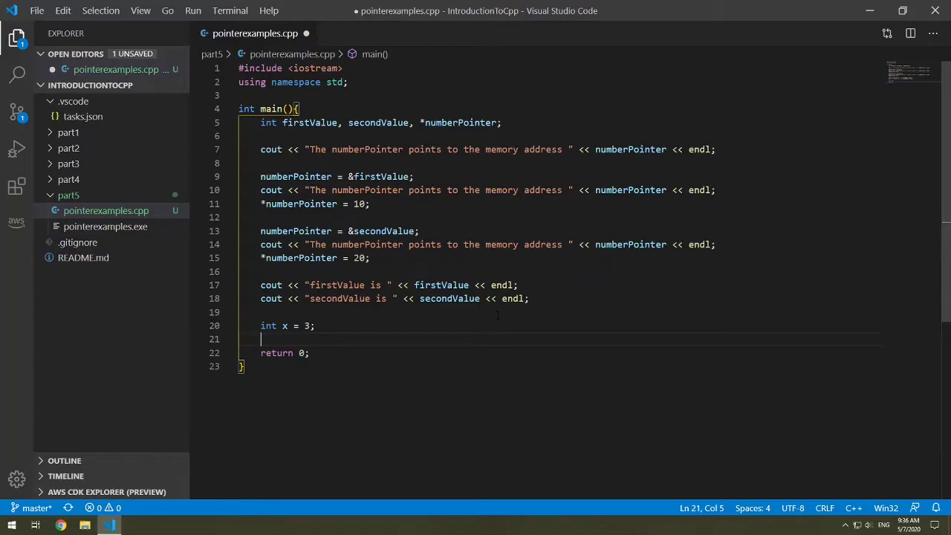
- Call setValueToFive(x); on the next line
text(set)
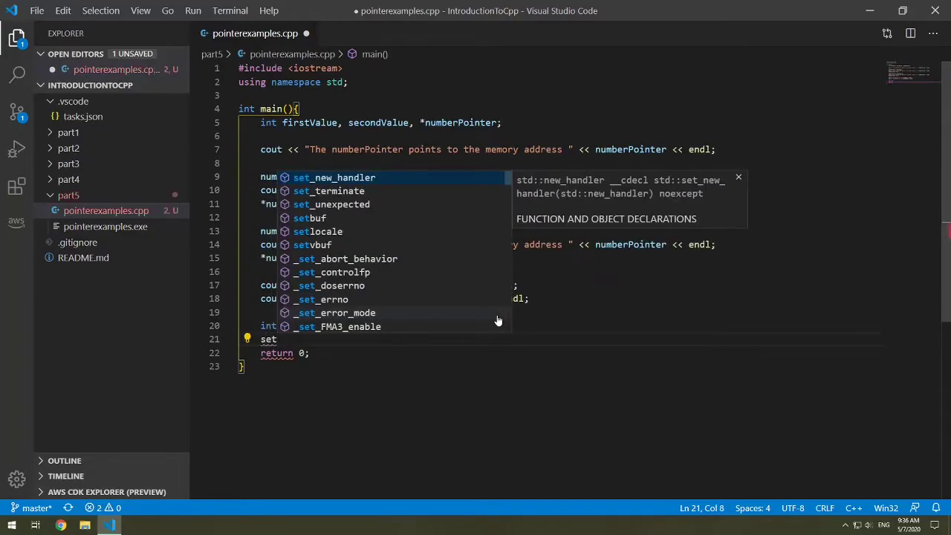
text(Value)
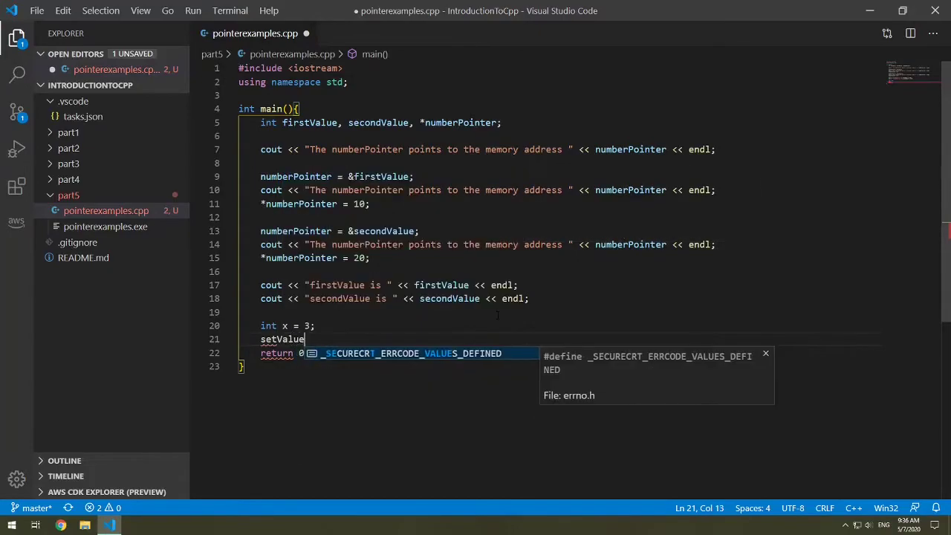
text(ToFi)
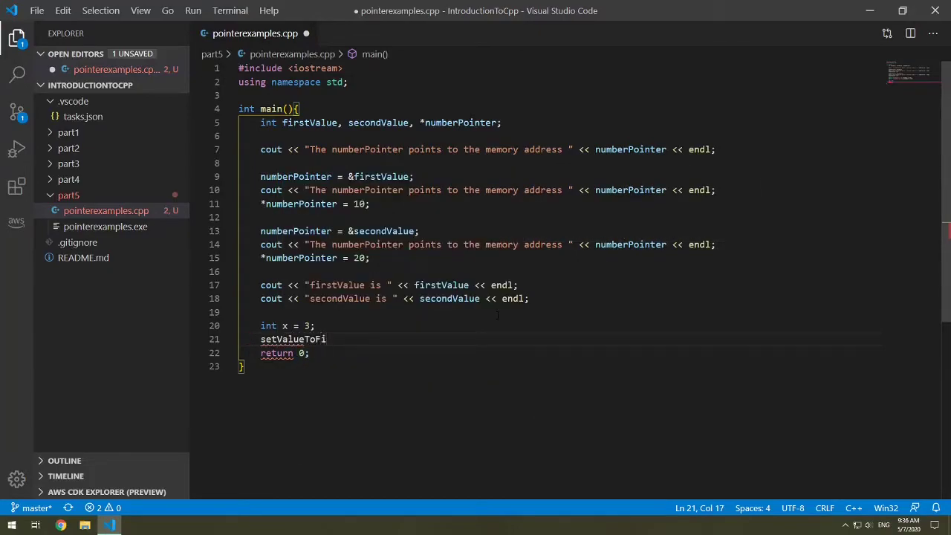
text(ve())
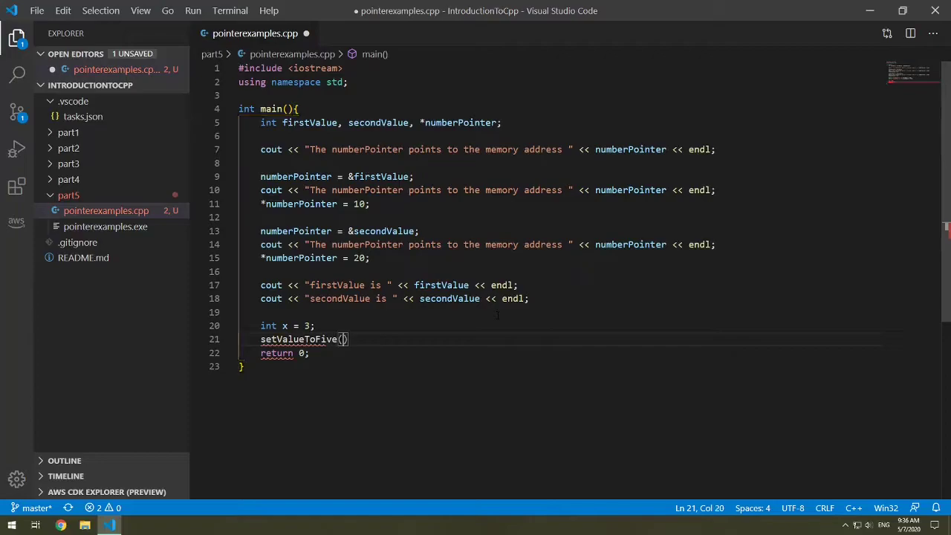
text(x)
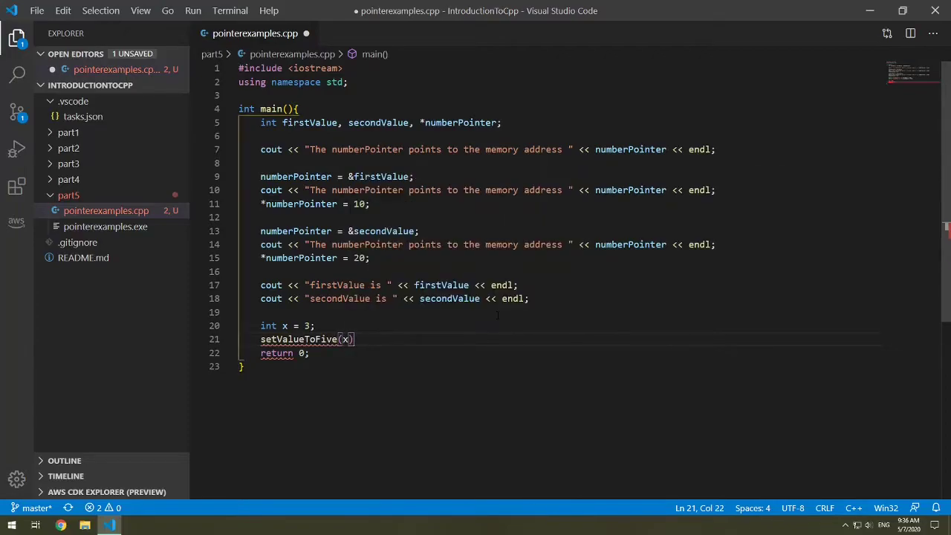
text(;)
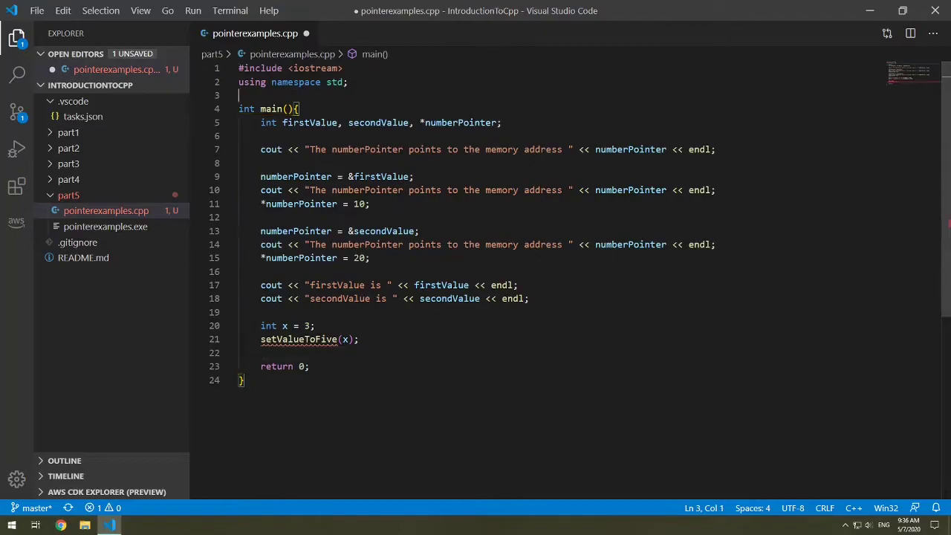
- Define void setValueToFive(int x) with body x = 5; above main
key(Enter)
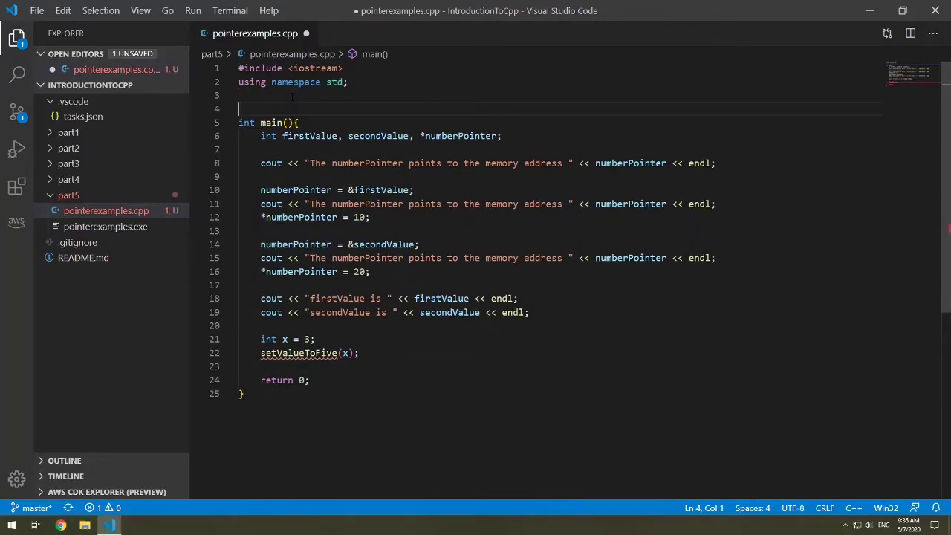
text(void s)
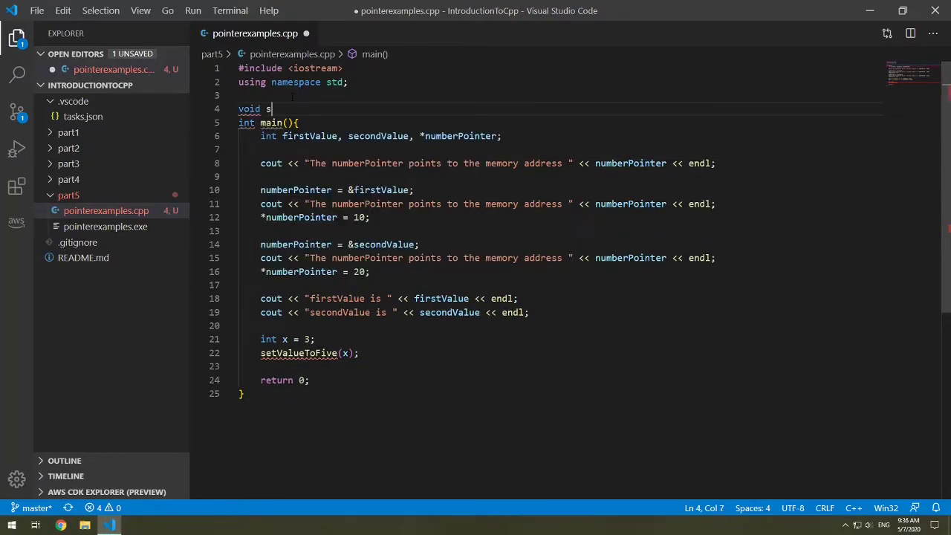
text(etValue)
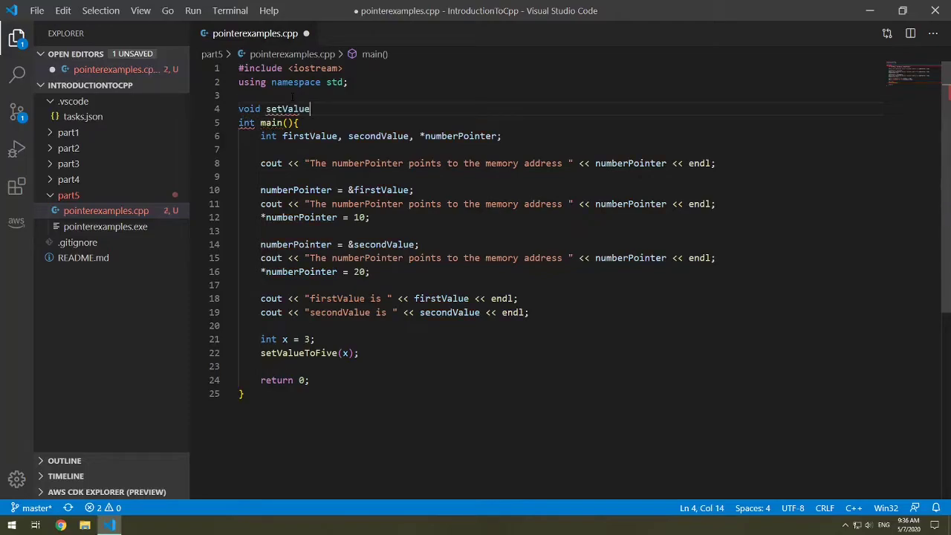
text(ToFiv)
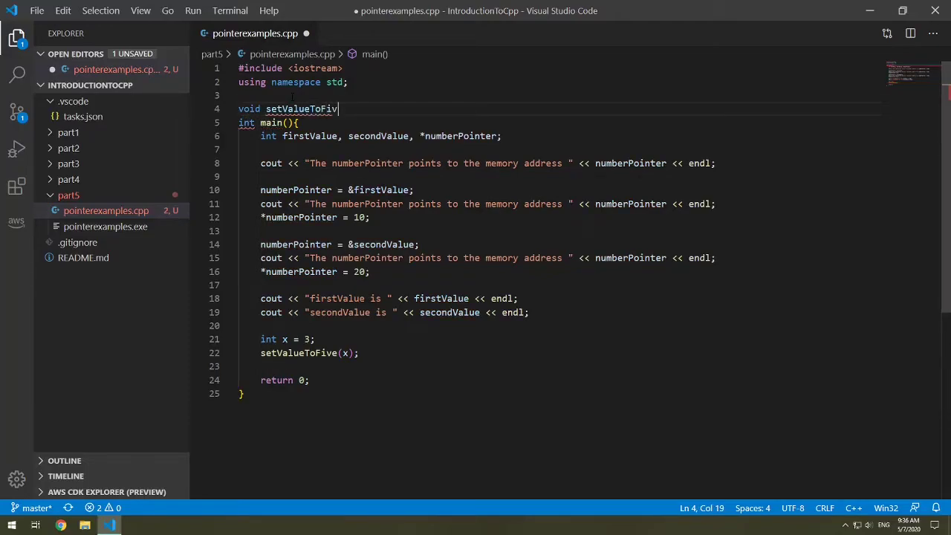
text(e())
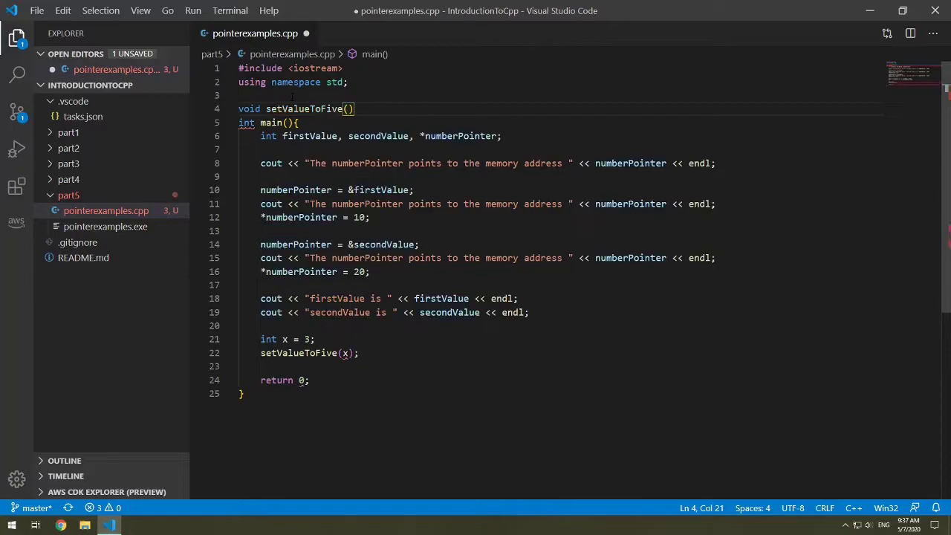
text(int x)
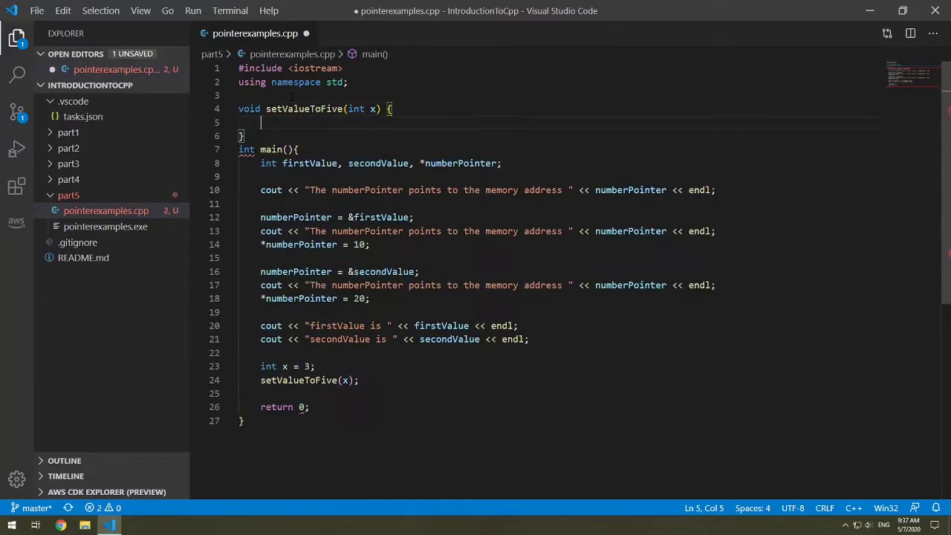
key(ctrl+s)
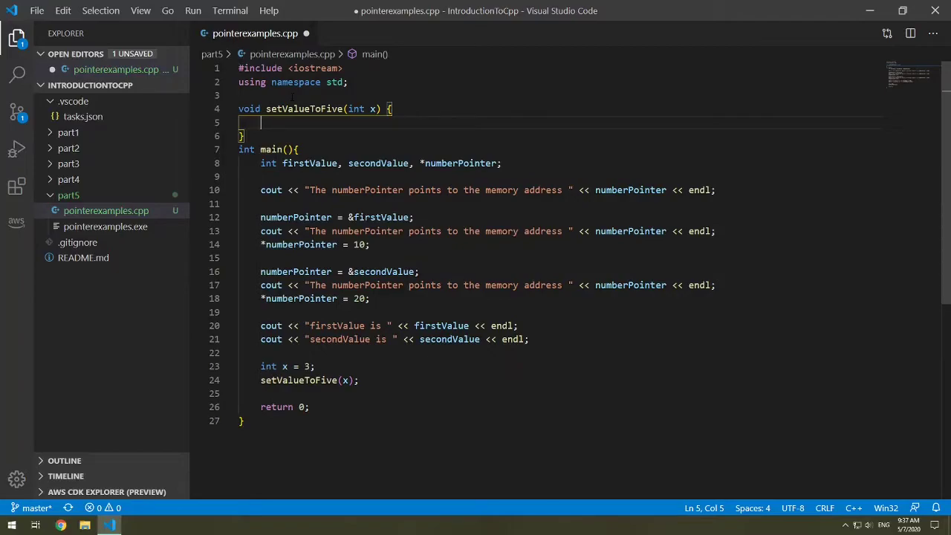
text(x = 5;)
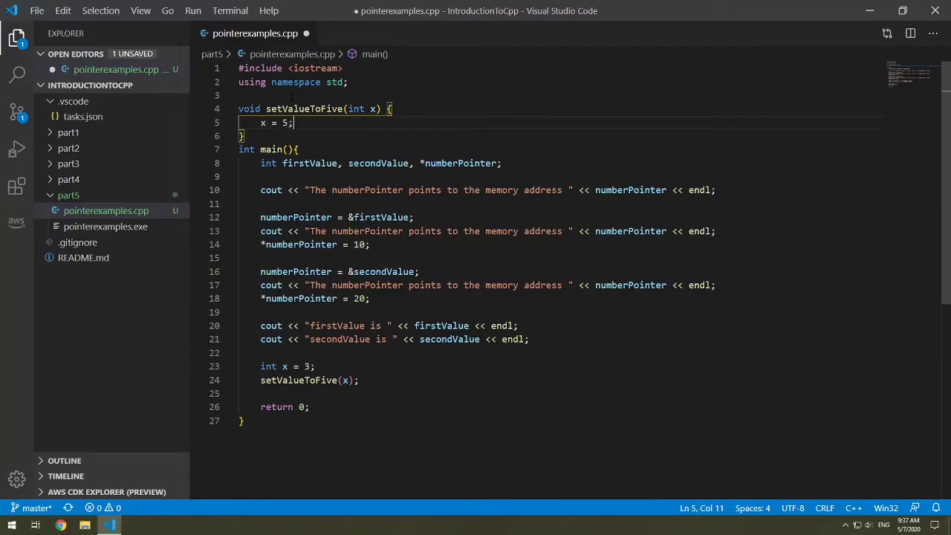
key(Enter)
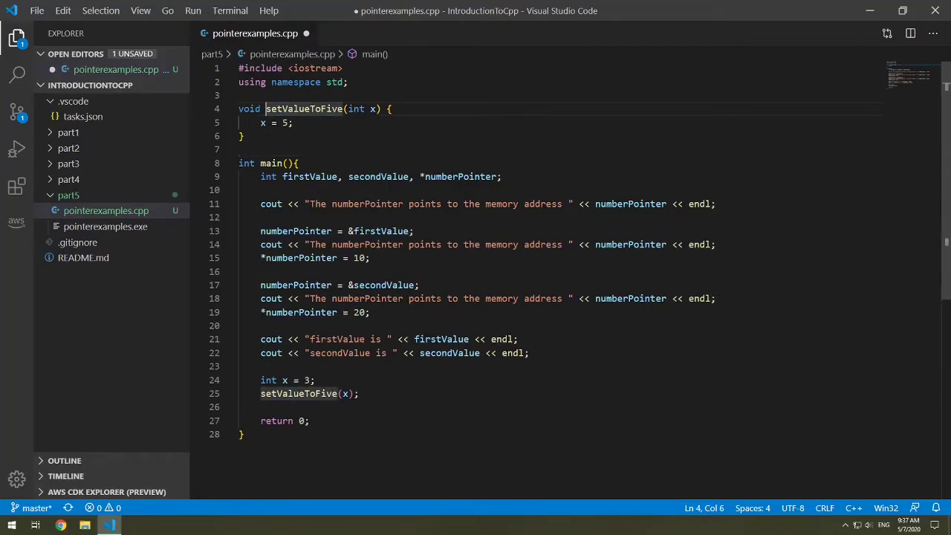
- Add cout << "The value of x is " << x << endl; after the call
click(243, 135)
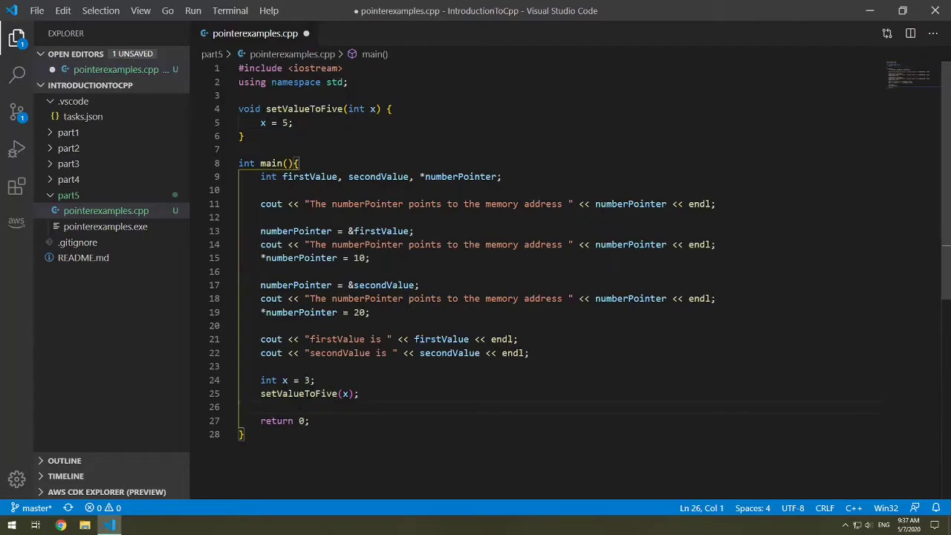
text(cou)
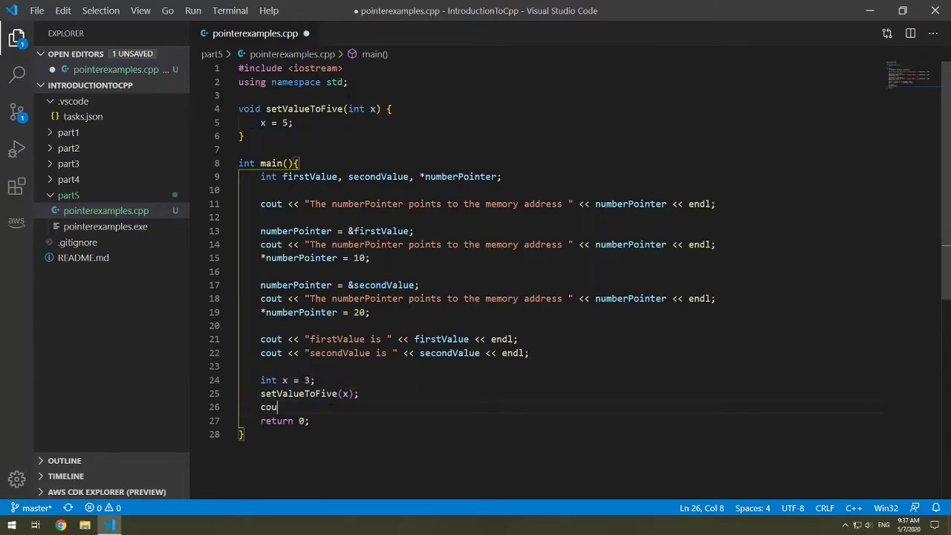
text(t <<)
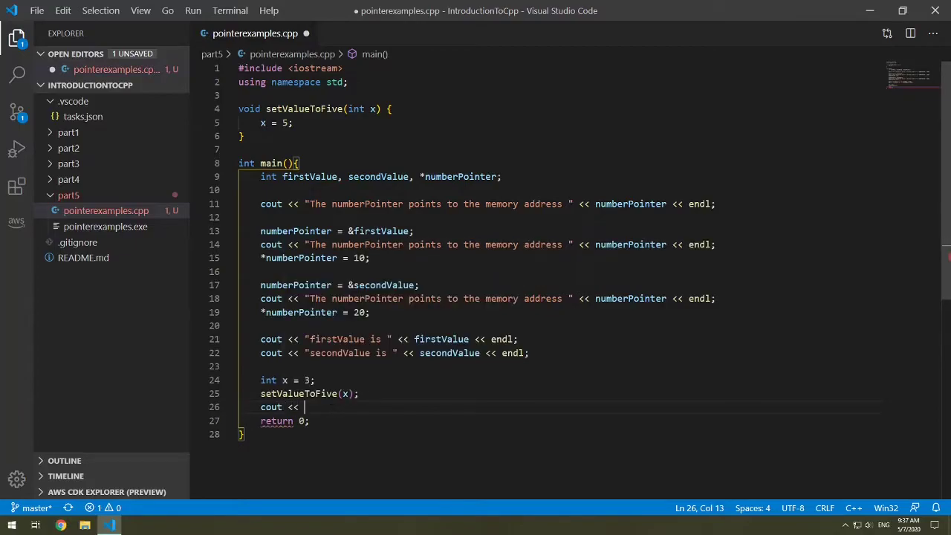
text("The")
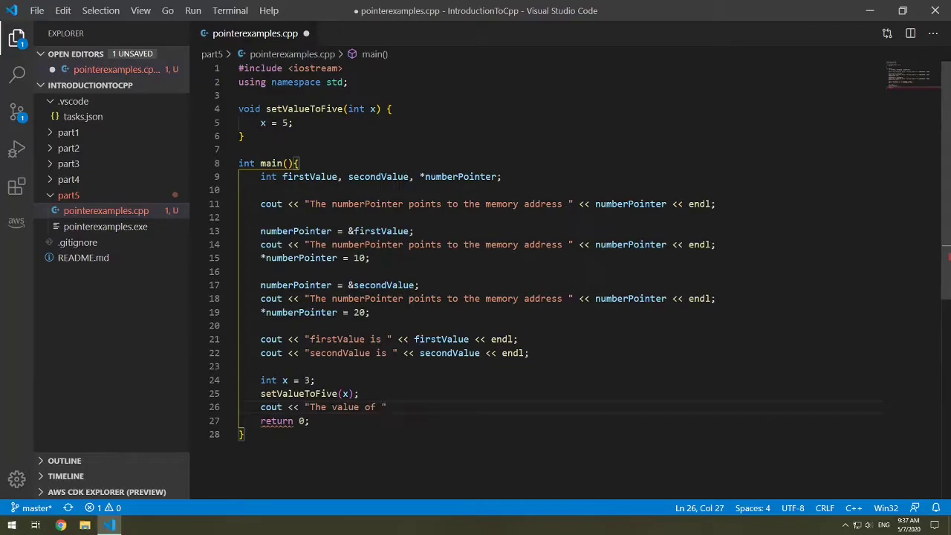
text(x is)
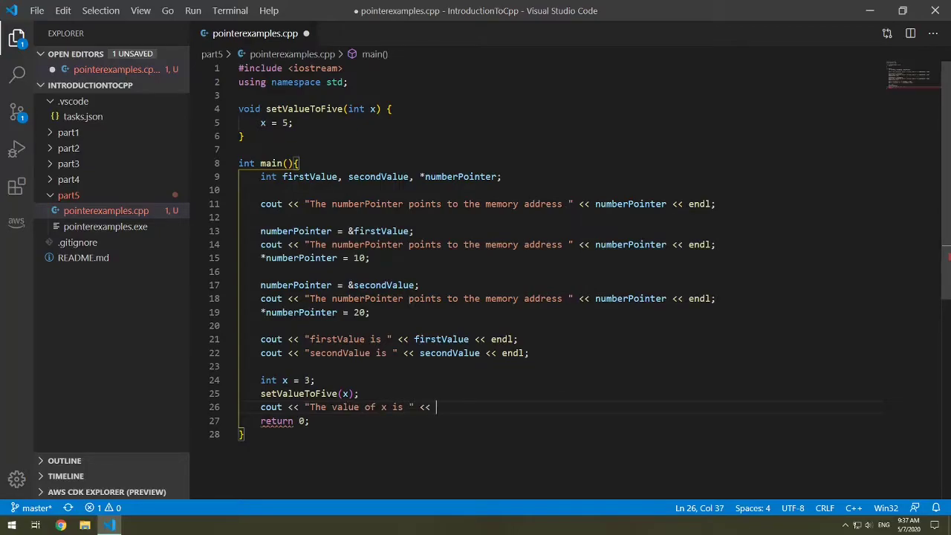
text(x <<)
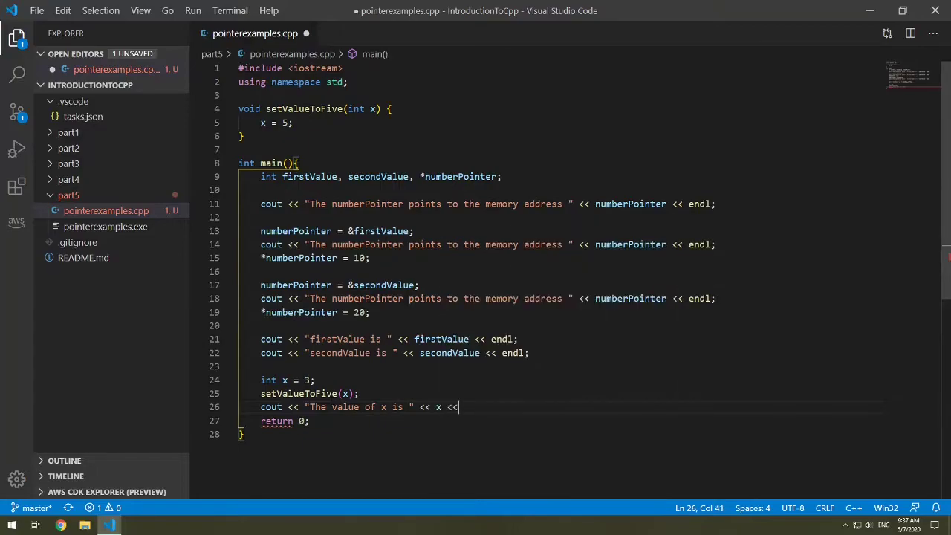
text(endl;)
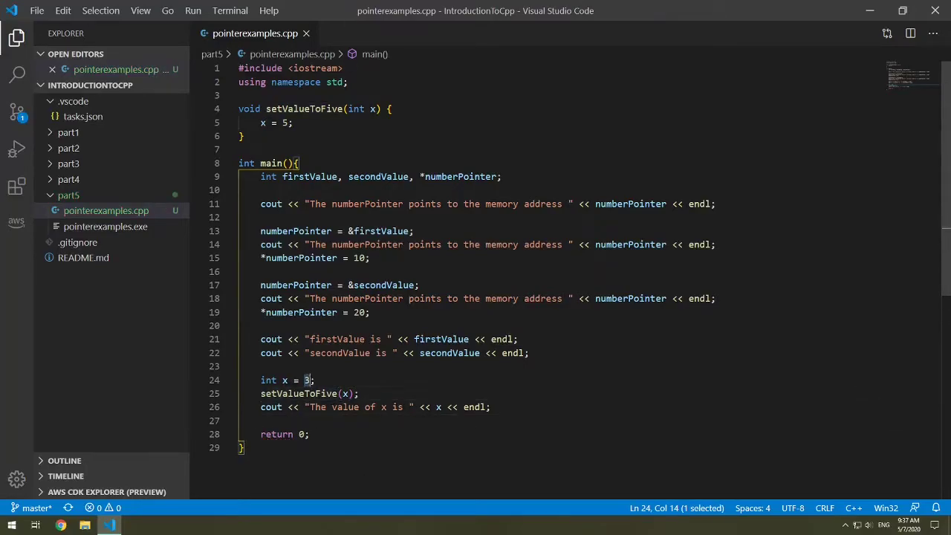
- Run ./pointerexamples, highlight the 'The value of x is 3' output, and close the terminal
click(230, 10)
text(./pointerexamples)
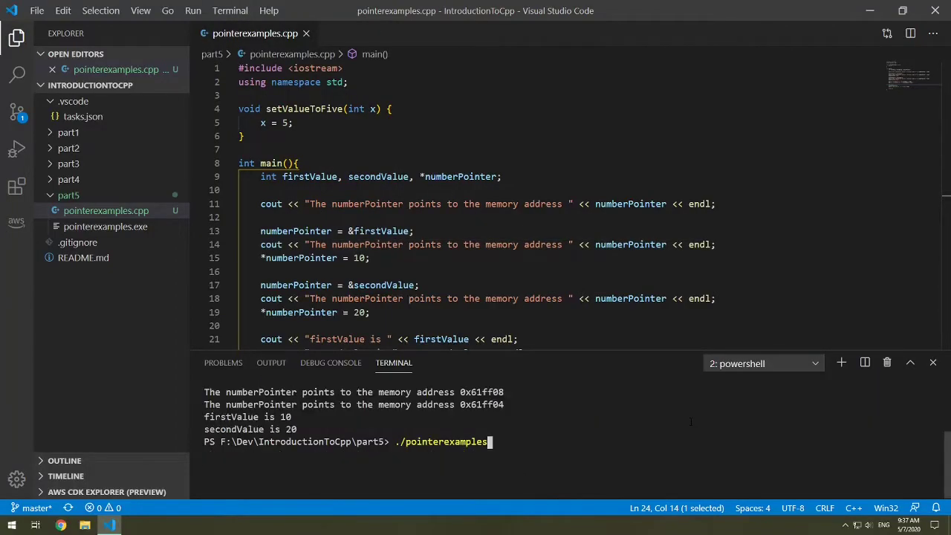
key(Return)
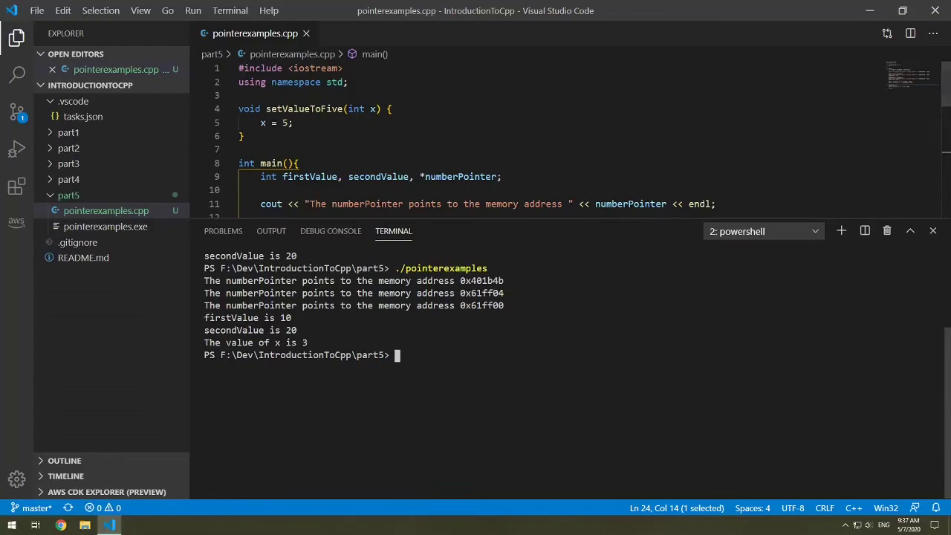
double_click(255, 343)
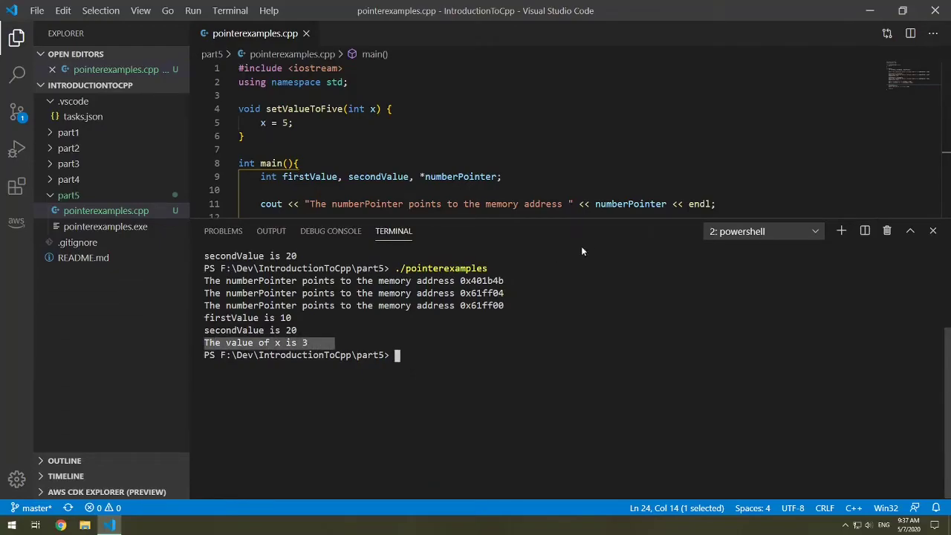
click(933, 231)
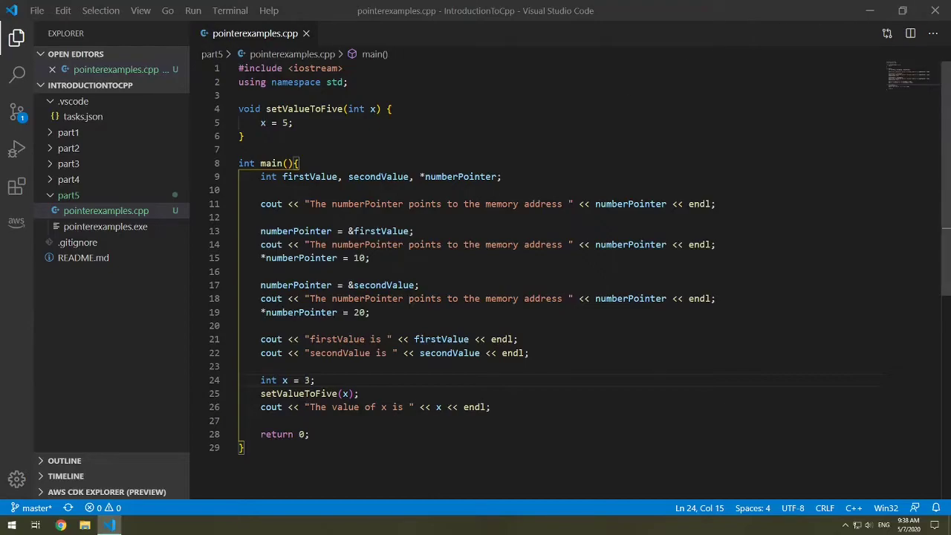
- Define void setPointerValueToFive(int *x) { *x = 5; } above main
text(void setPointerV)
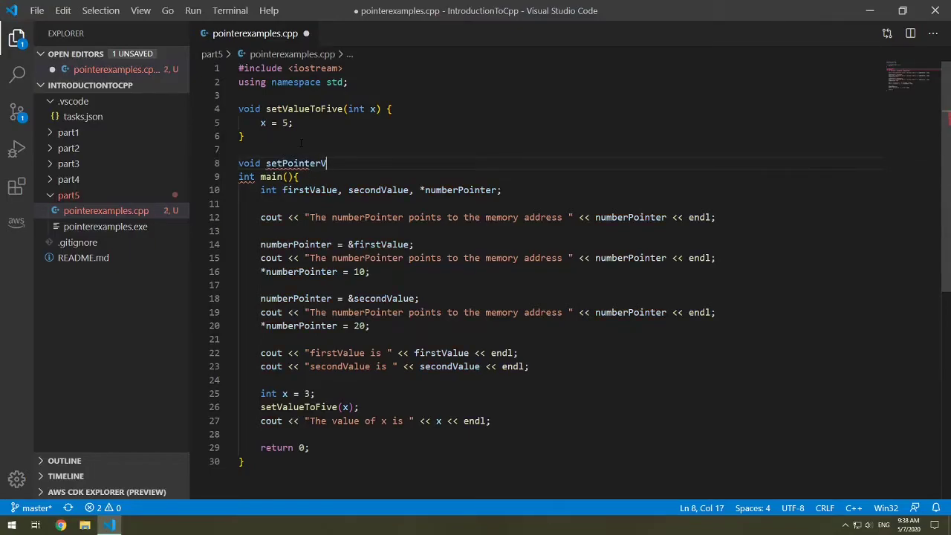
text(alueToFive(int)
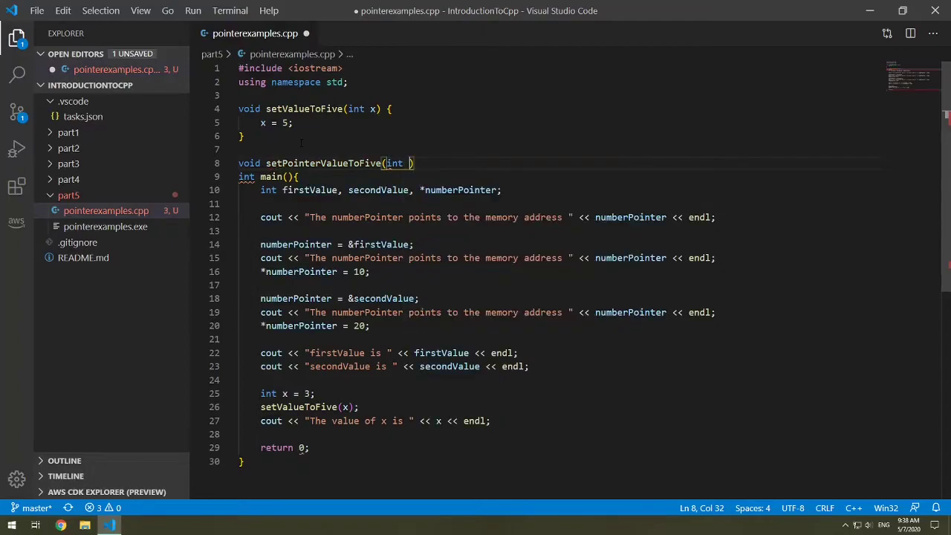
text(x)
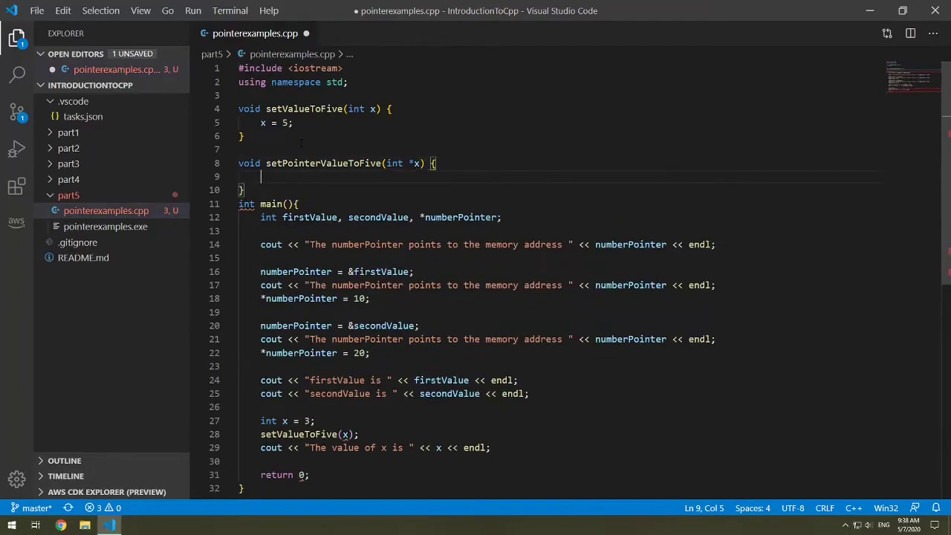
double_click(395, 163)
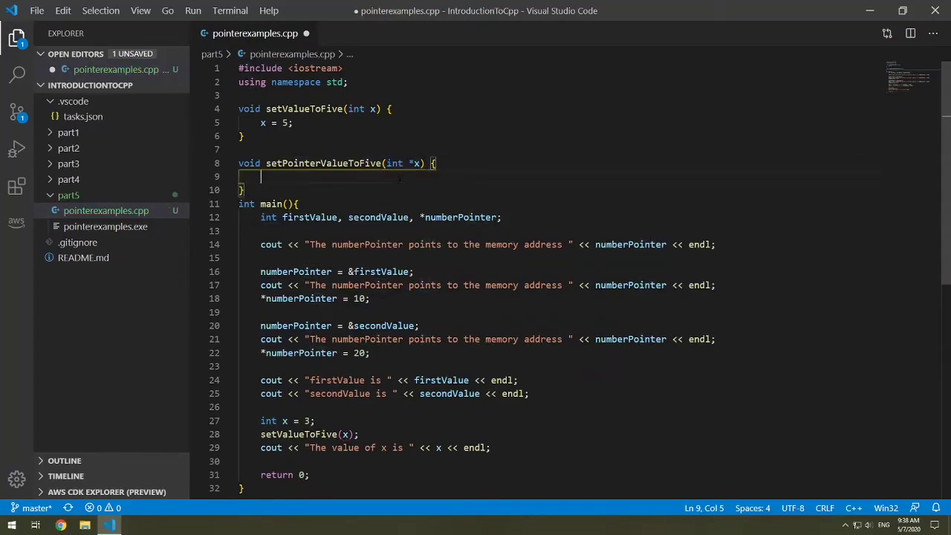
text(*)
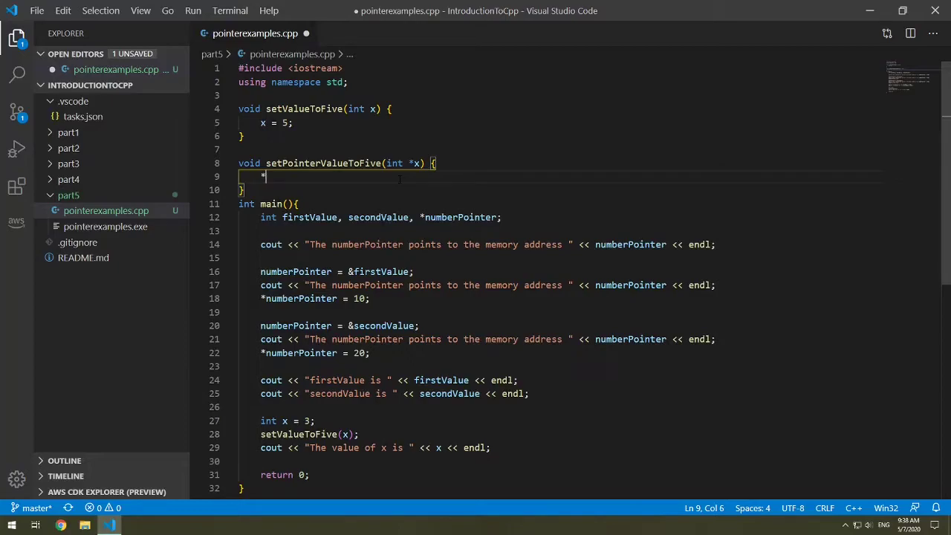
text(x =)
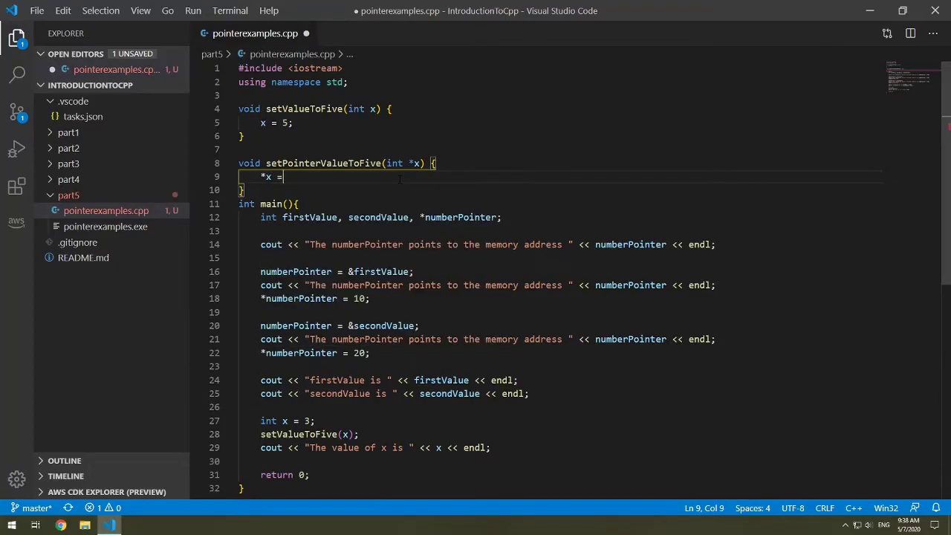
text(5;)
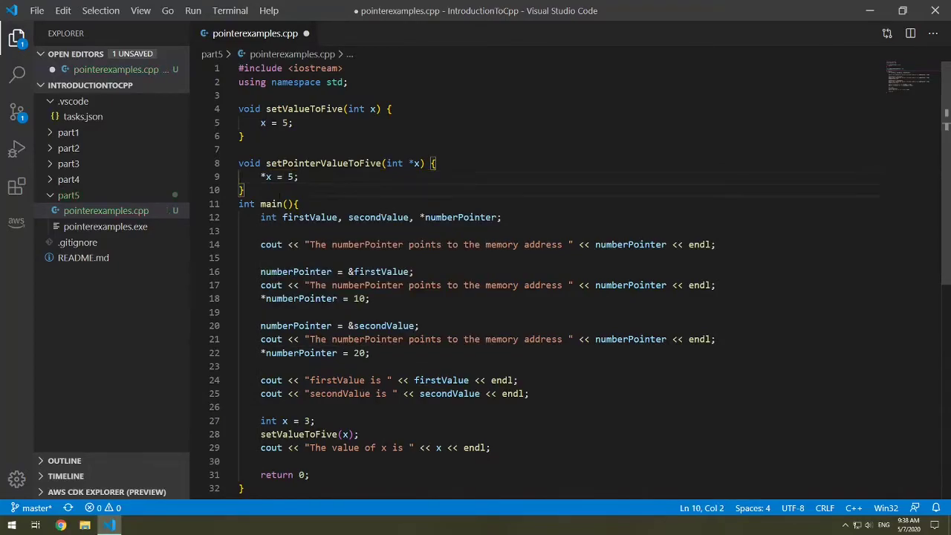
double_click(267, 177)
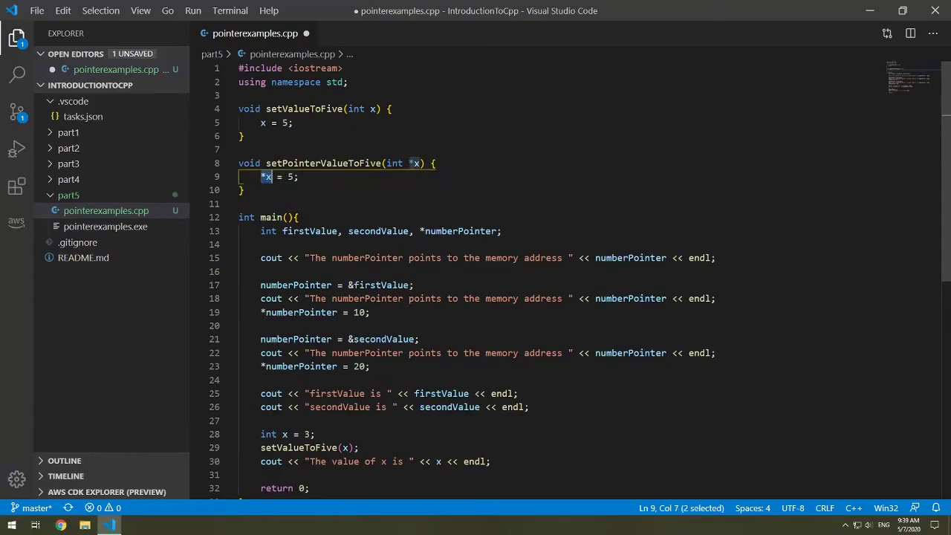
click(299, 285)
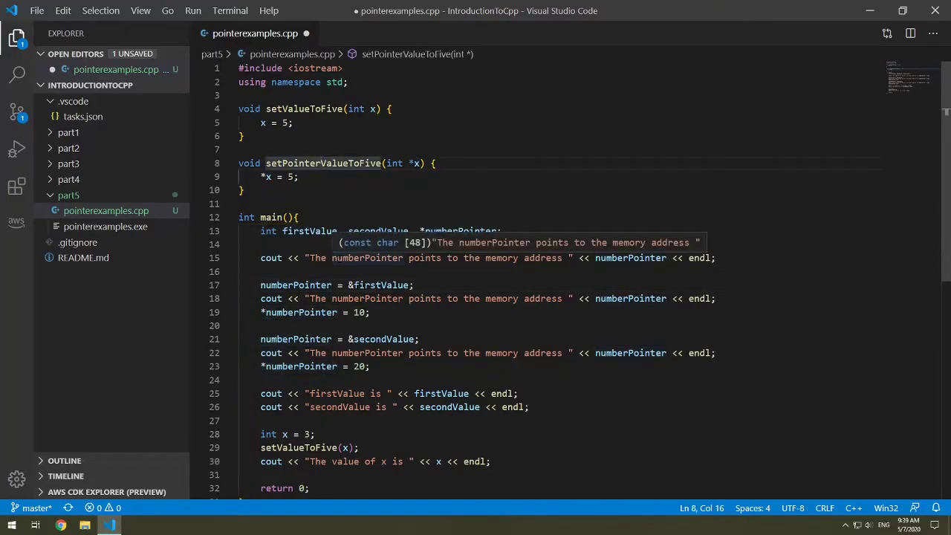
- Add setPointerValueToFive(&x); in main below the first x printout
scroll(down, 3)
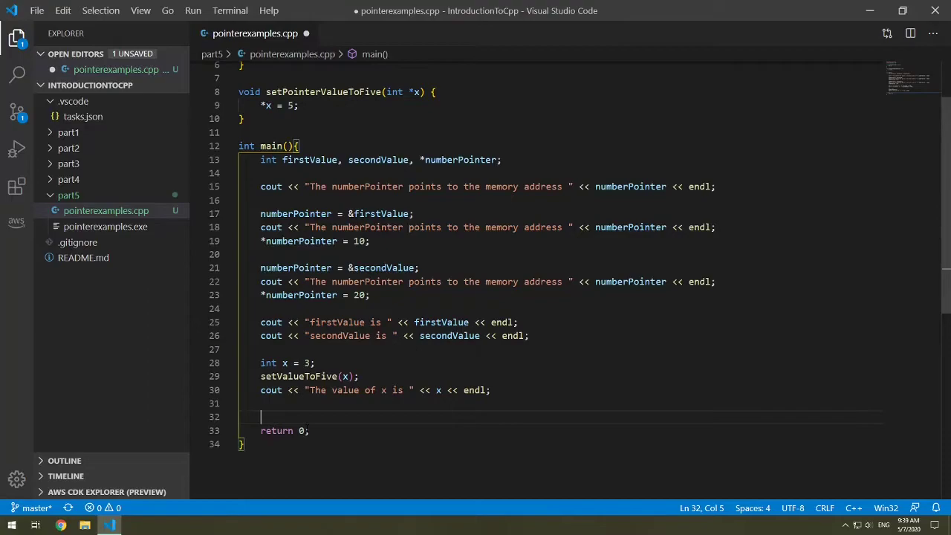
text(setPointerValueToFive)
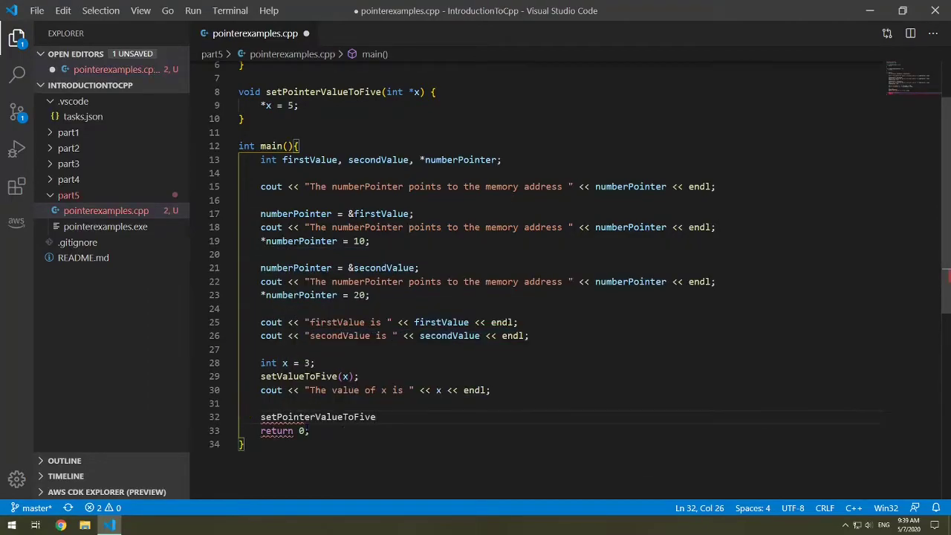
text(()
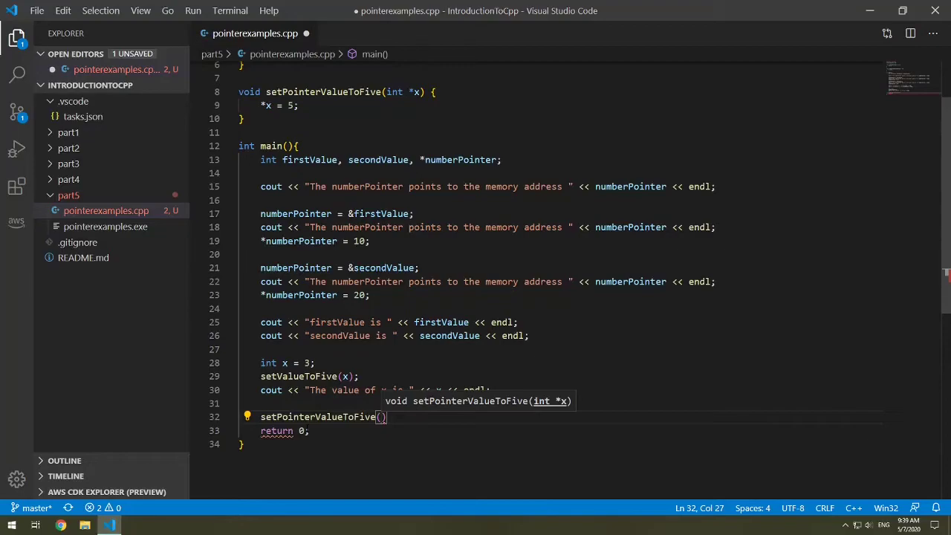
text(&x)
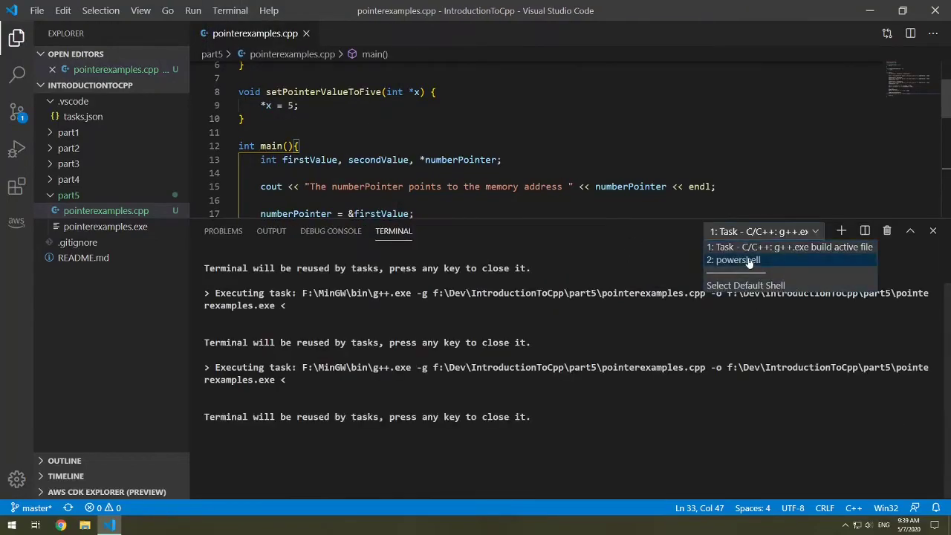
- Switch to the powershell terminal, rerun to see x is 5, and close the panel
click(738, 259)
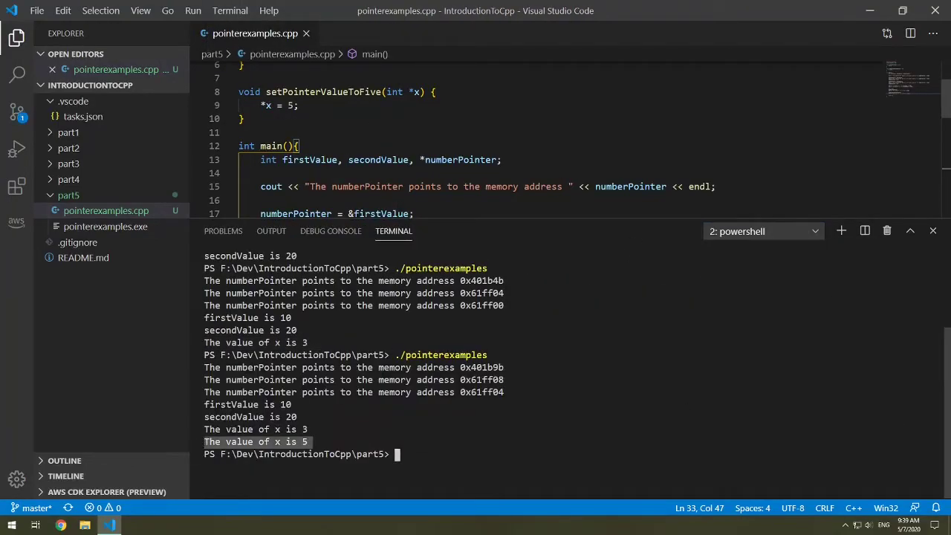
click(933, 230)
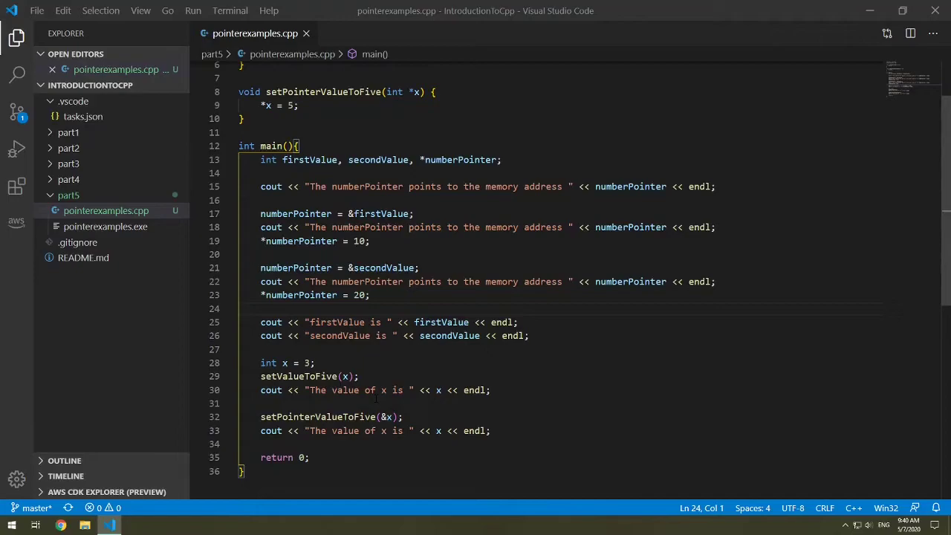
double_click(344, 376)
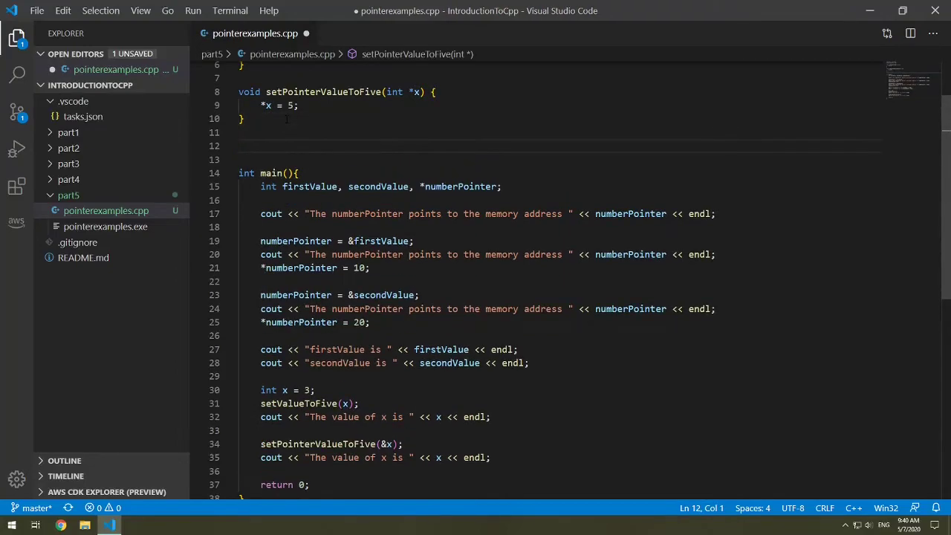
- Write void setValueToFiveWithReference(int &x) { x = 5; } above main
text(void s)
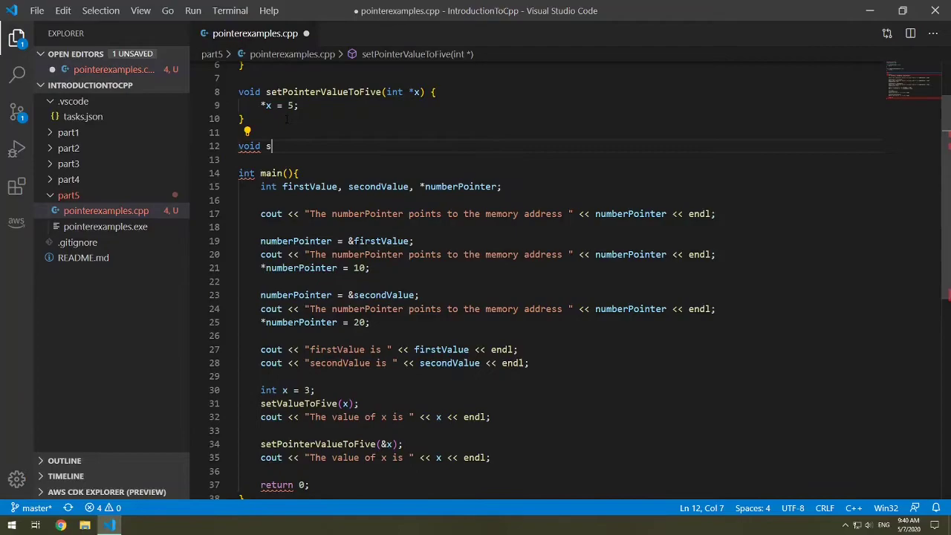
text(etValueToFive)
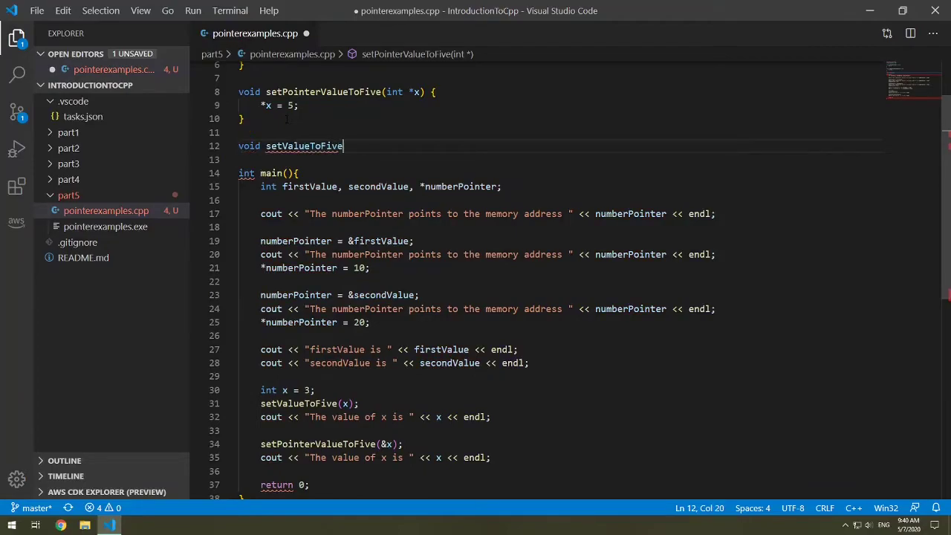
text(WithRefer)
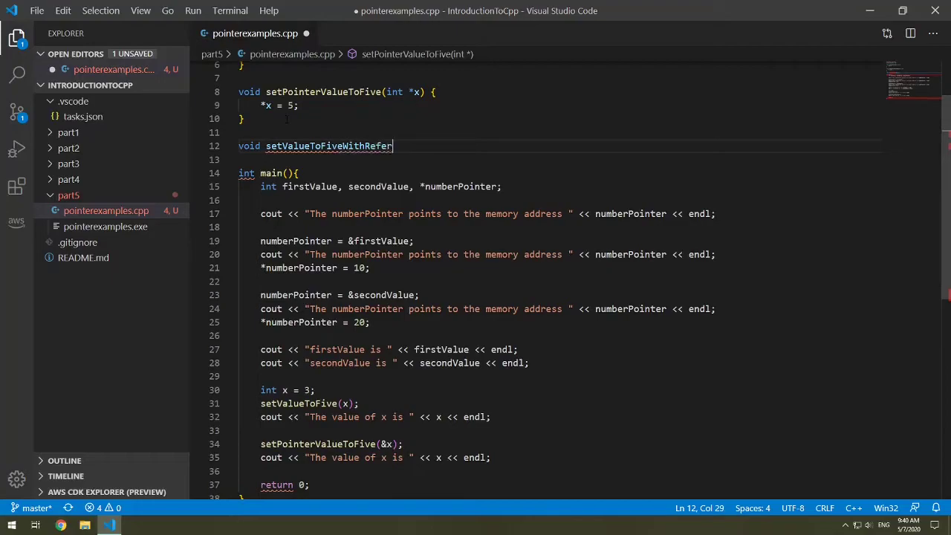
text(ence())
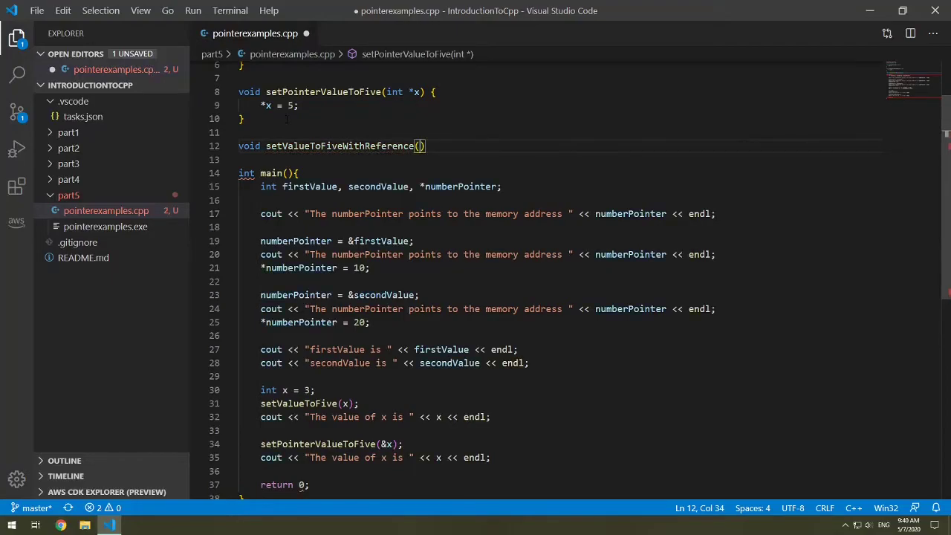
text(int)
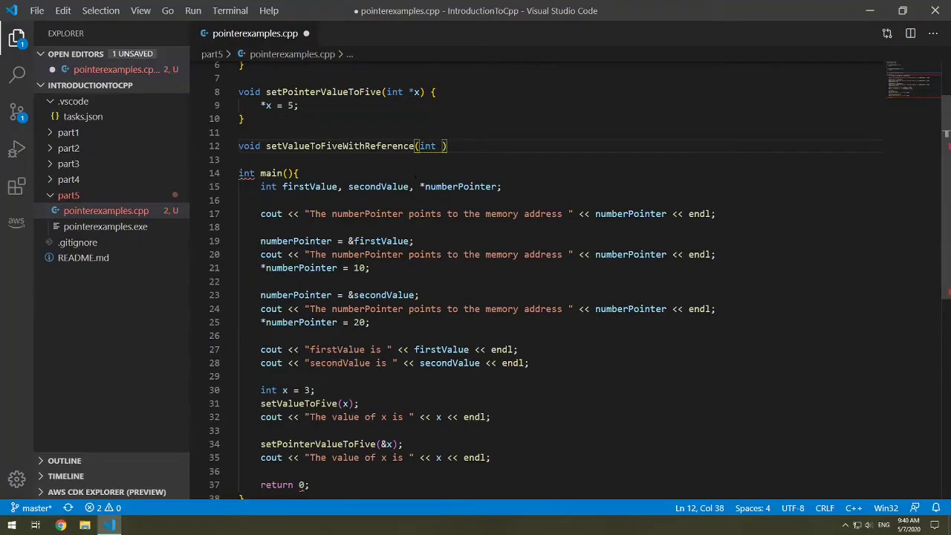
text(x)
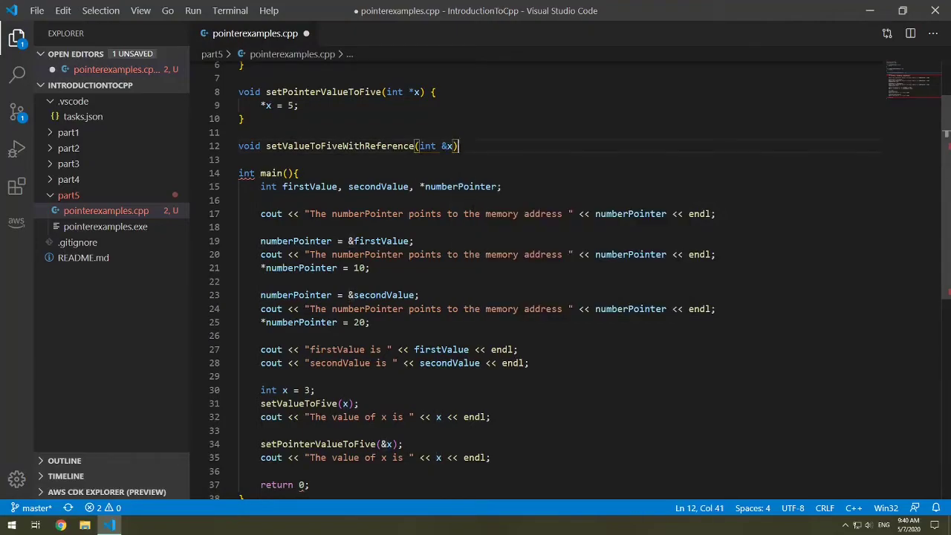
text({)
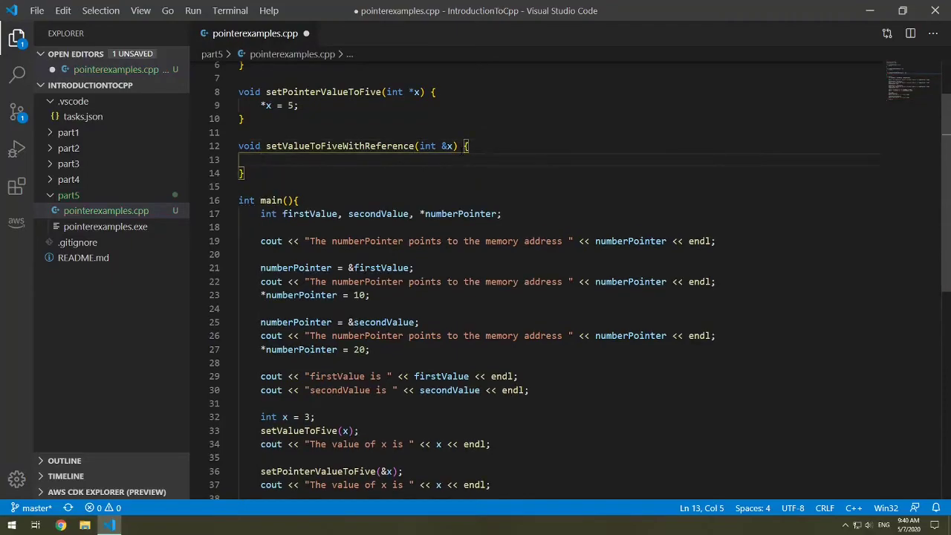
text(x =)
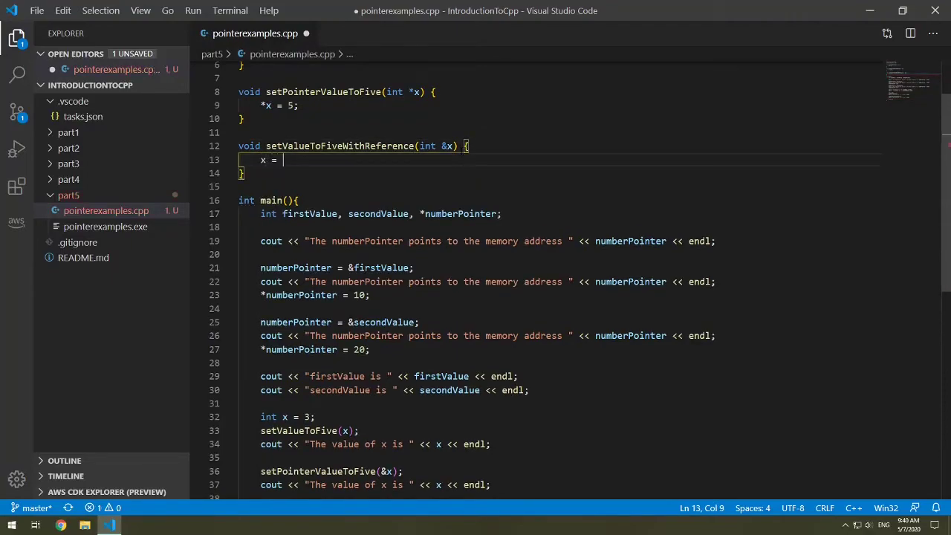
text(5;)
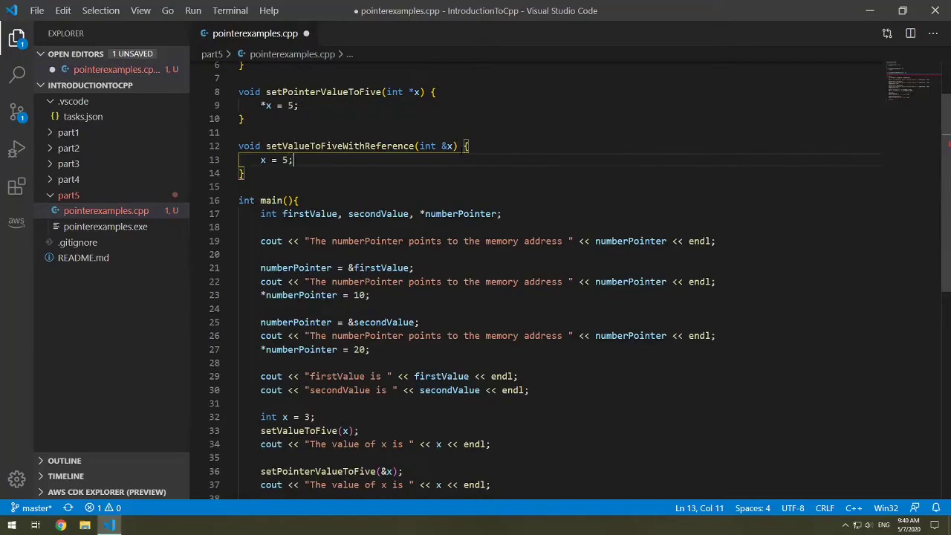
scroll(down, 3)
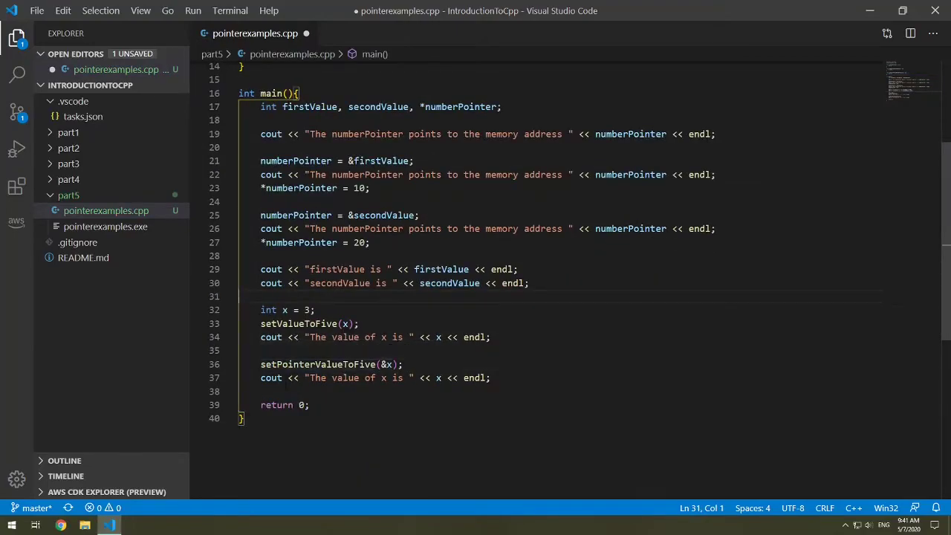
- Declare int y = 2, call setValueToFiveWithReference(y), and rebuild the program
text(int y)
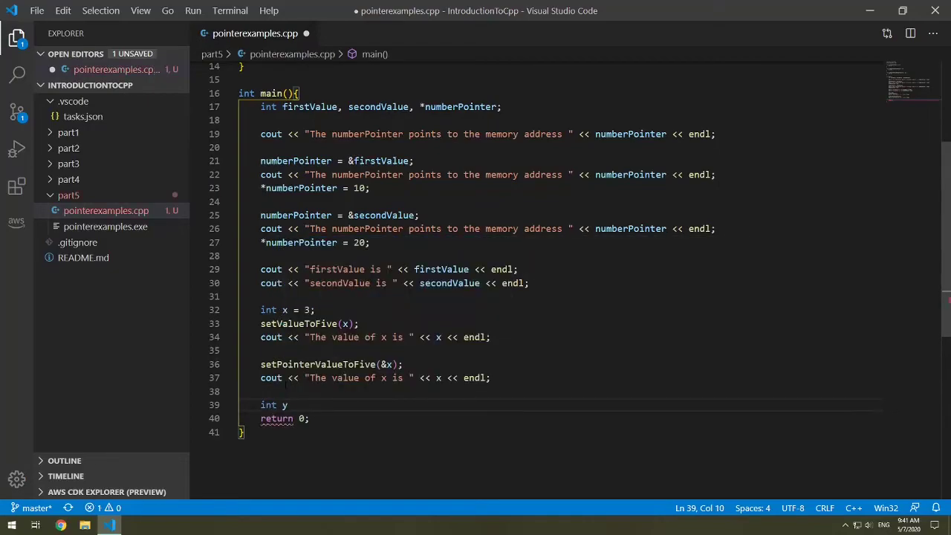
text(= 2)
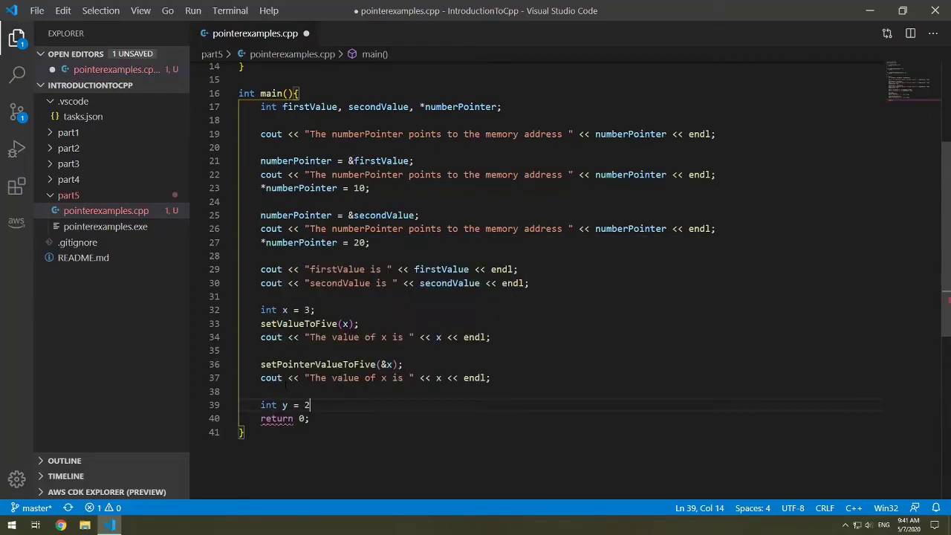
text(setValueToFiveWithReference)
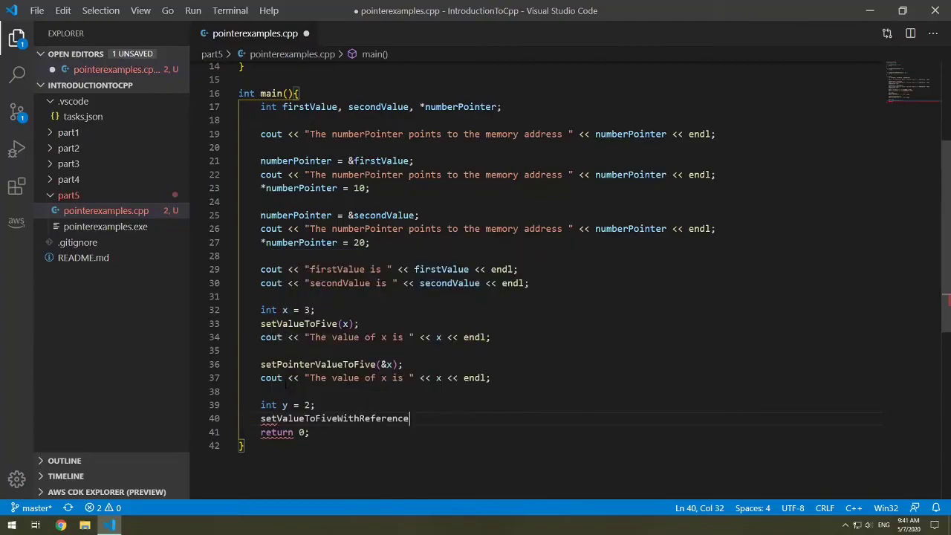
text((y))
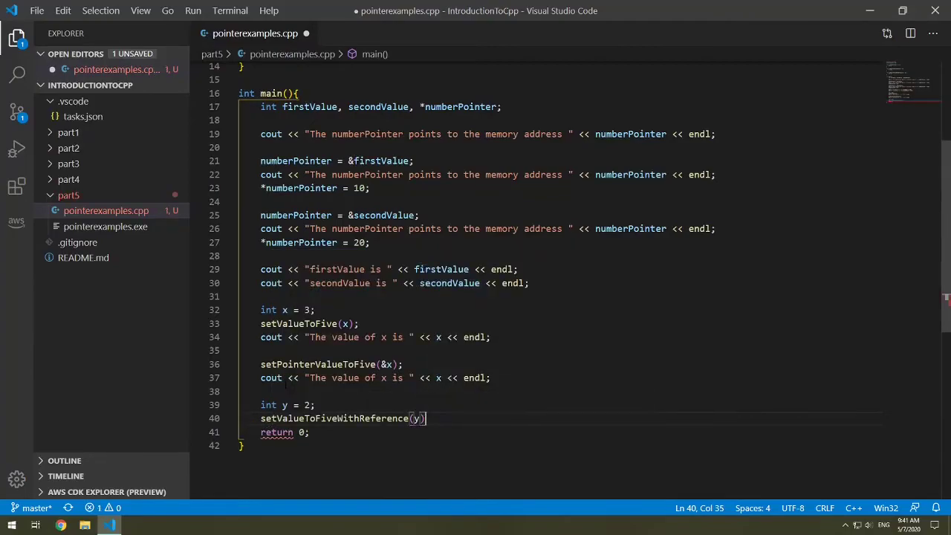
text(;)
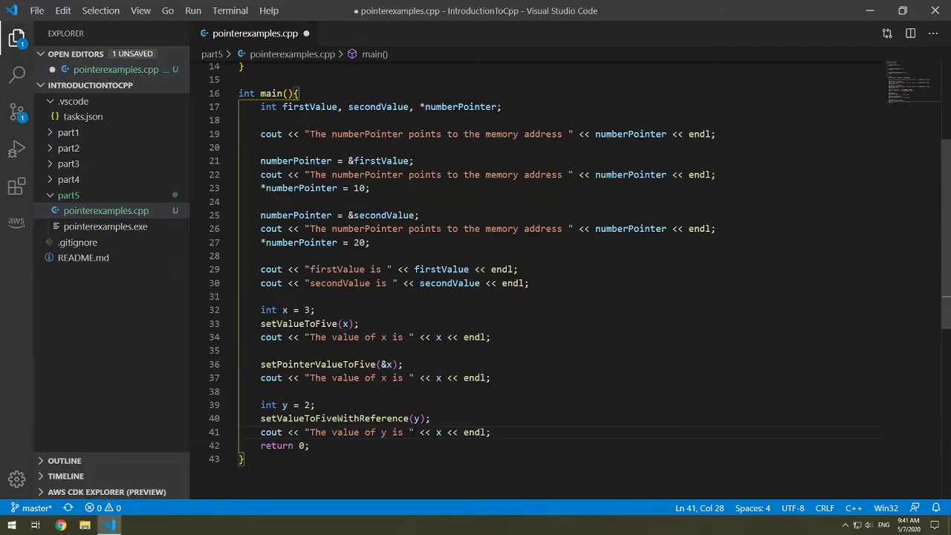
key(Enter)
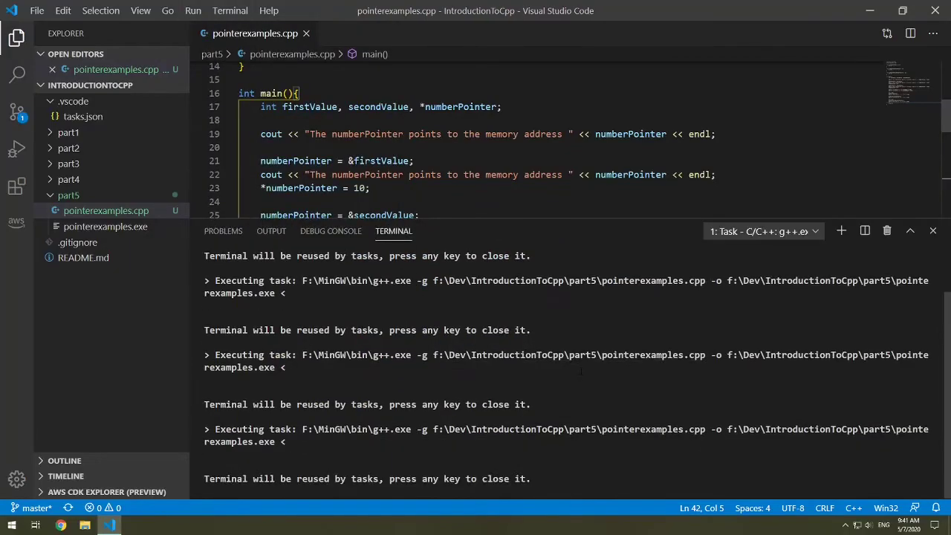
- Run the program to confirm y is 5, close the terminal, and fix the y printout
click(761, 232)
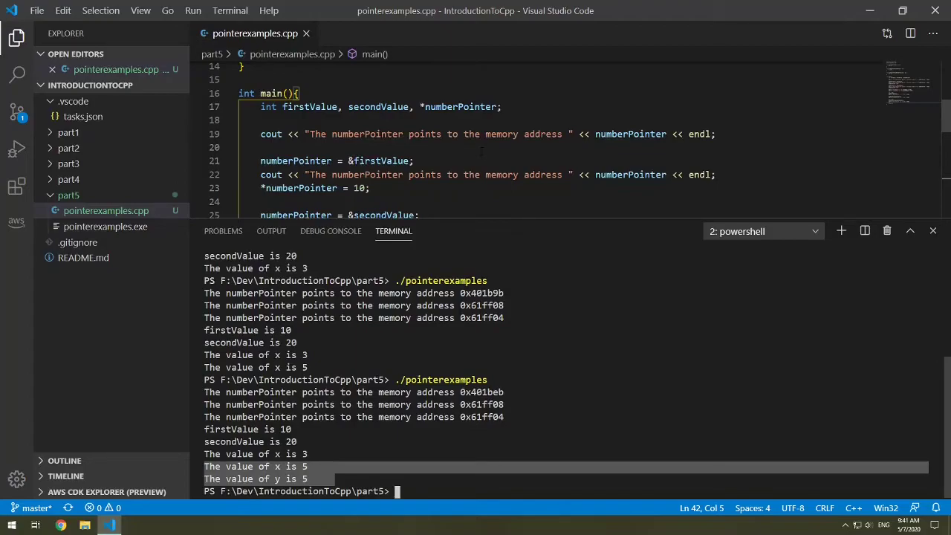
click(933, 230)
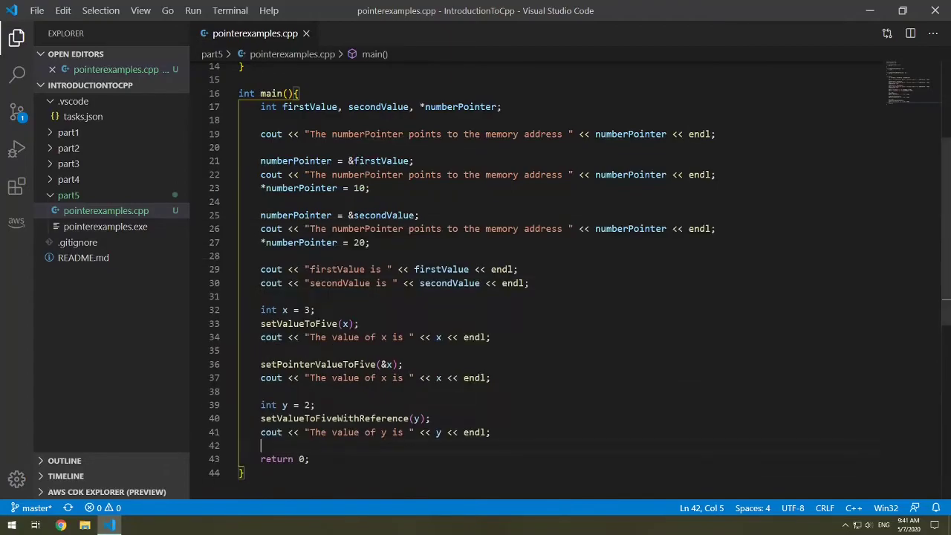
click(529, 283)
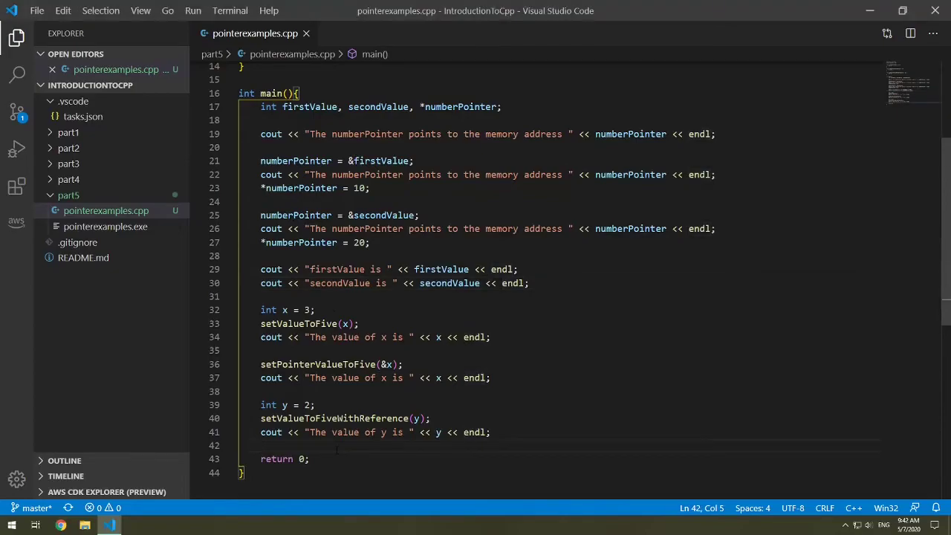
- Allocate int *p = new int(3); in main
text(int *p =)
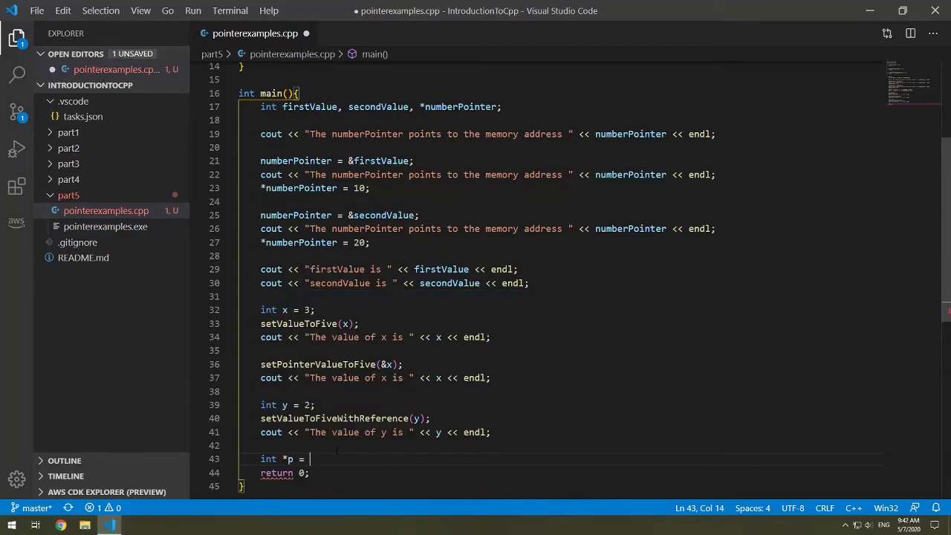
text(new)
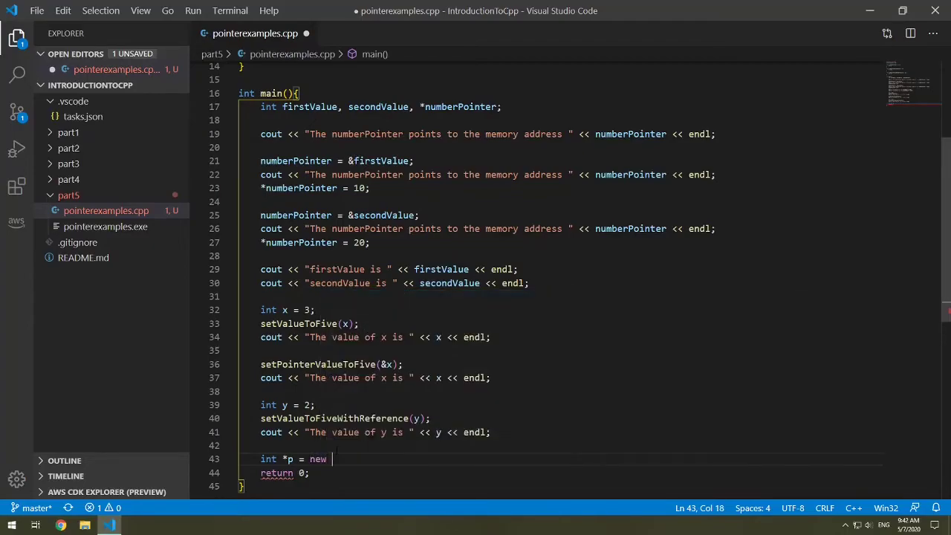
text(int())
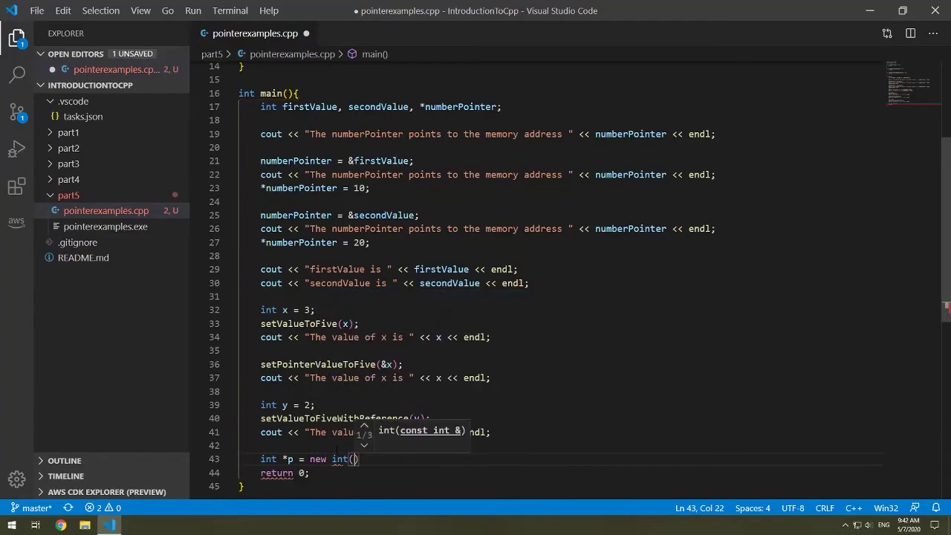
text(3)
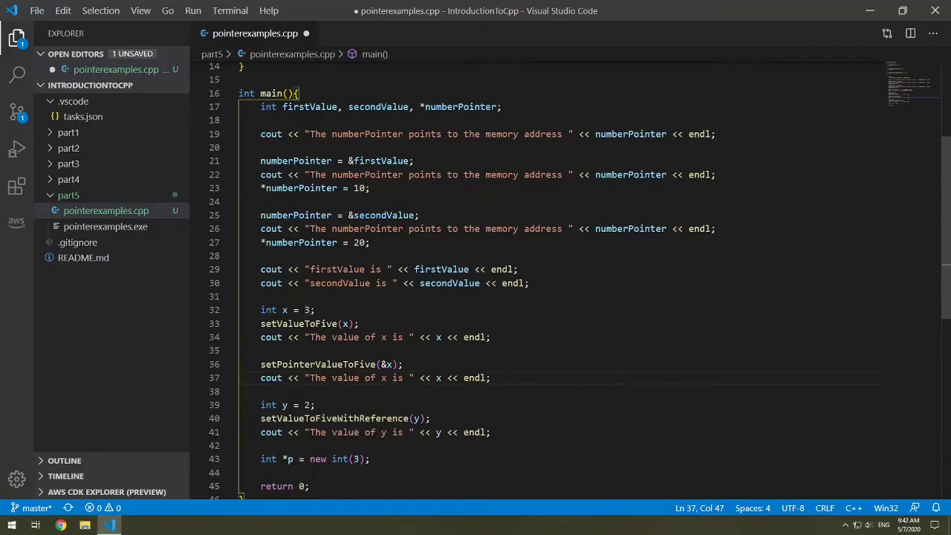
- Free the allocation with delete p; and set p = NULL;
click(369, 459)
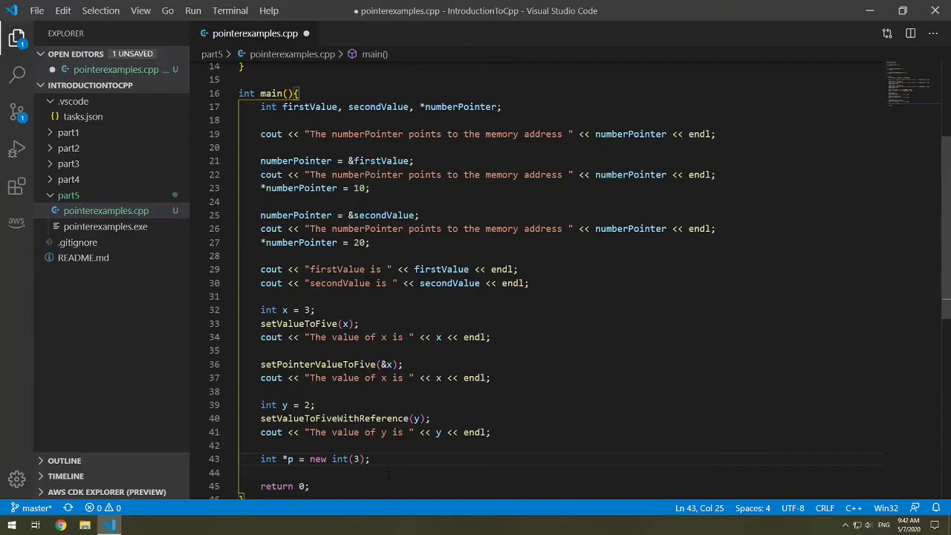
text(delete p;)
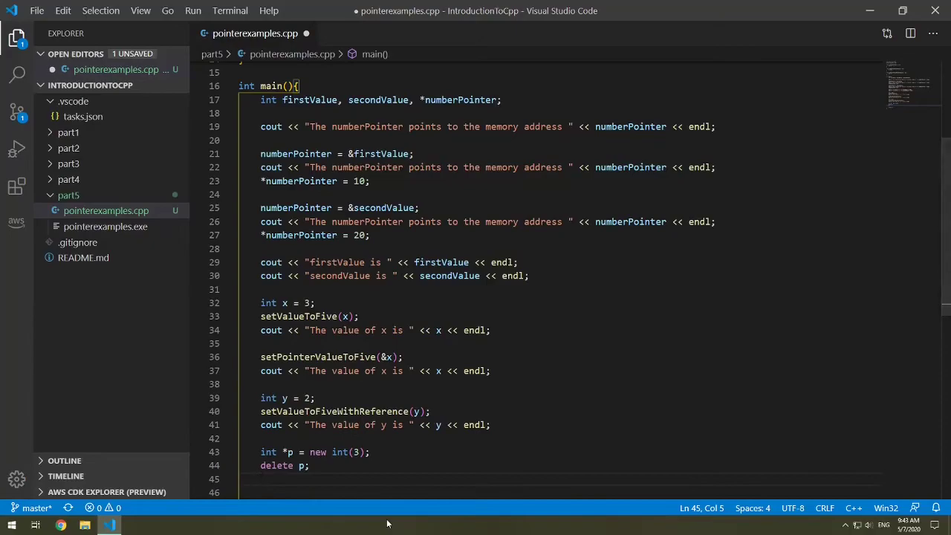
text(p =)
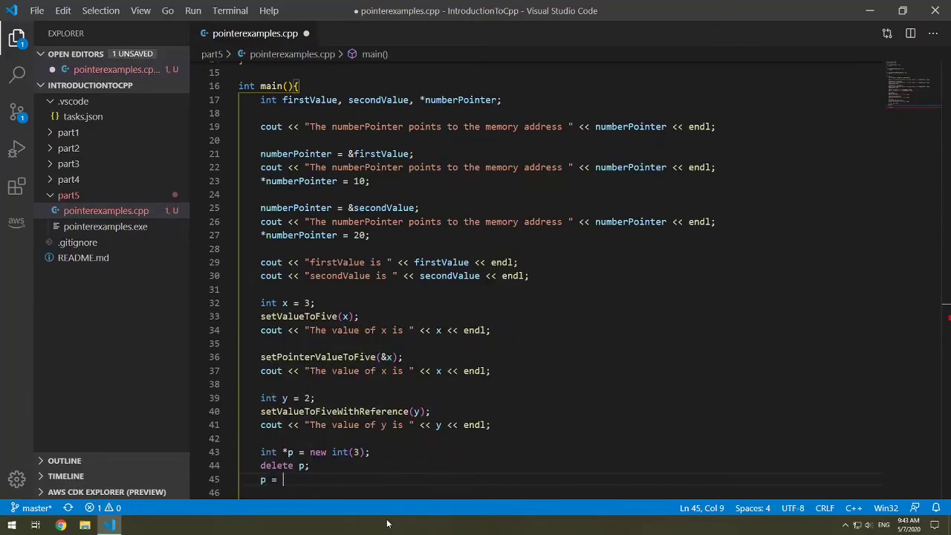
text(NULL;)
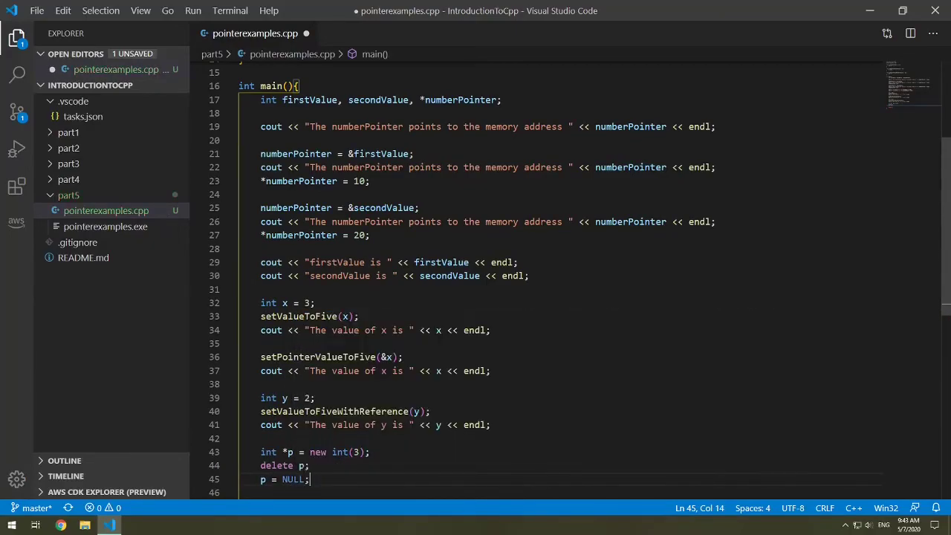
scroll(down, 3)
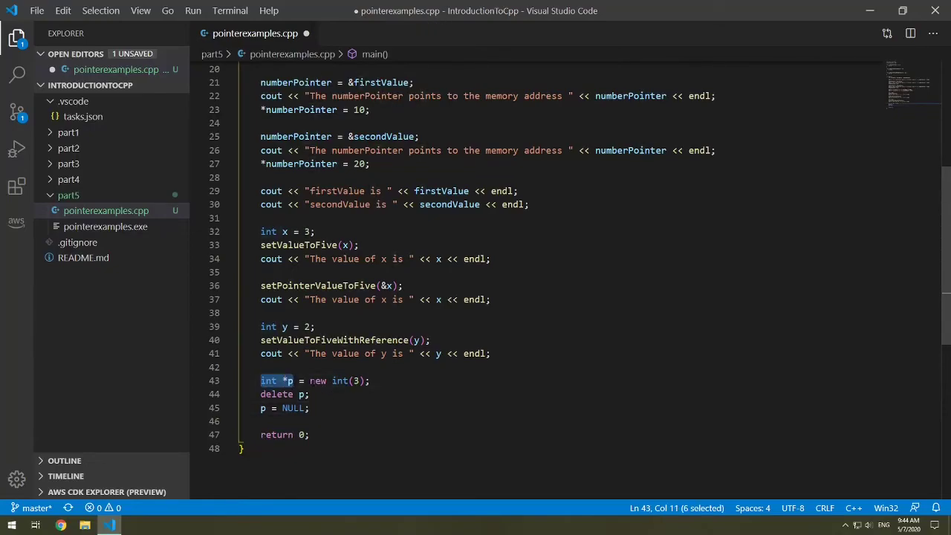
double_click(318, 380)
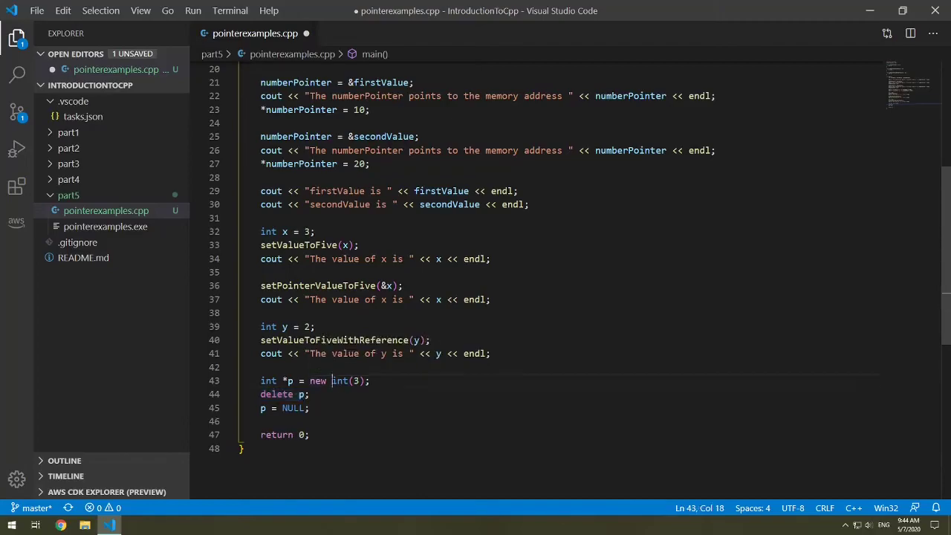
double_click(340, 381)
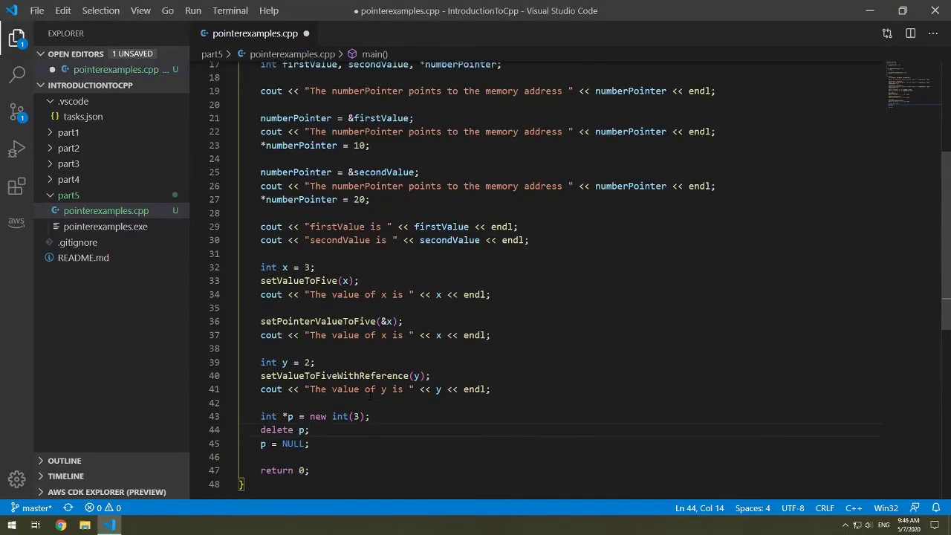
scroll(up, 3)
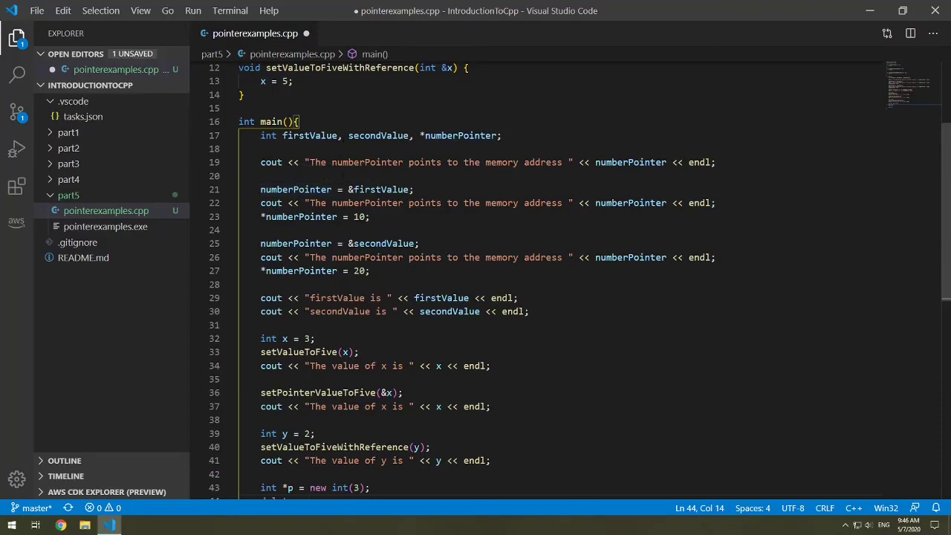
scroll(up, 3)
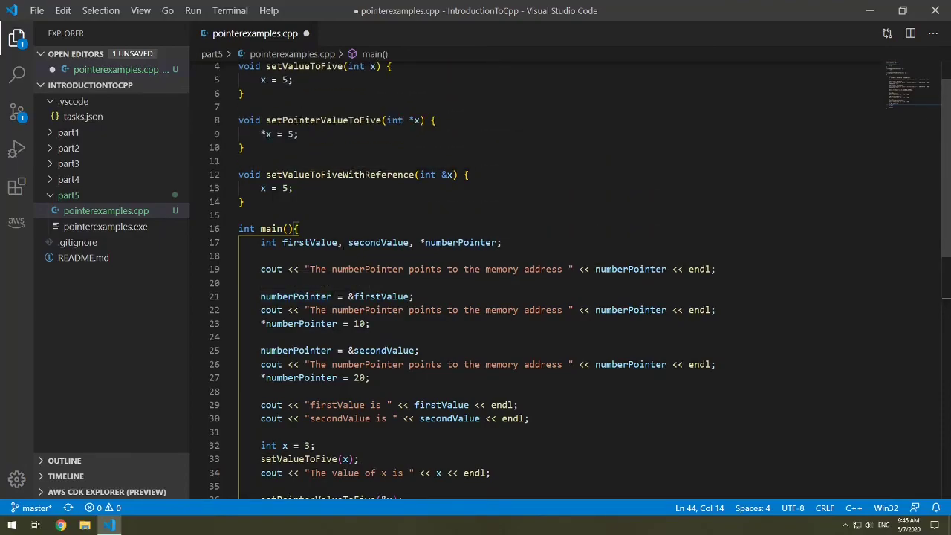
scroll(down, 3)
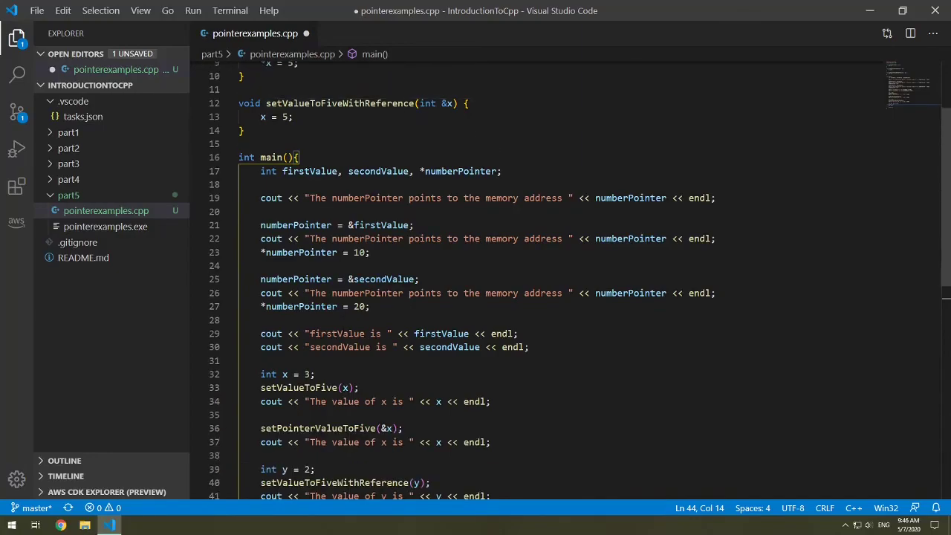
mouse_move(335, 333)
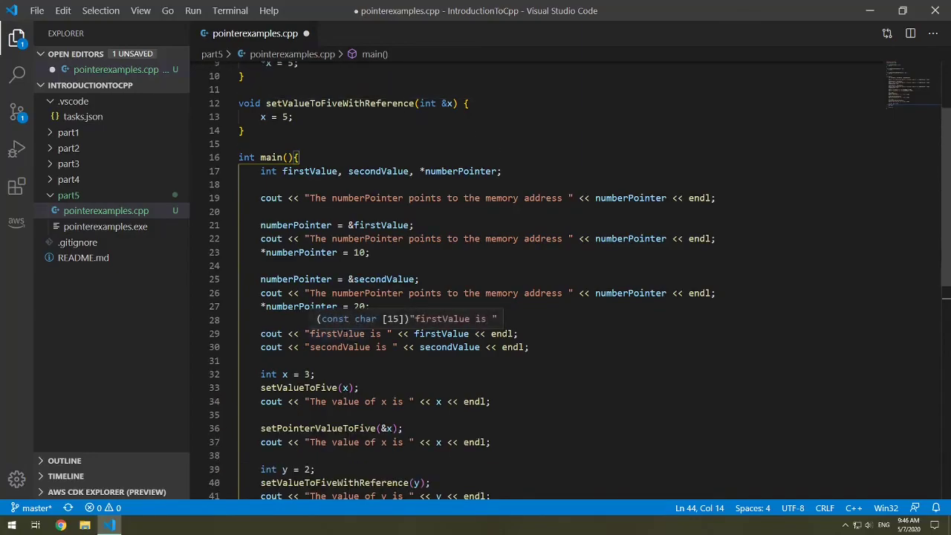